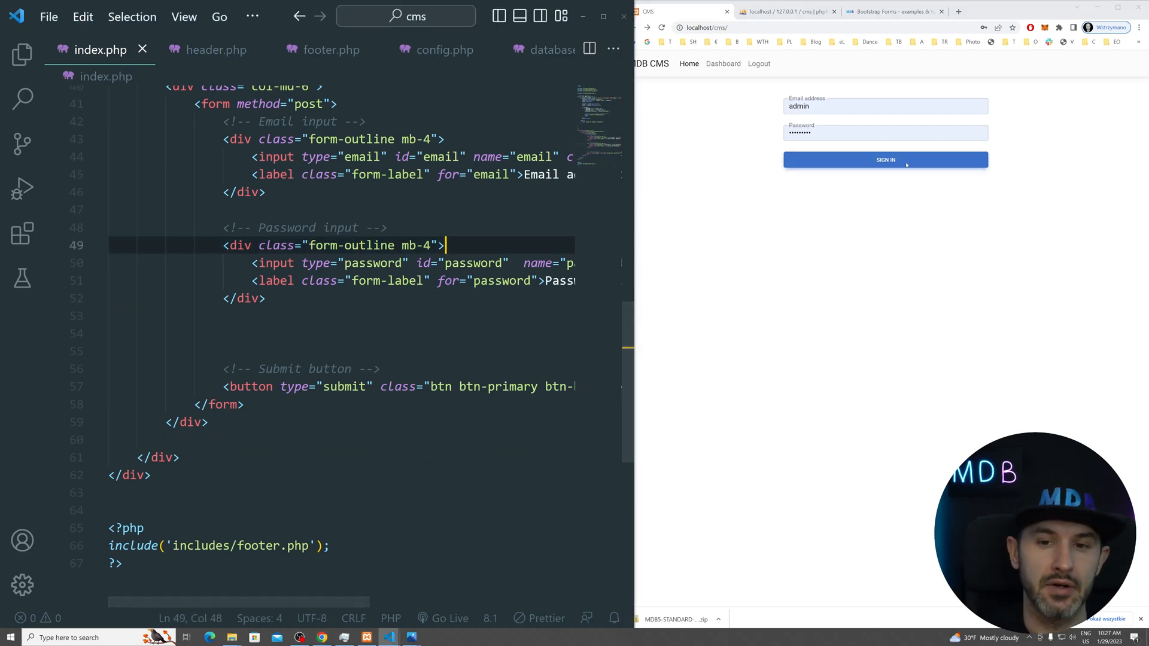
Duplicate index.php in the Explorer as a new dashbaord.php page file
{"action": "left_click", "coordinate": [330, 227]}
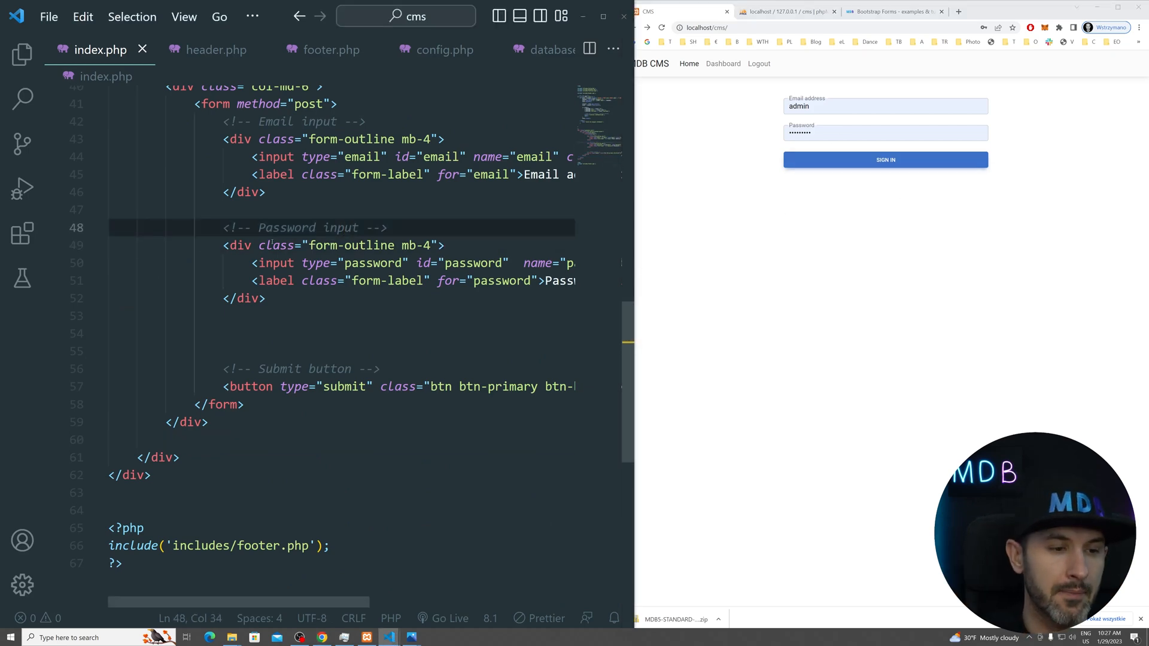
{"action": "left_click", "coordinate": [22, 54]}
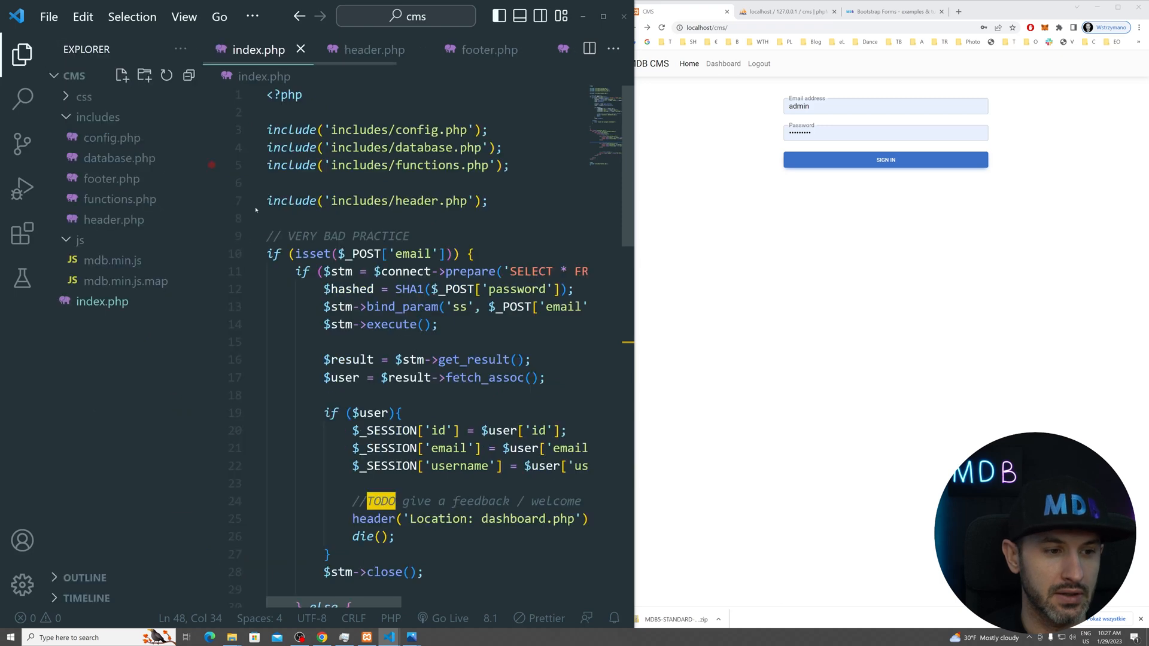
{"action": "left_click", "coordinate": [95, 116]}
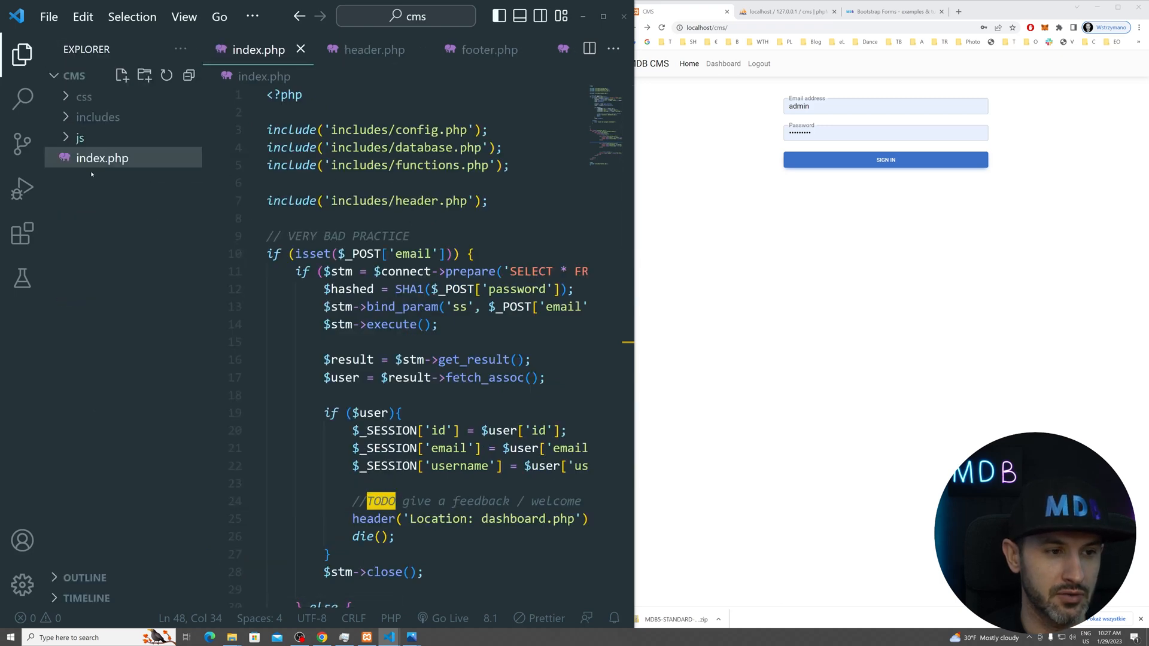
{"action": "mouse_move", "coordinate": [116, 181]}
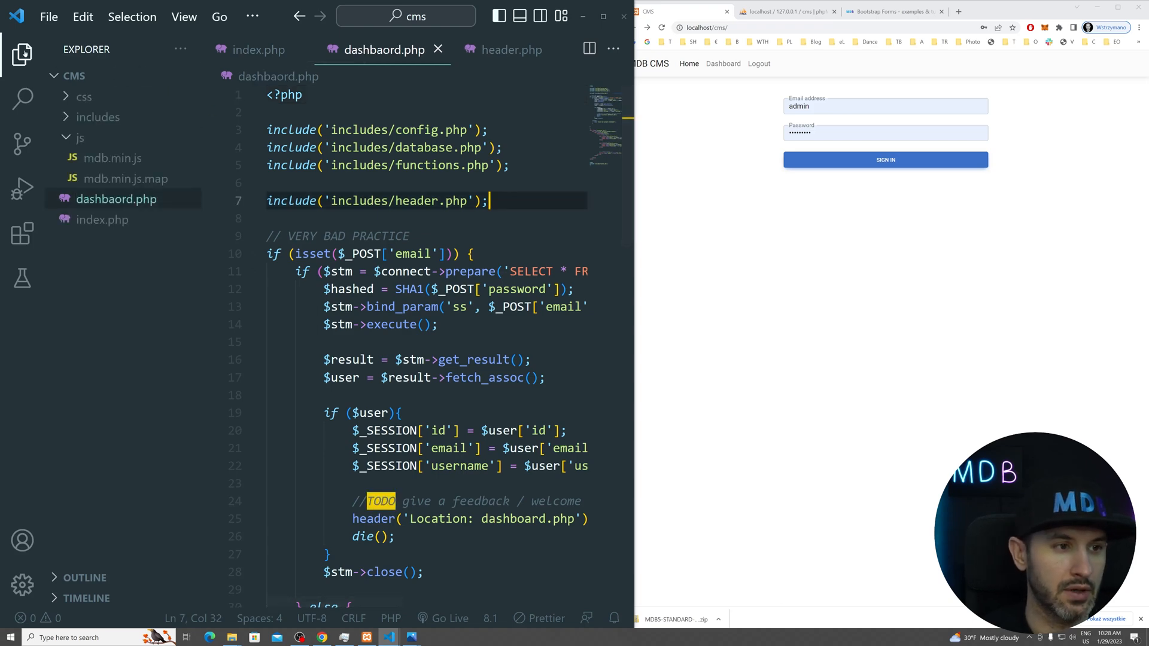
Delete the copied login form markup and write the word Dashboard in its col-md-6 div
{"action": "scroll", "scroll_direction": "down", "scroll_amount": 3}
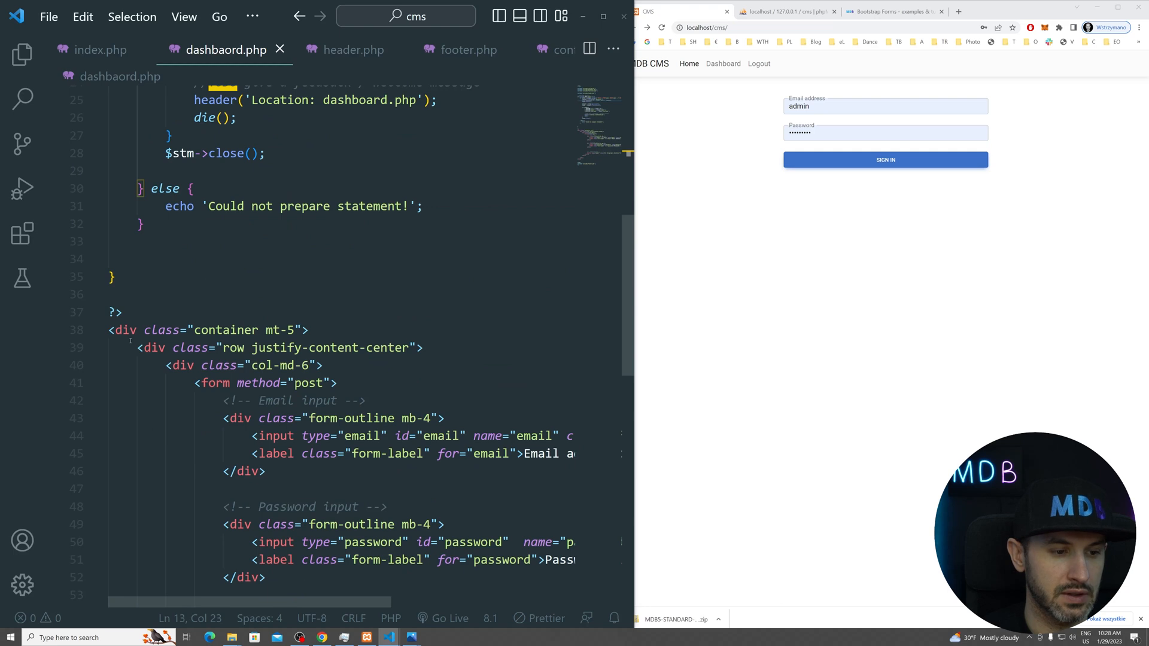
{"action": "scroll", "scroll_direction": "down", "scroll_amount": 3}
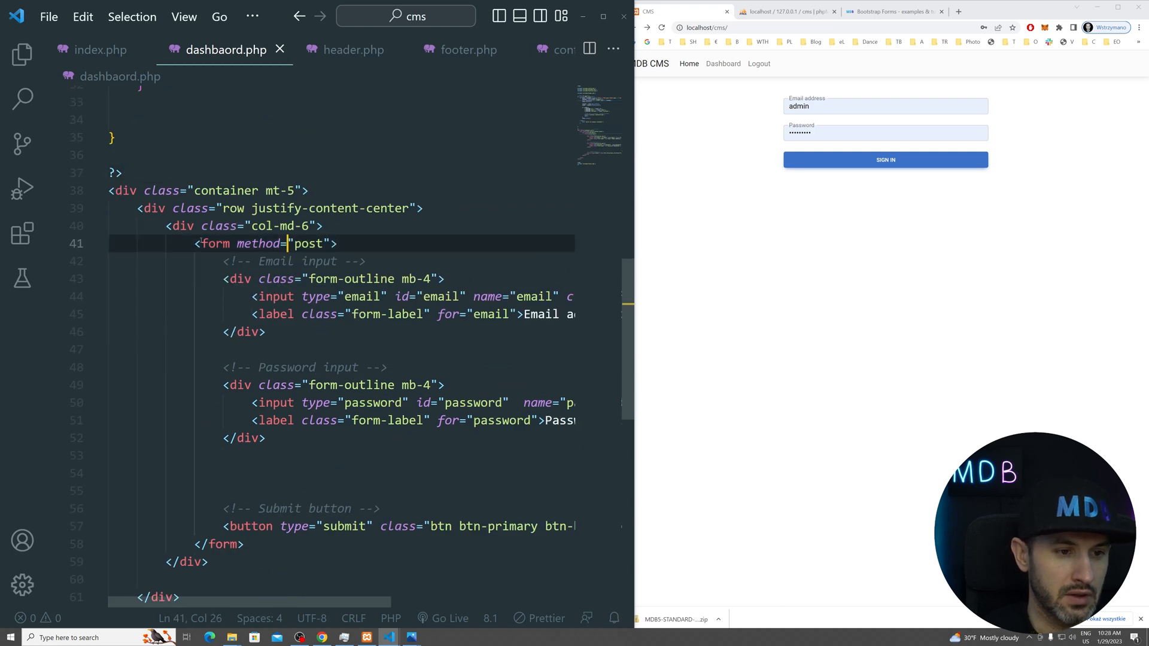
{"action": "left_click", "coordinate": [97, 243]}
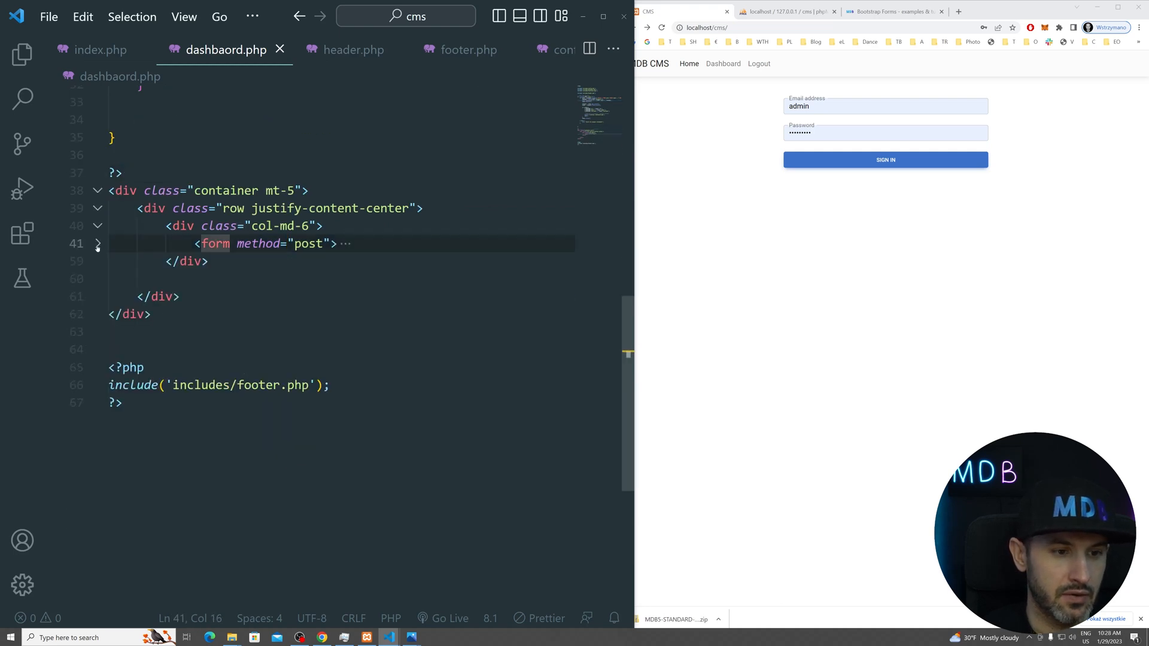
{"action": "left_click", "coordinate": [97, 243]}
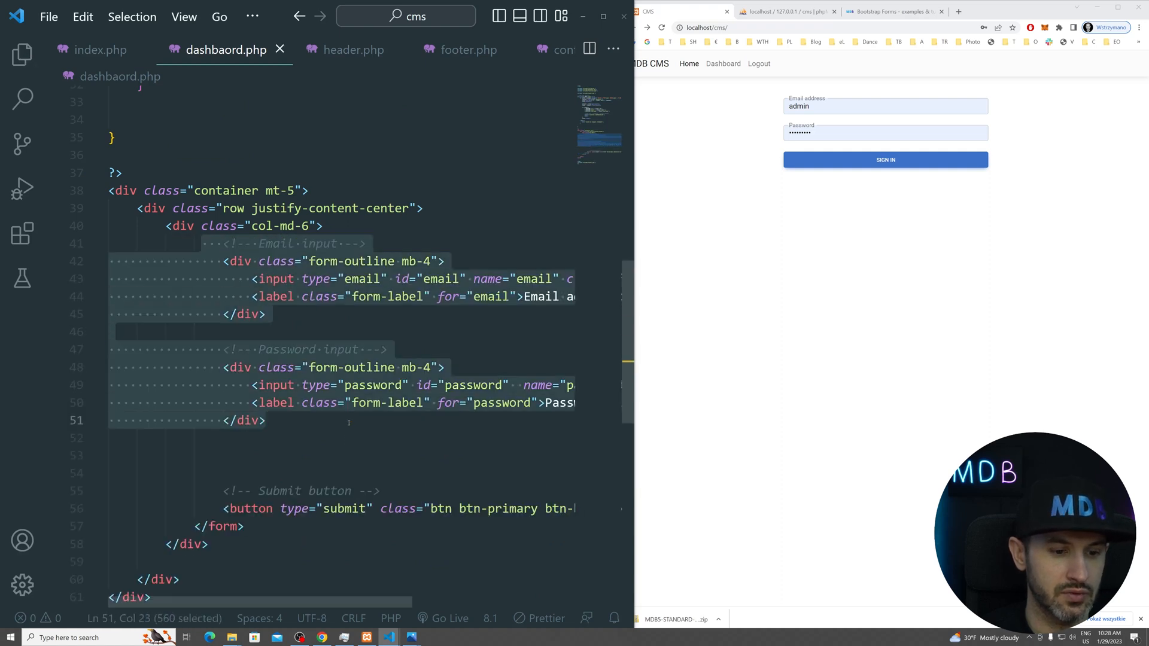
{"action": "key", "text": "Delete"}
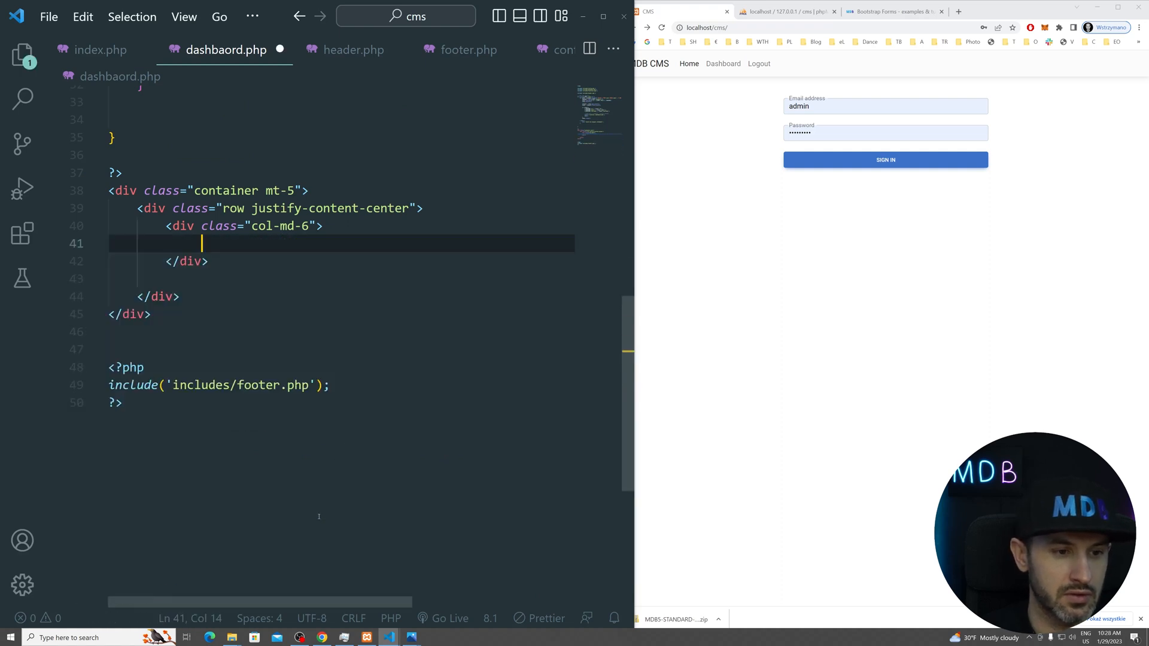
{"action": "type", "text": "Das"}
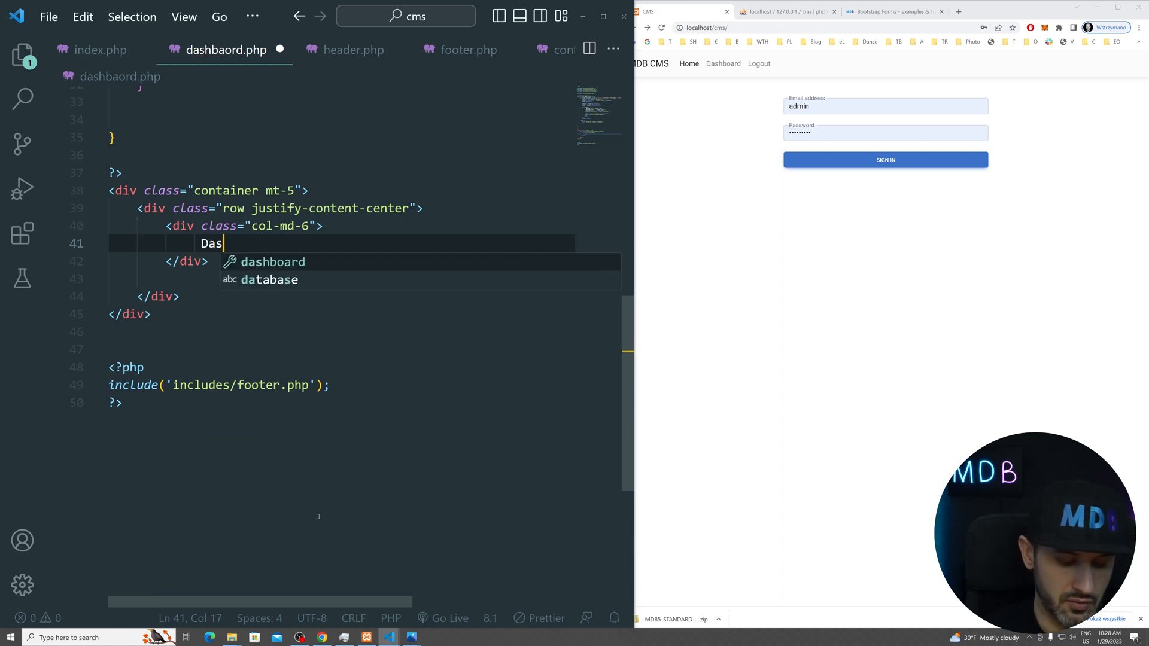
{"action": "type", "text": "hboard"}
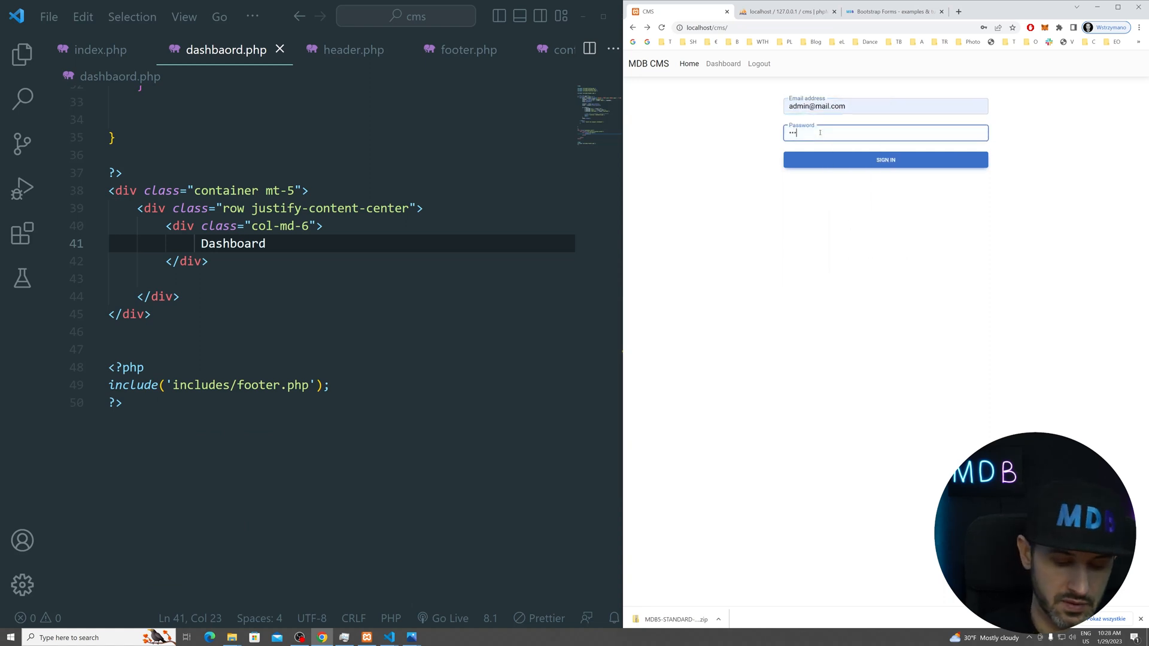
{"action": "left_click", "coordinate": [723, 64]}
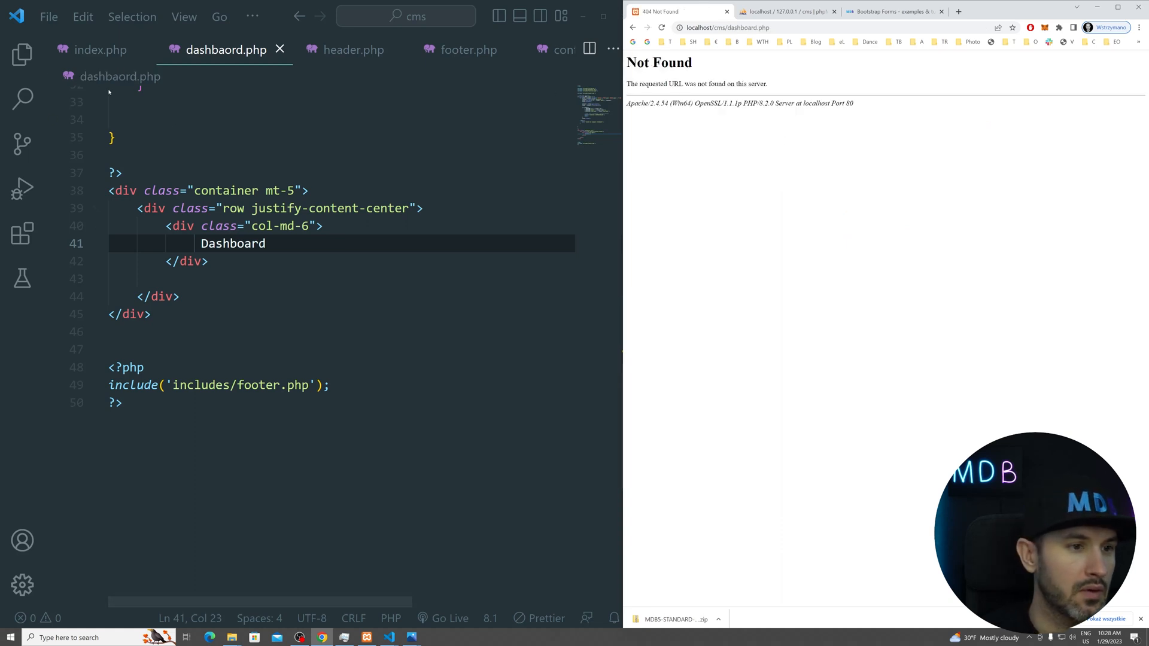
{"action": "left_click", "coordinate": [231, 209]}
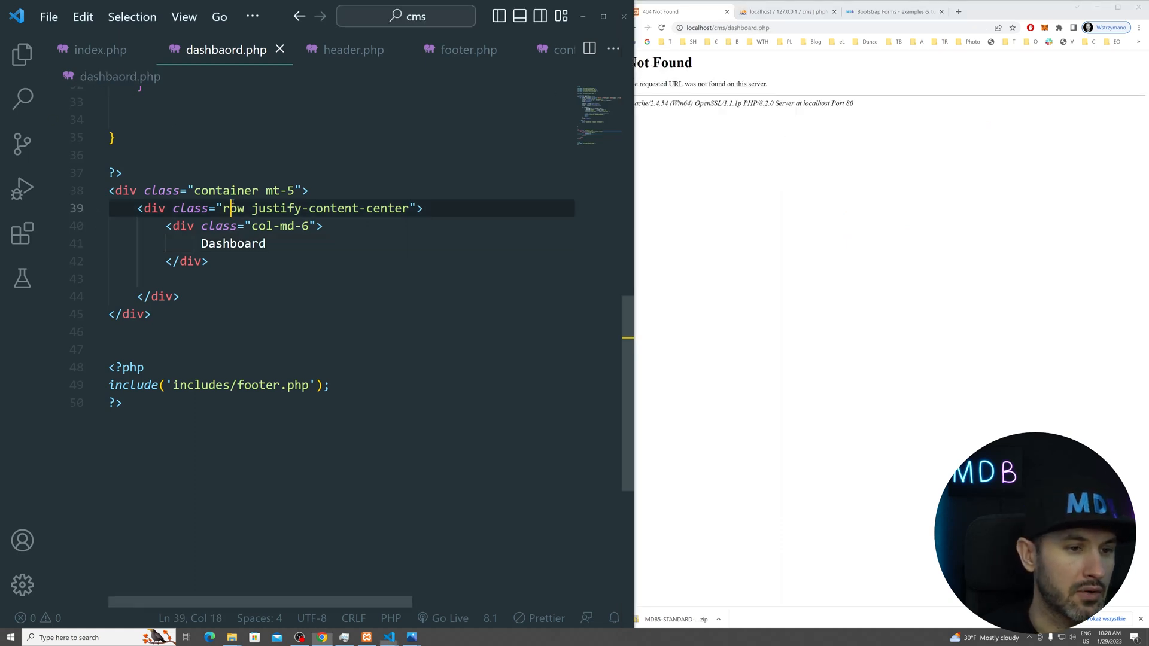
{"action": "right_click", "coordinate": [116, 199]}
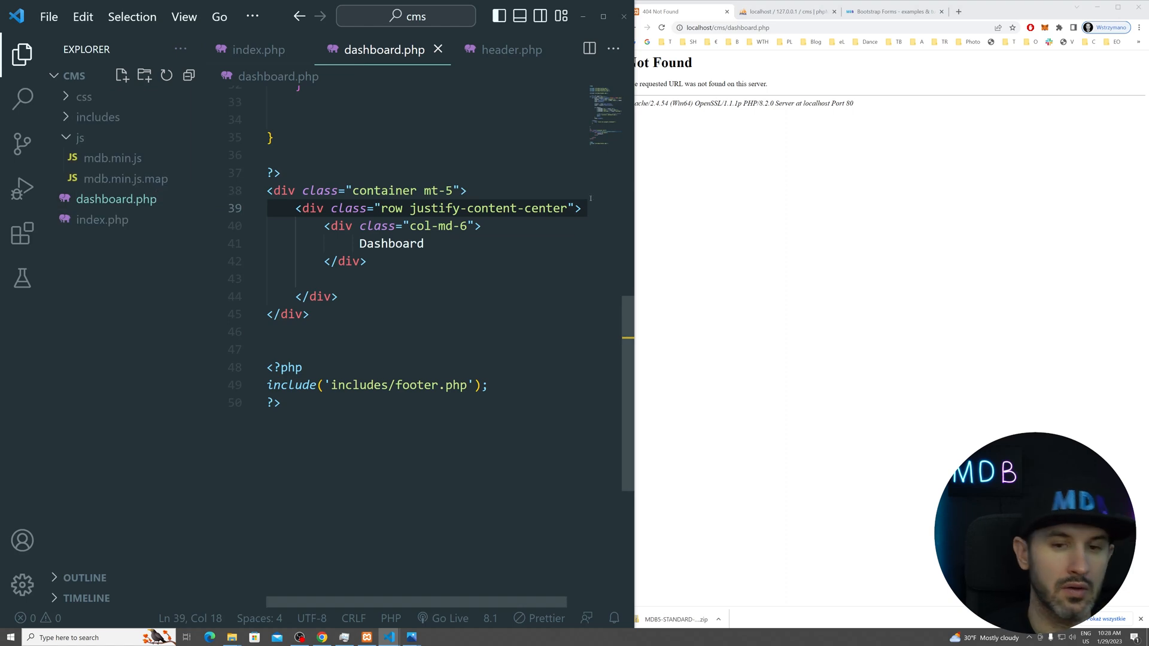
Reload localhost/cms/dashboard.php so it shows Dashboard, then compare index.php and dashboard.php side by side
{"action": "left_click", "coordinate": [661, 27]}
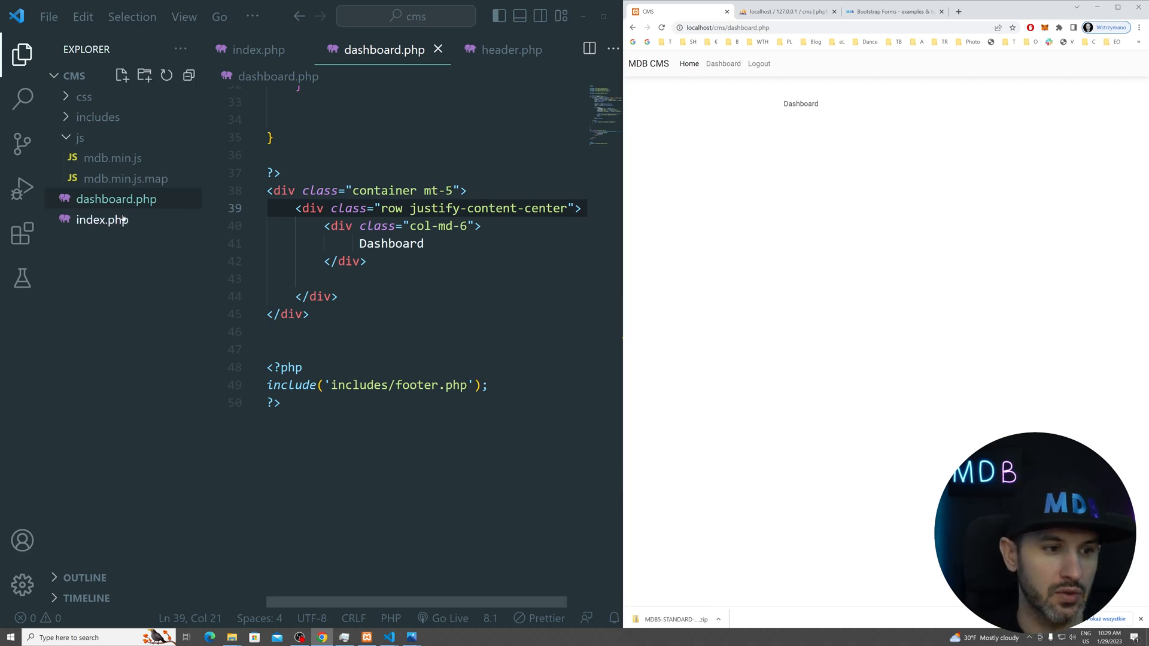
{"action": "left_click", "coordinate": [103, 219]}
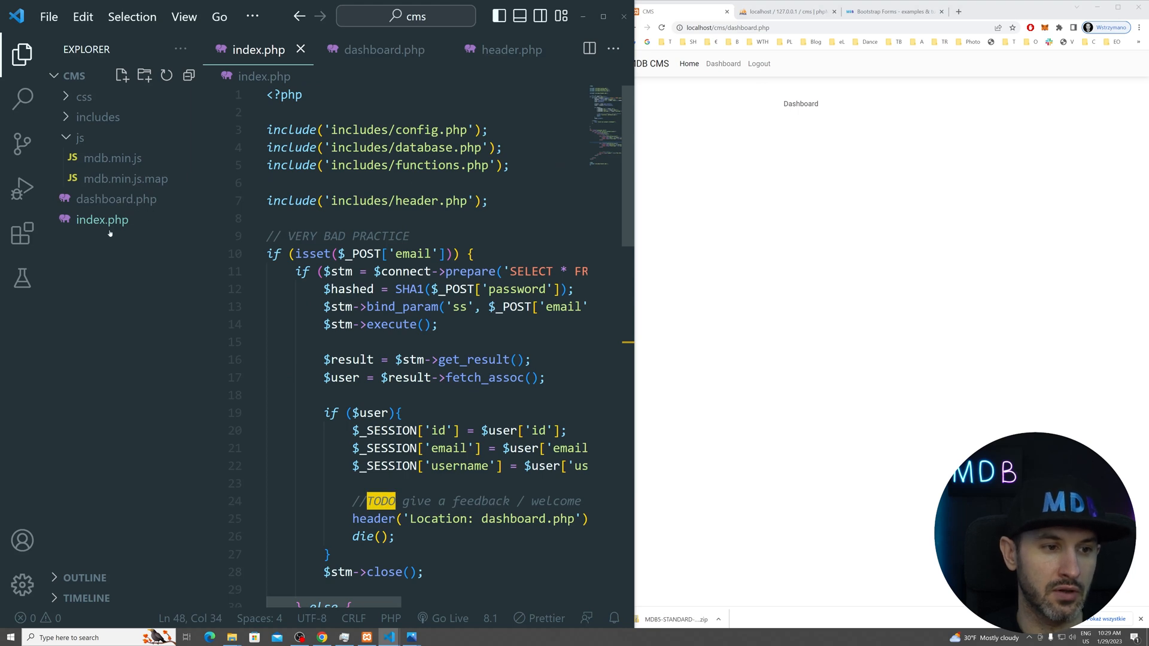
{"action": "mouse_move", "coordinate": [102, 219]}
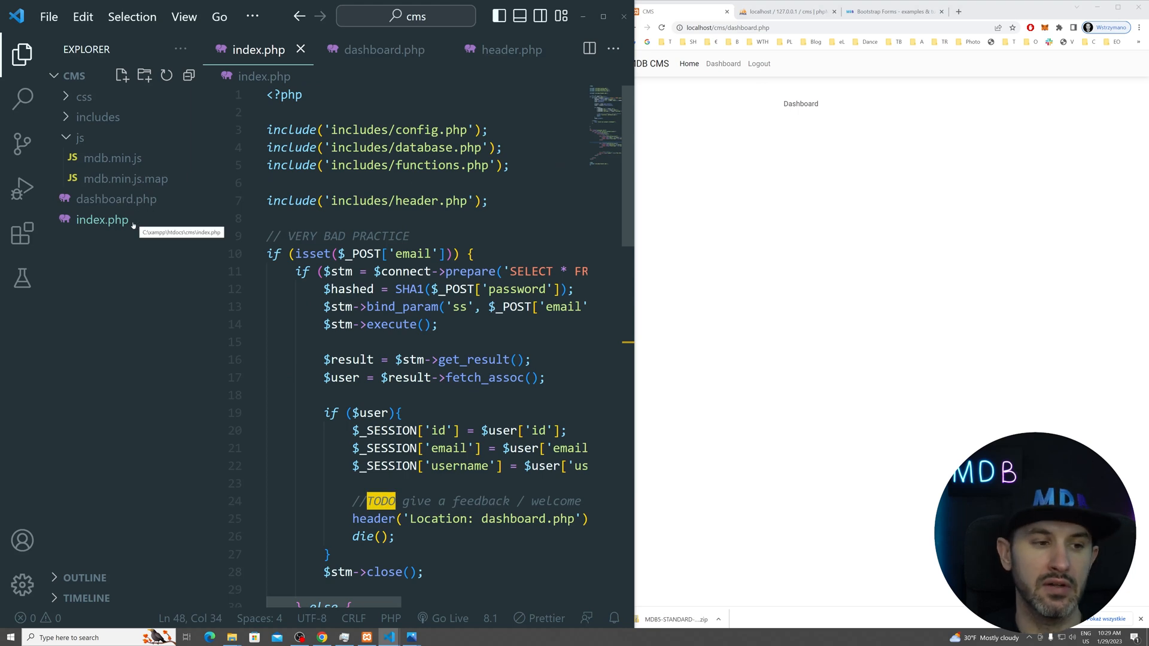
{"action": "mouse_move", "coordinate": [116, 199]}
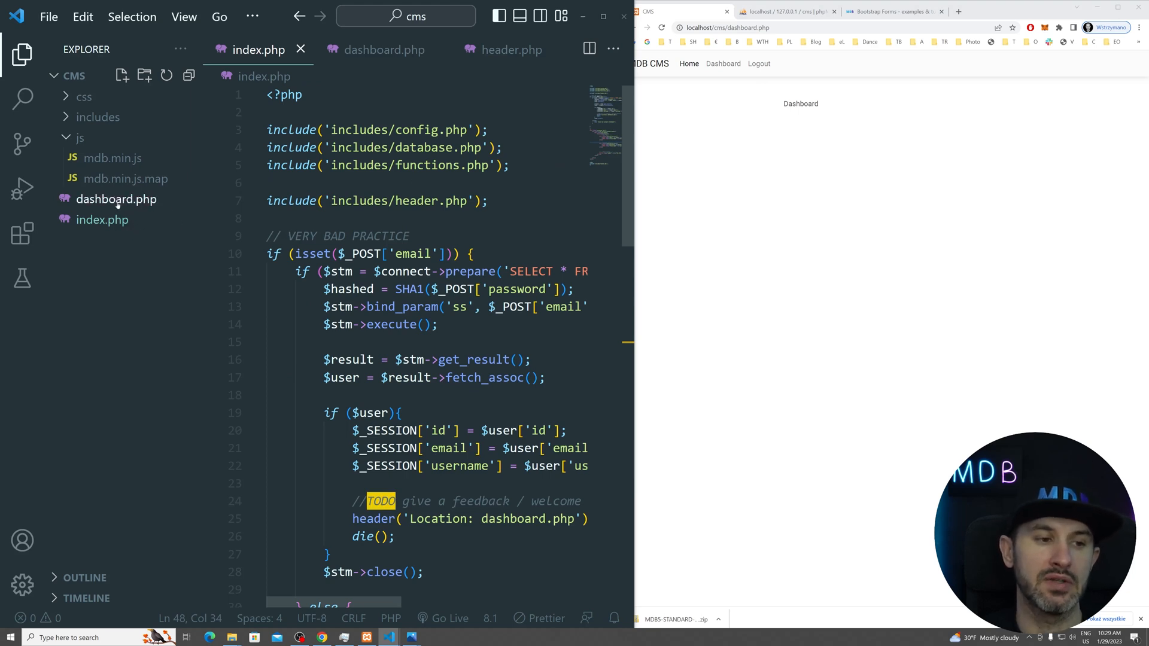
{"action": "mouse_move", "coordinate": [164, 223]}
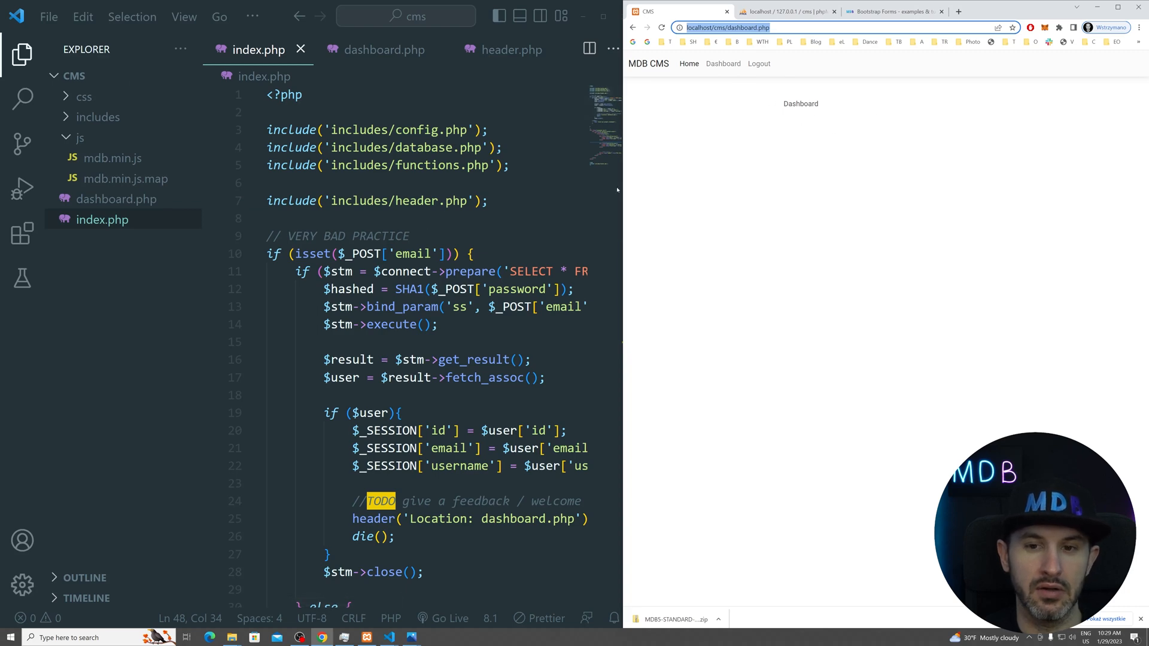
{"action": "scroll", "scroll_direction": "down", "scroll_amount": 3}
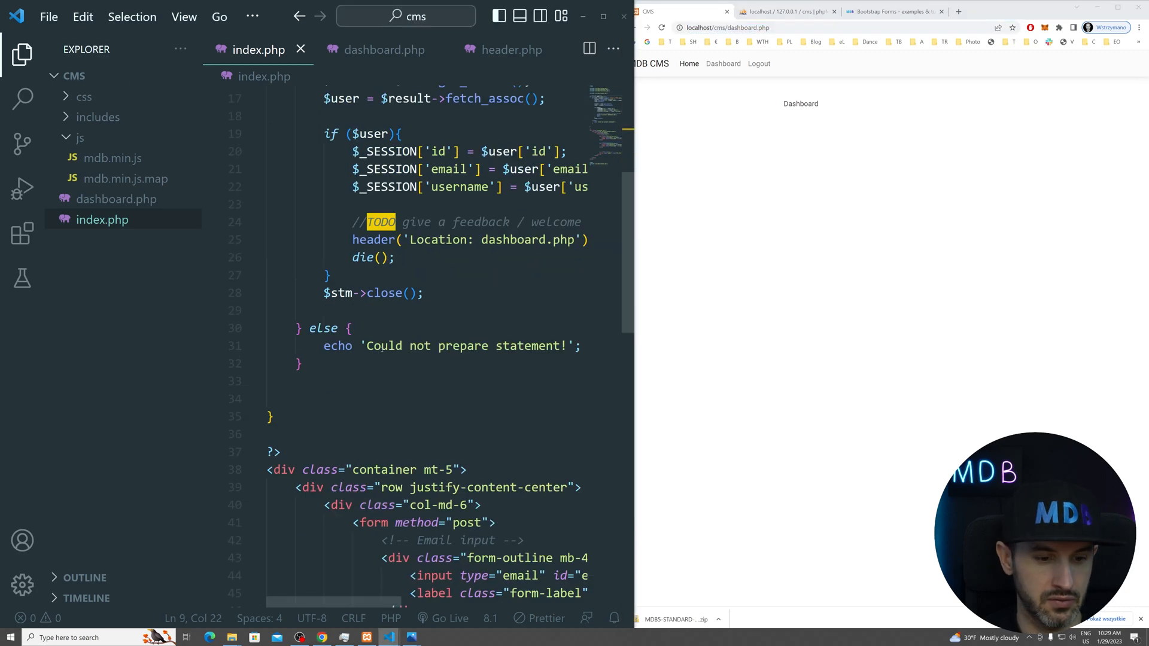
{"action": "left_click", "coordinate": [384, 49]}
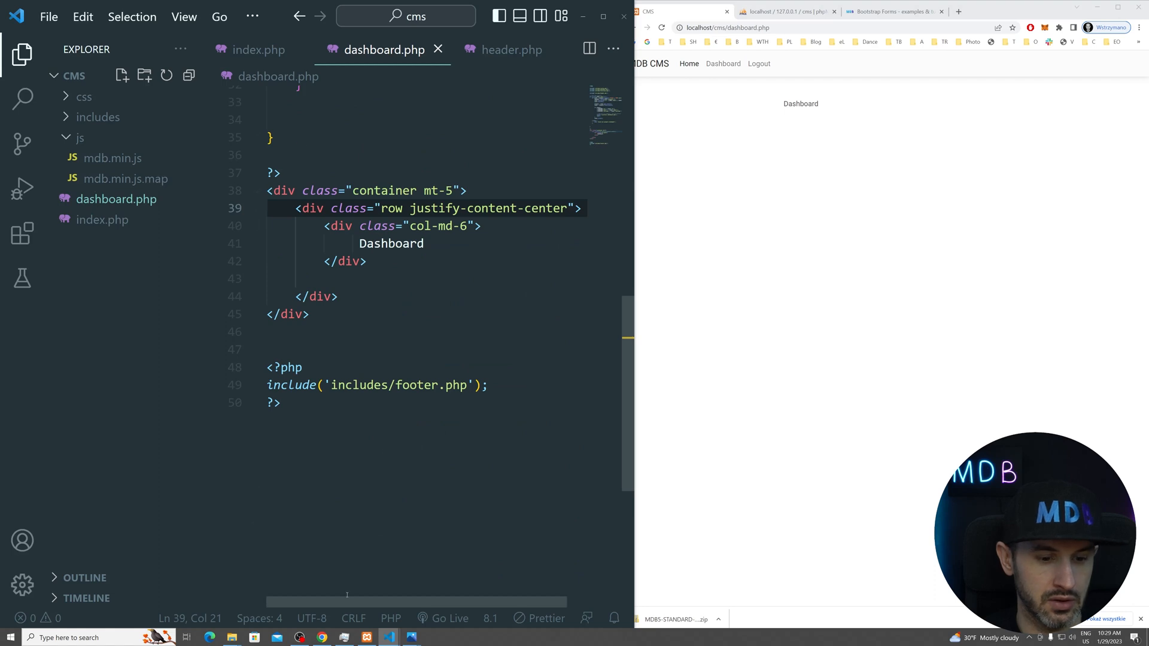
{"action": "left_click", "coordinate": [259, 50]}
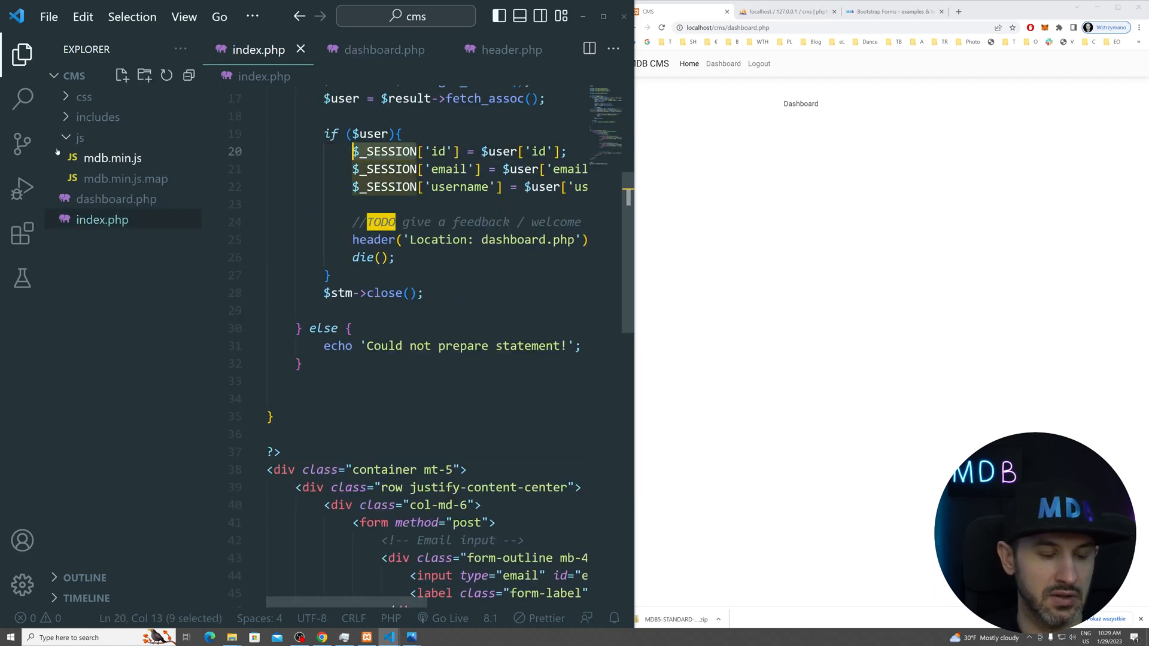
{"action": "left_click", "coordinate": [384, 50]}
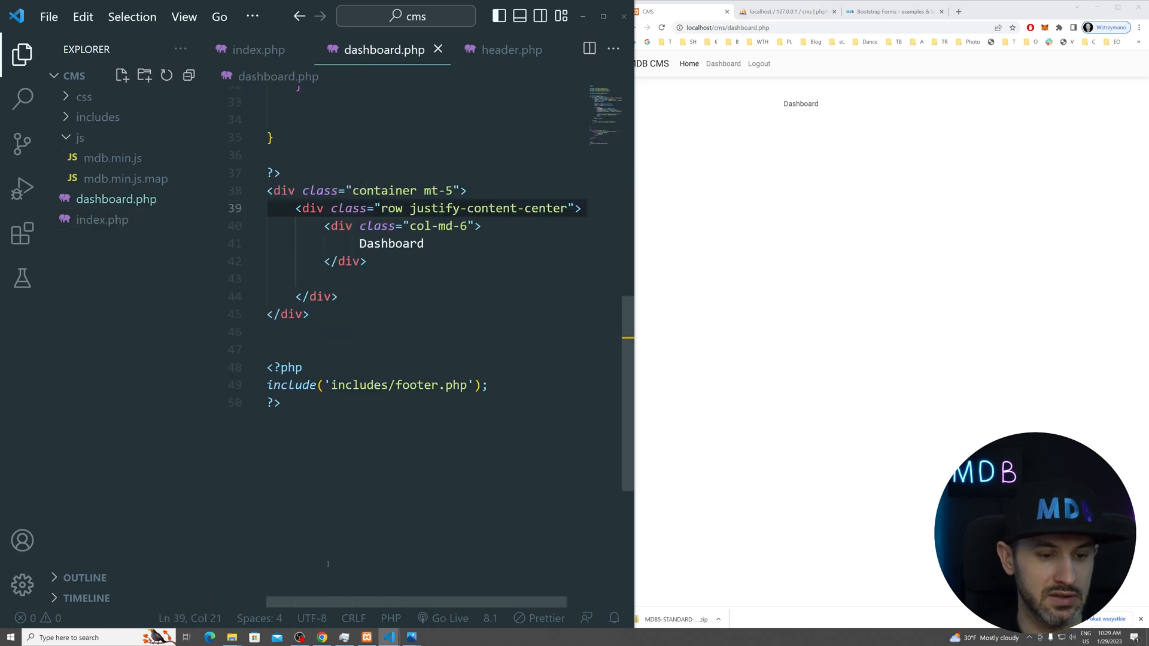
Remove the copied login-handling block from dashboard.php and add var_dump($_SESSION); after the header include
{"action": "scroll", "scroll_direction": "up", "scroll_amount": 3}
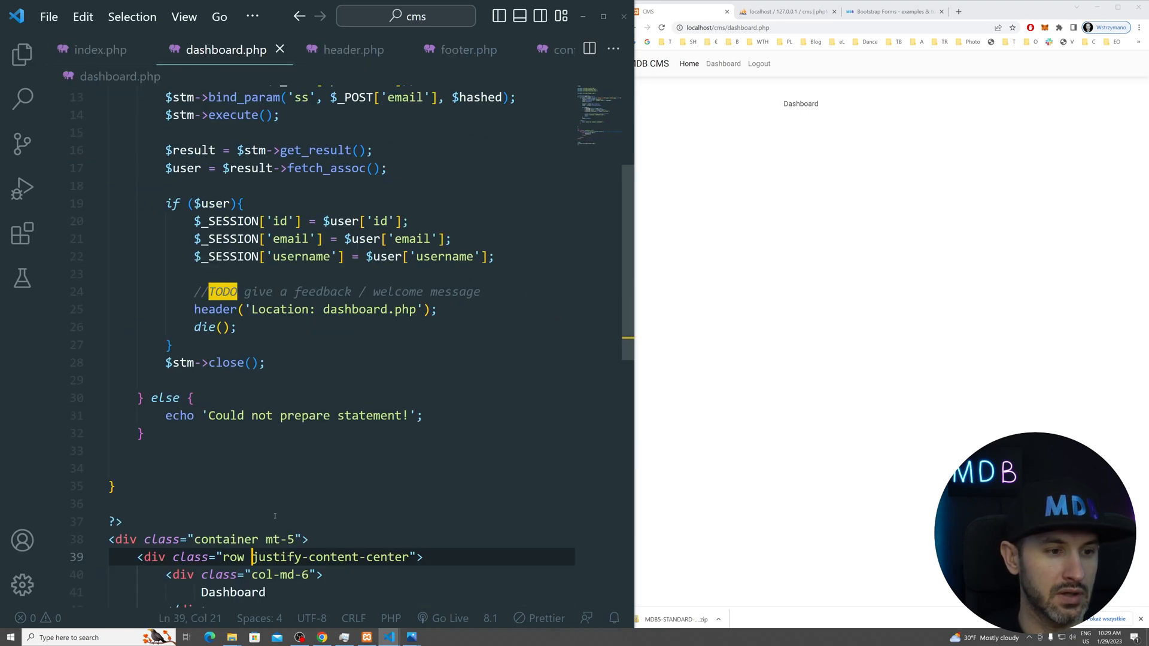
{"action": "scroll", "scroll_direction": "down", "scroll_amount": 3}
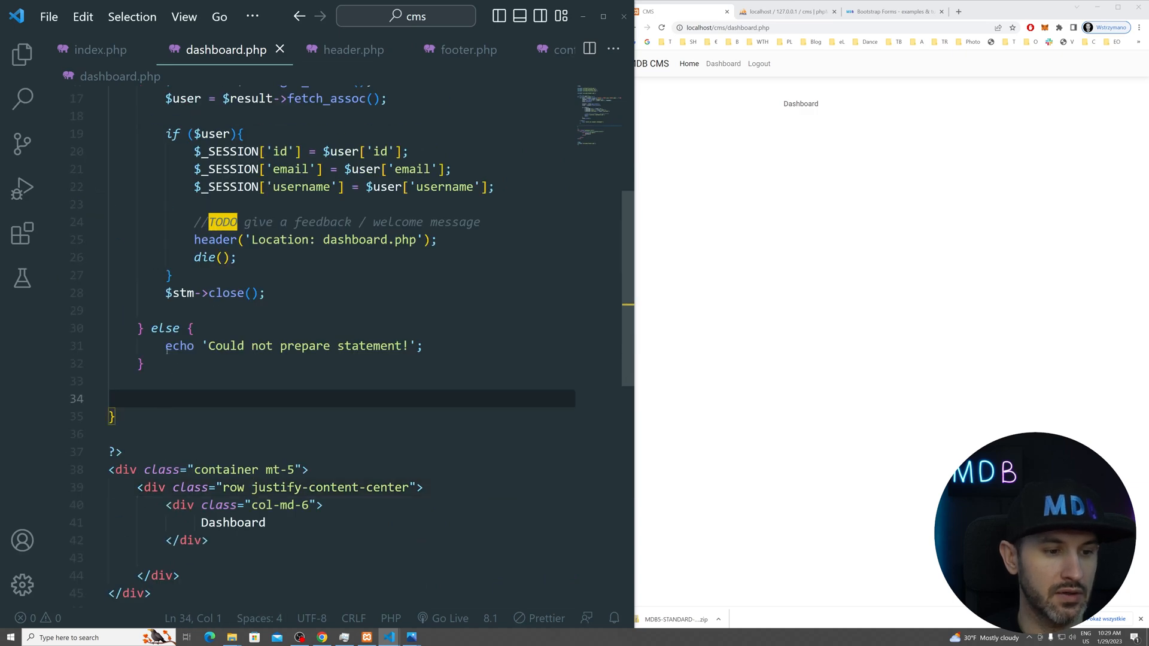
{"action": "scroll", "scroll_direction": "up", "scroll_amount": 3}
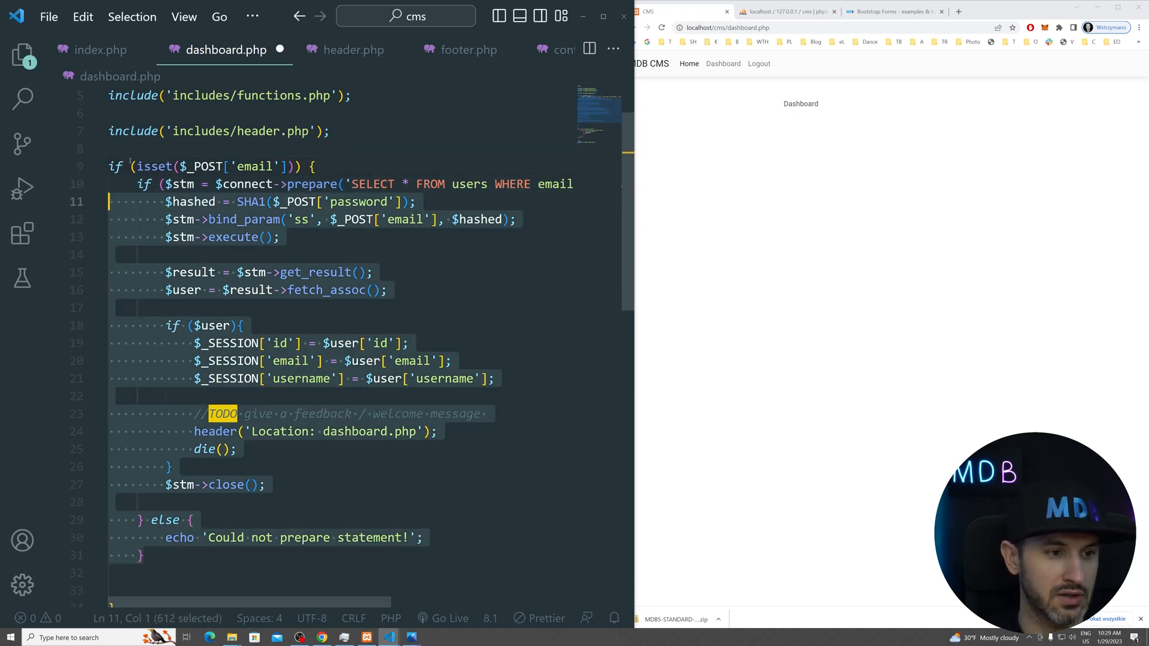
{"action": "left_click", "coordinate": [97, 167]}
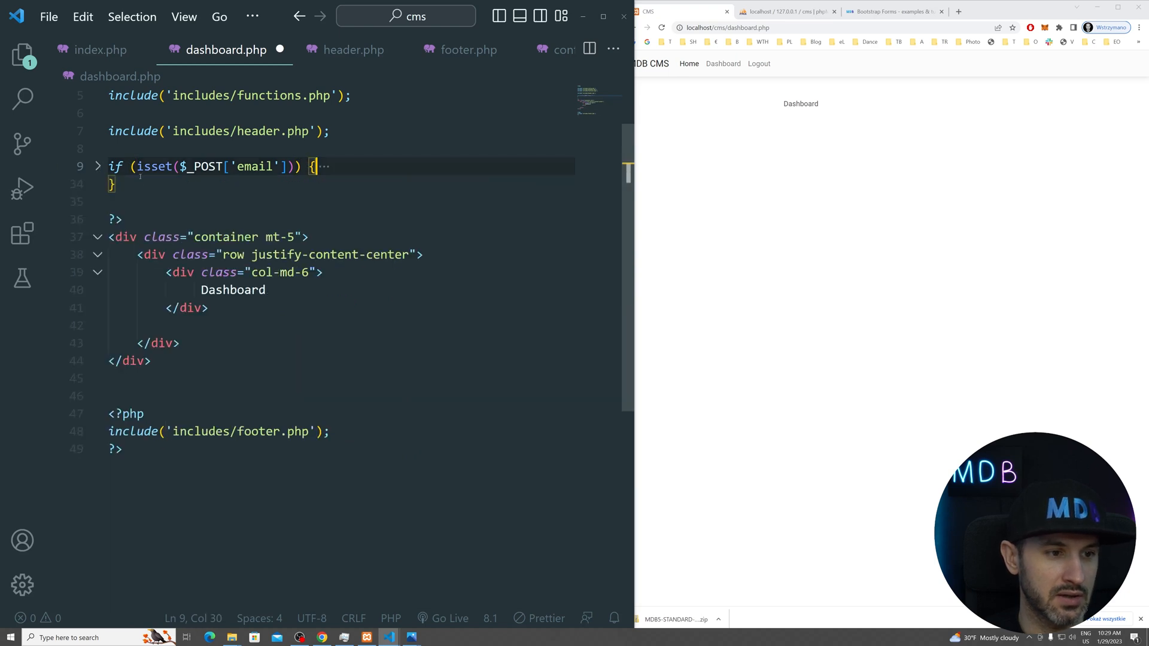
{"action": "left_click", "coordinate": [97, 165]}
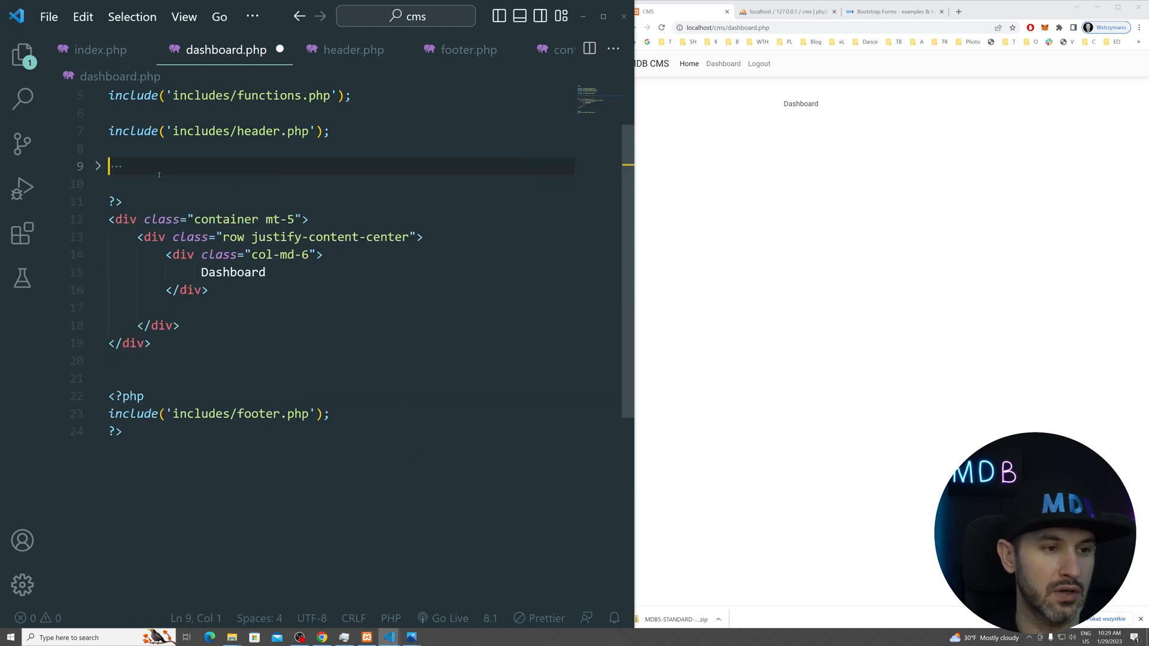
{"action": "type", "text": "var_dump($_SESSION);"}
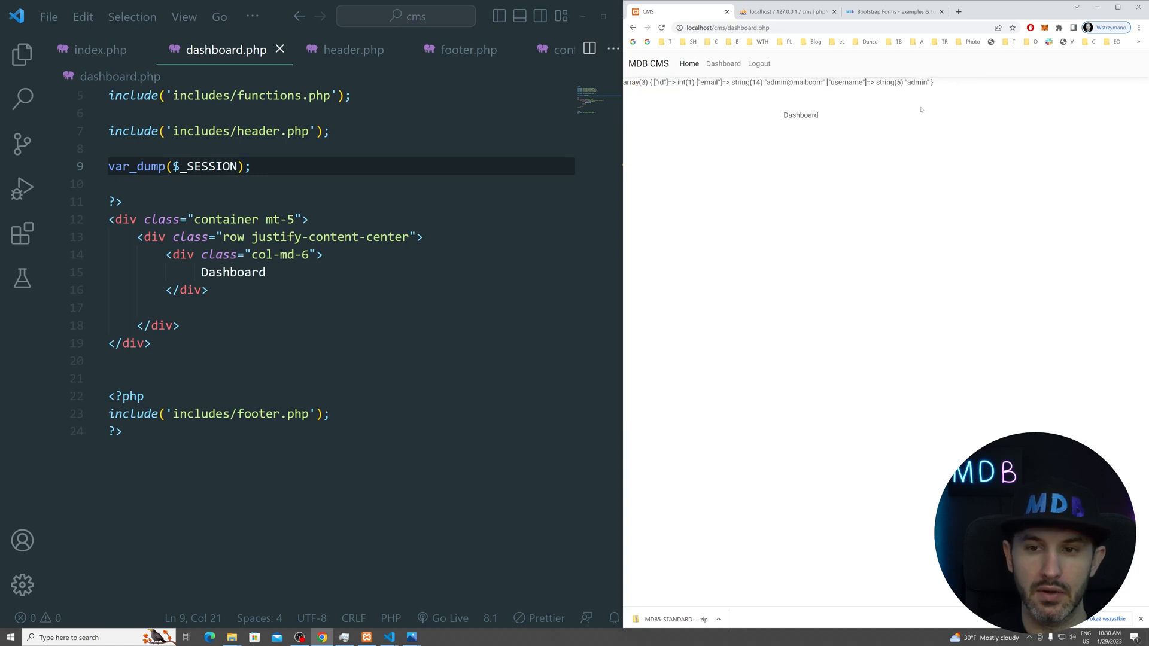
{"action": "mouse_move", "coordinate": [759, 53]}
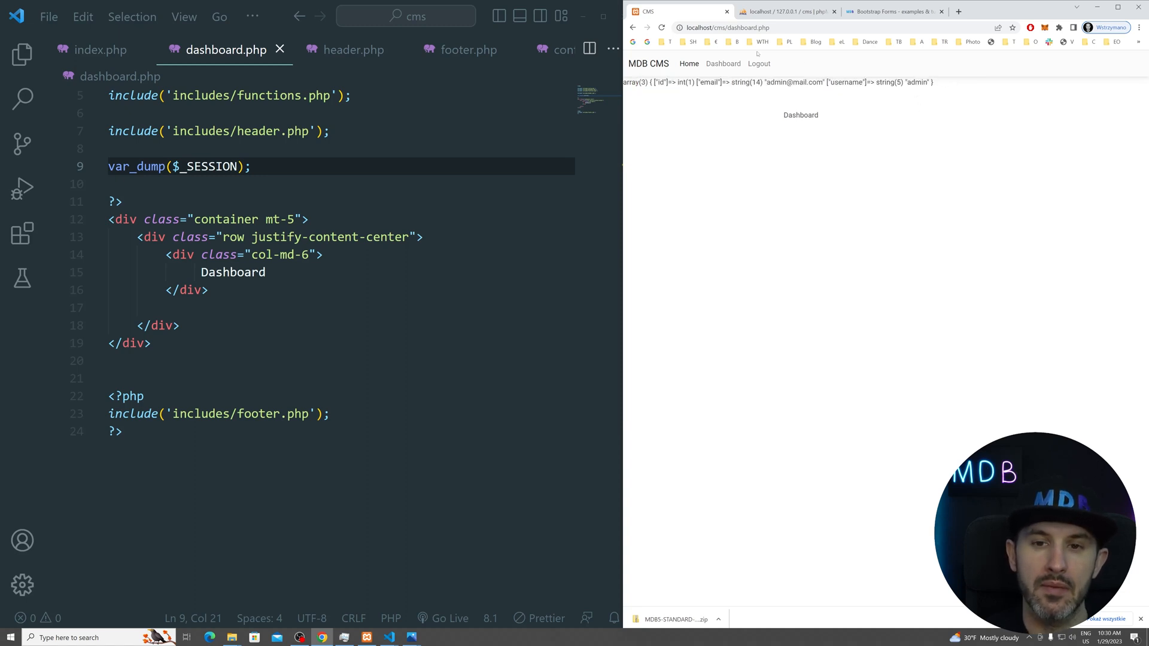
Load localhost/cms/dashboard.php in an Incognito window and see the empty array(0) session dump
{"action": "left_click", "coordinate": [732, 28]}
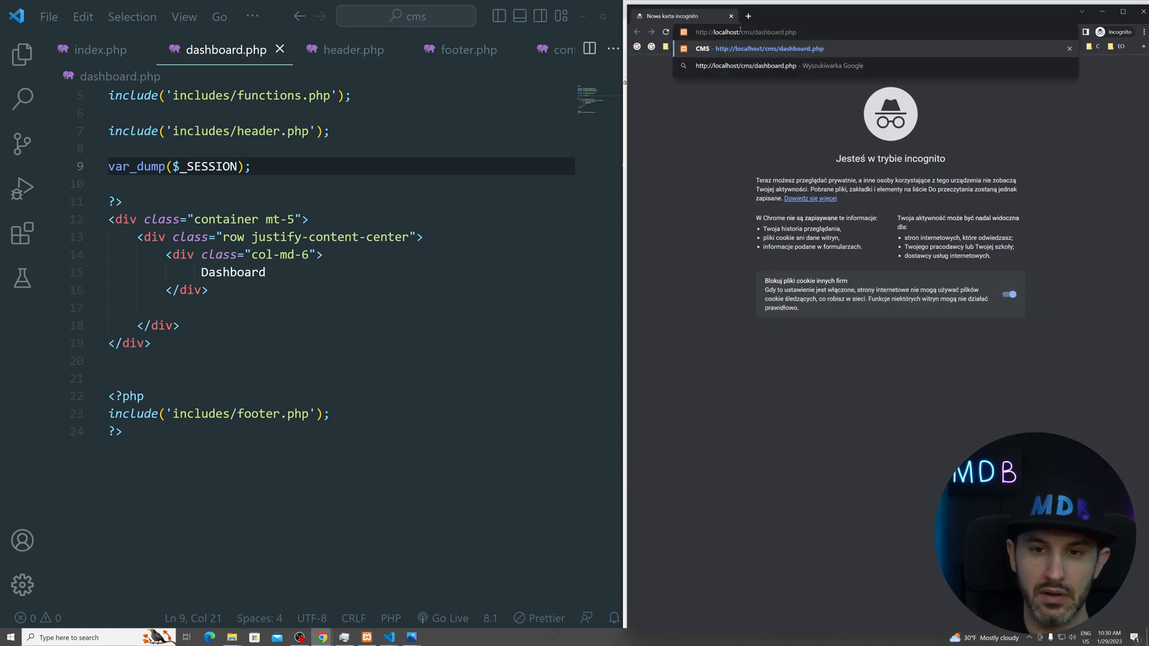
{"action": "key", "text": "Return"}
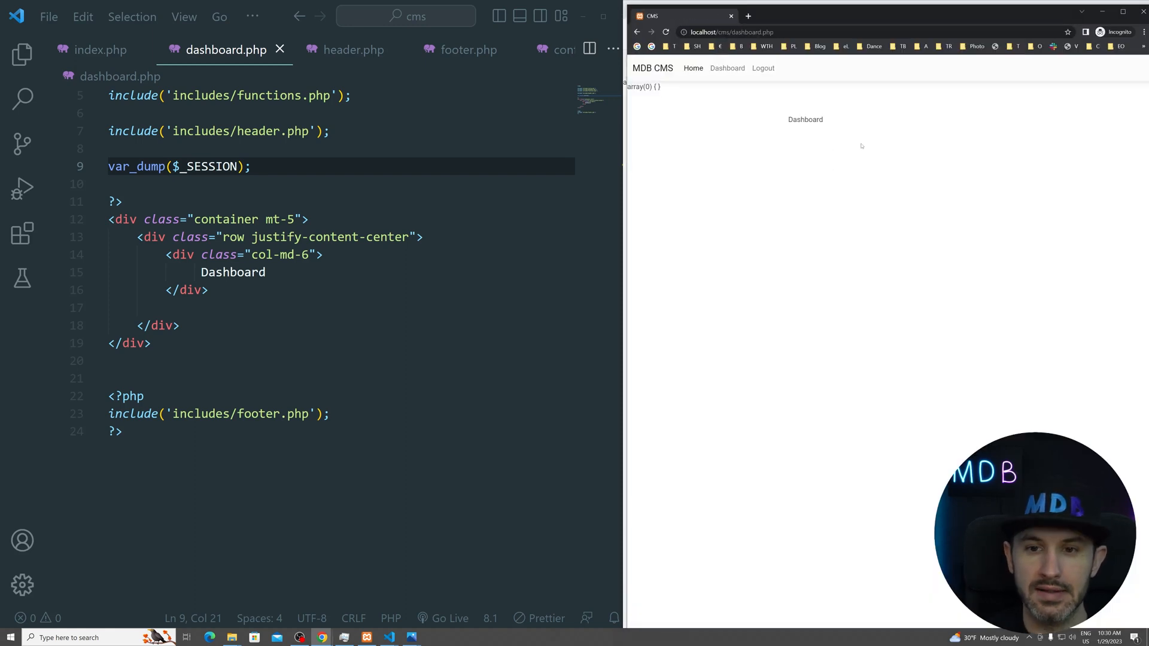
{"action": "double_click", "coordinate": [804, 120]}
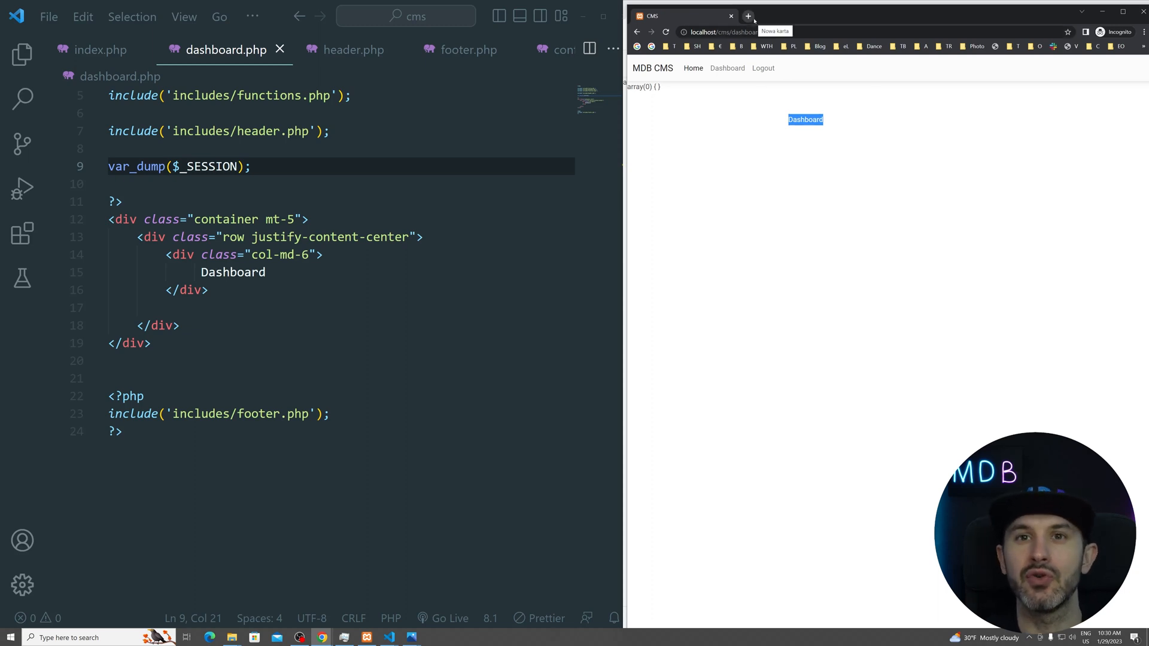
{"action": "mouse_move", "coordinate": [657, 104]}
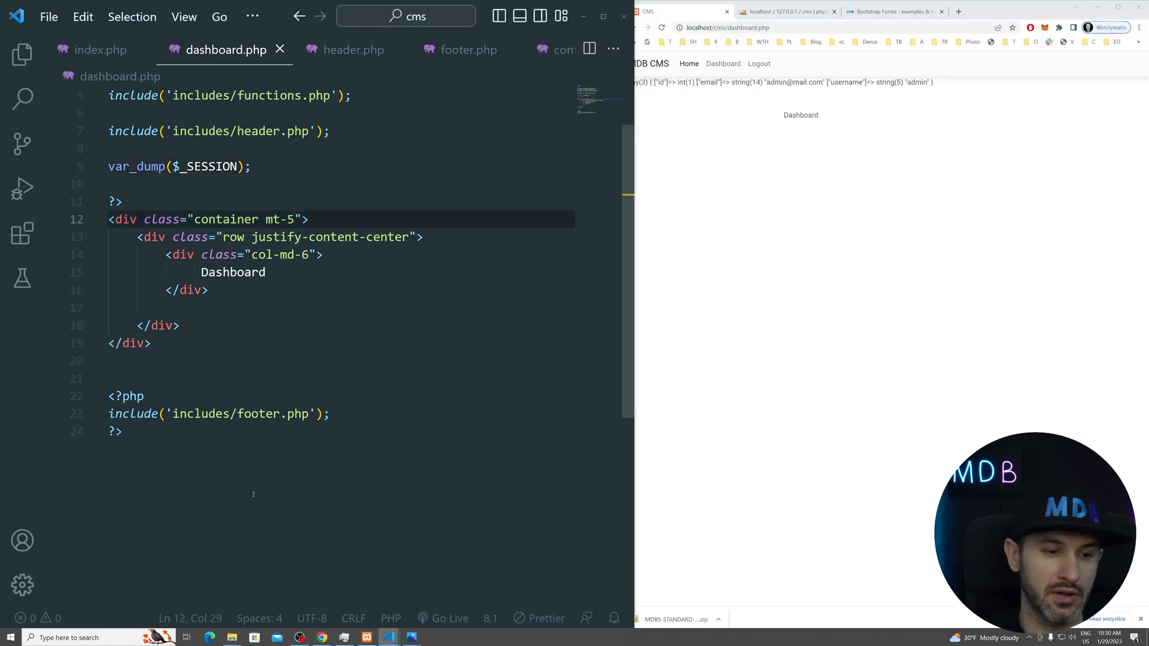
{"action": "mouse_move", "coordinate": [21, 97]}
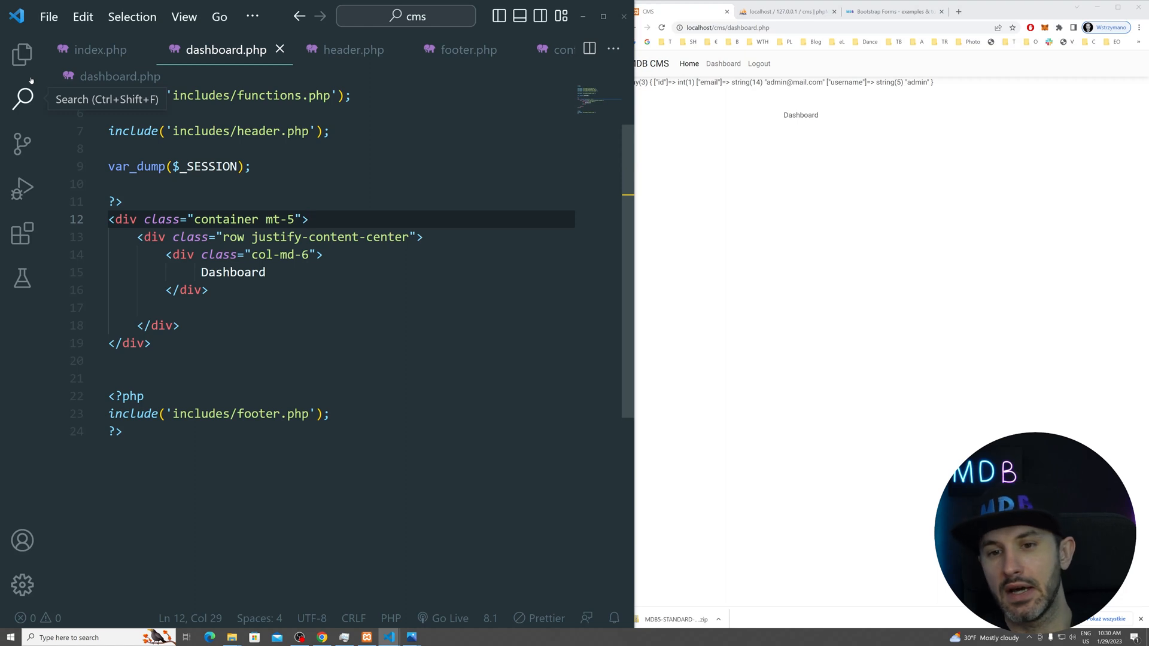
Create logout.php in the cms root starting with include('includes/config.php')
{"action": "left_click", "coordinate": [307, 219]}
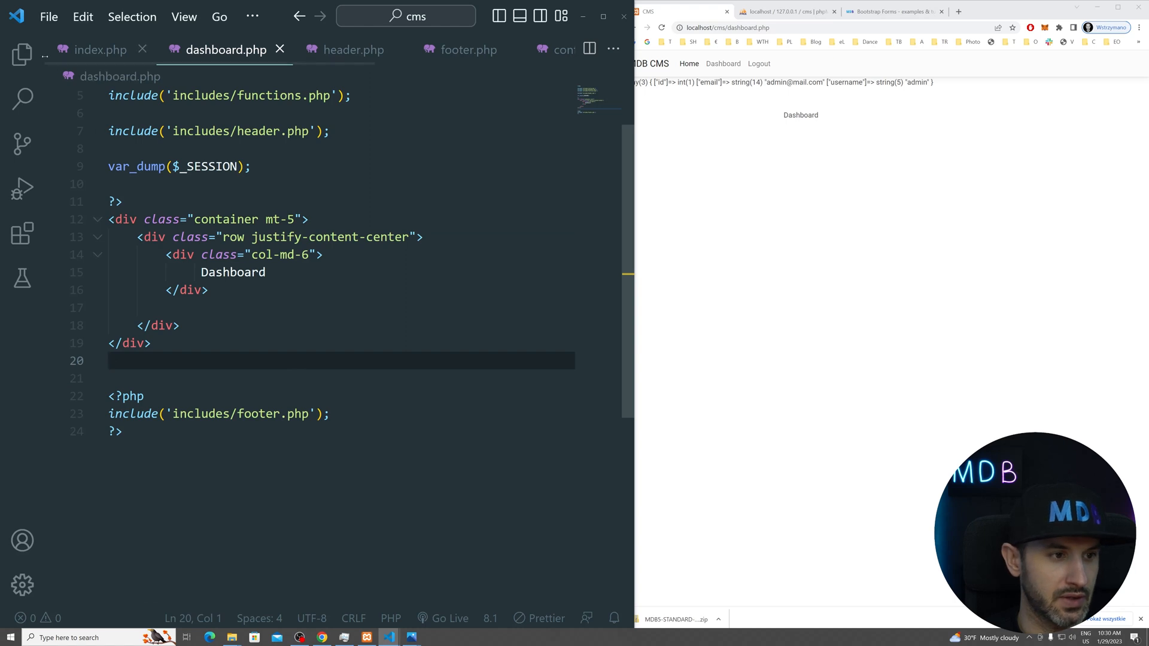
{"action": "left_click", "coordinate": [22, 54]}
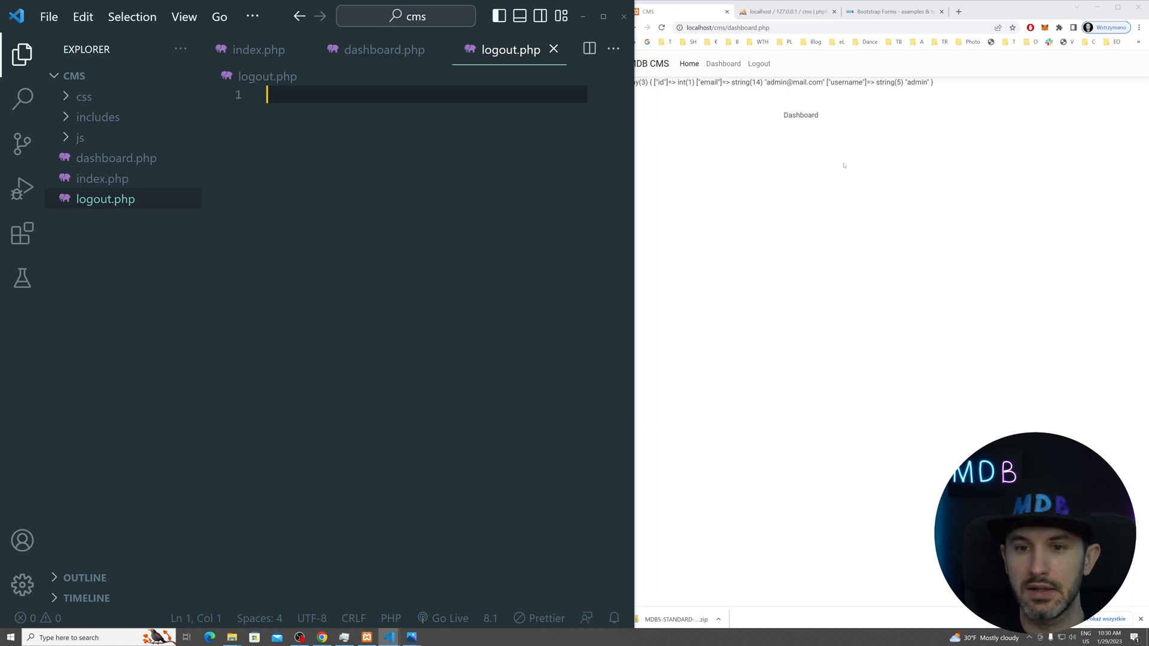
{"action": "type", "text": "<?php"}
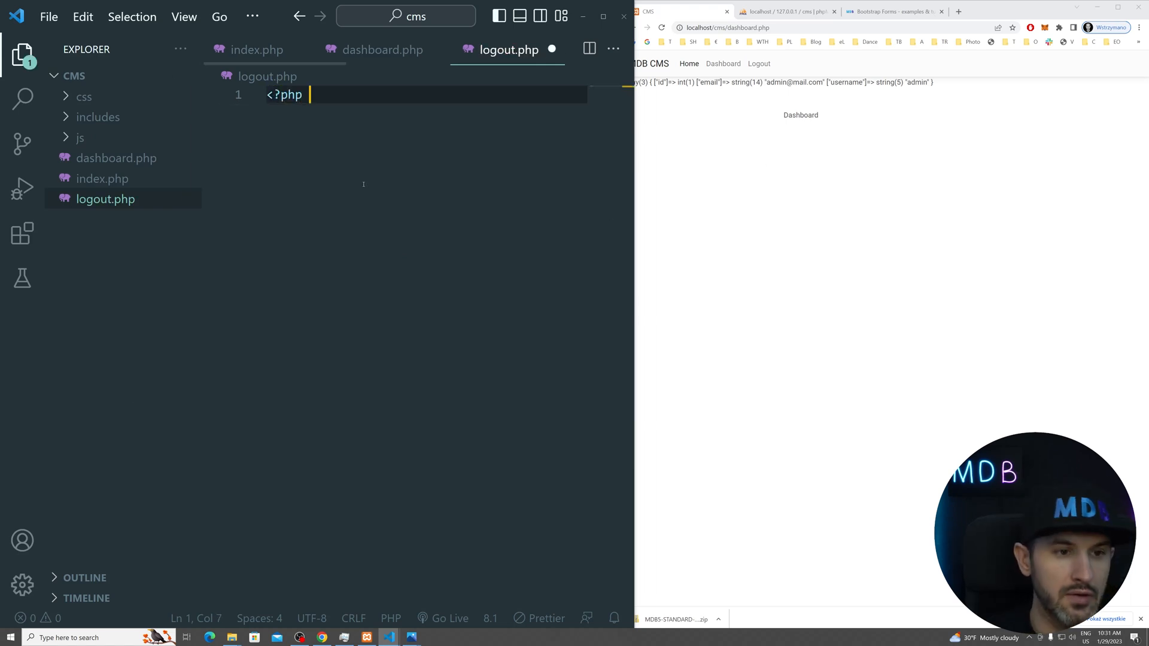
{"action": "type", "text": "include"}
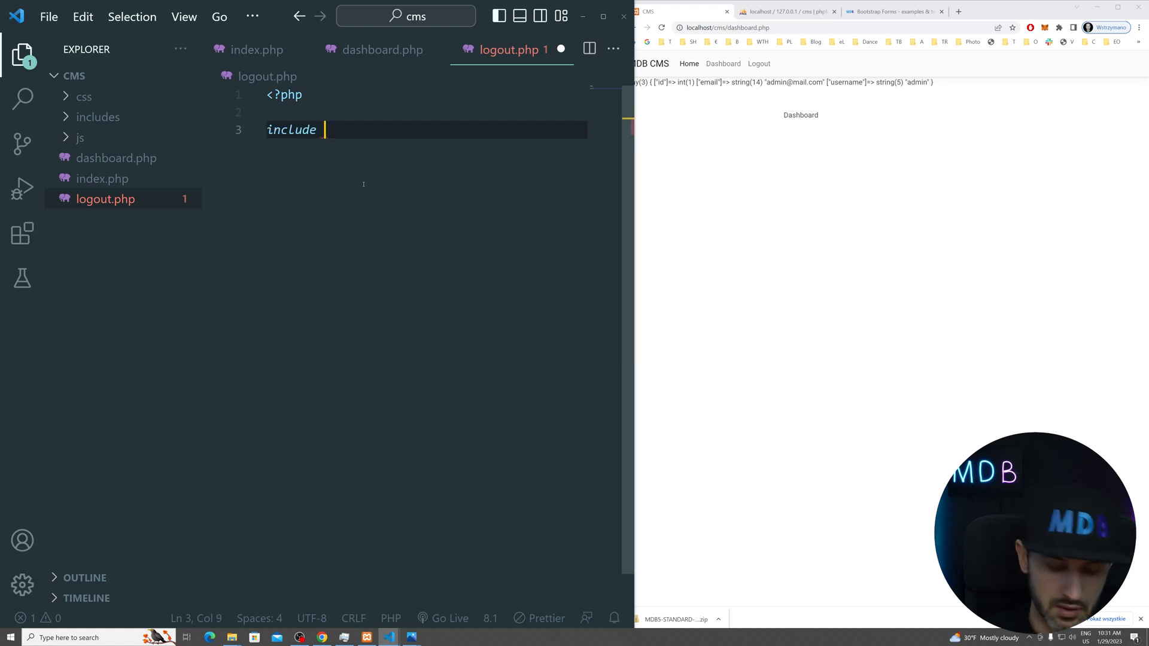
{"action": "type", "text": "('includes'"}
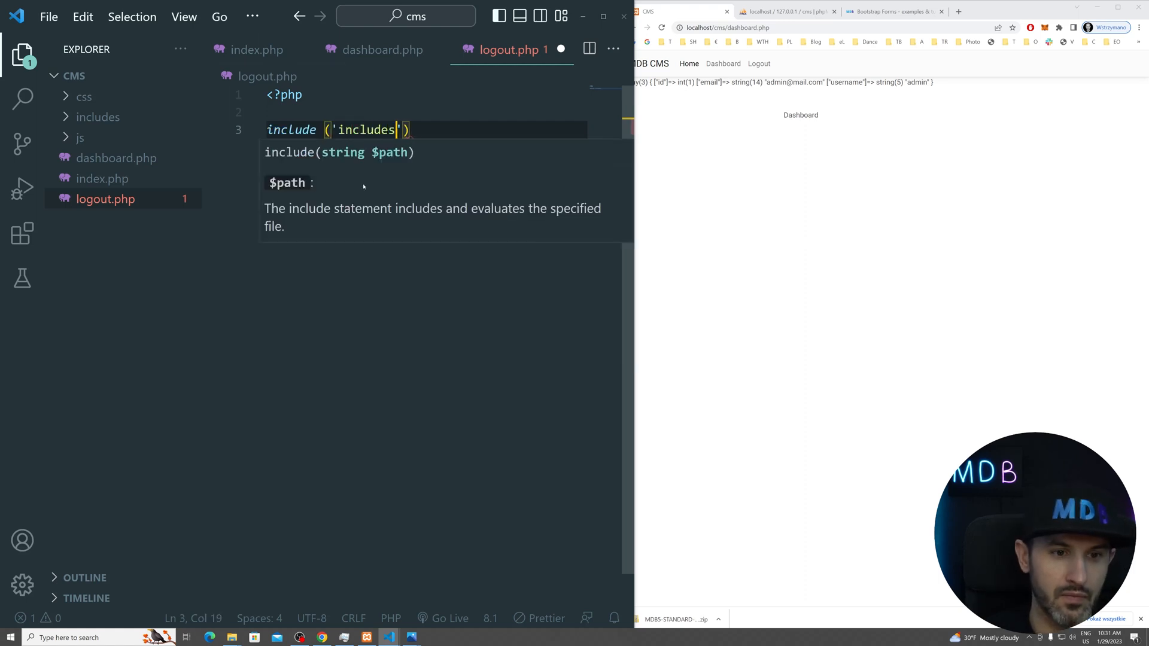
{"action": "type", "text": "/config.php"}
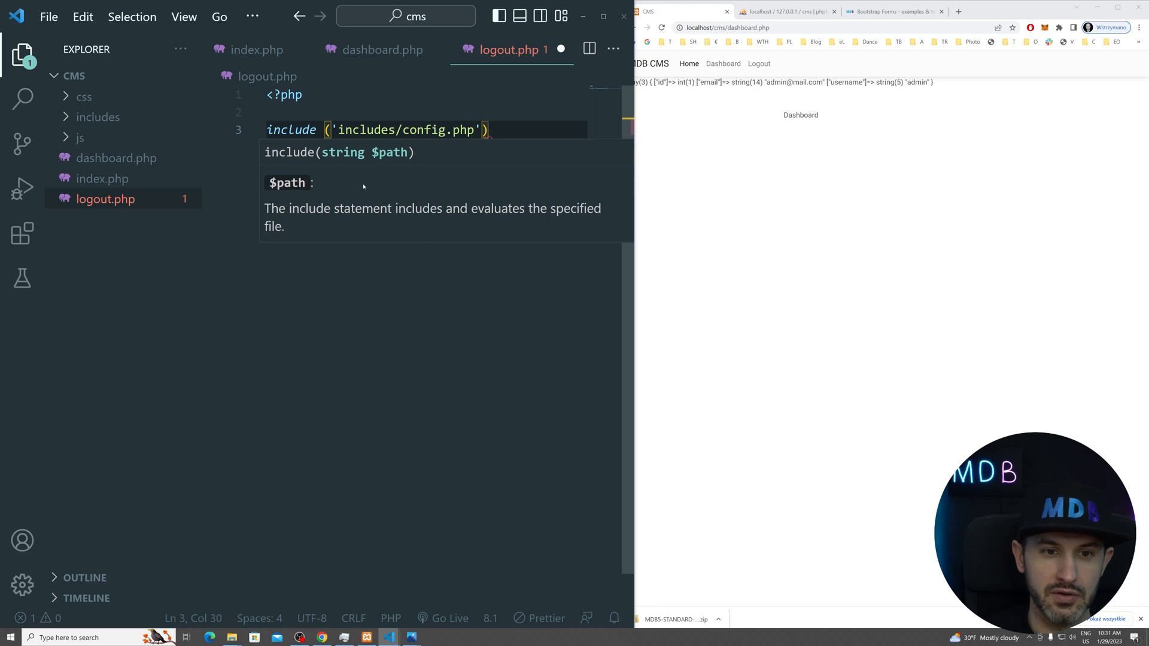
{"action": "key", "text": "Enter"}
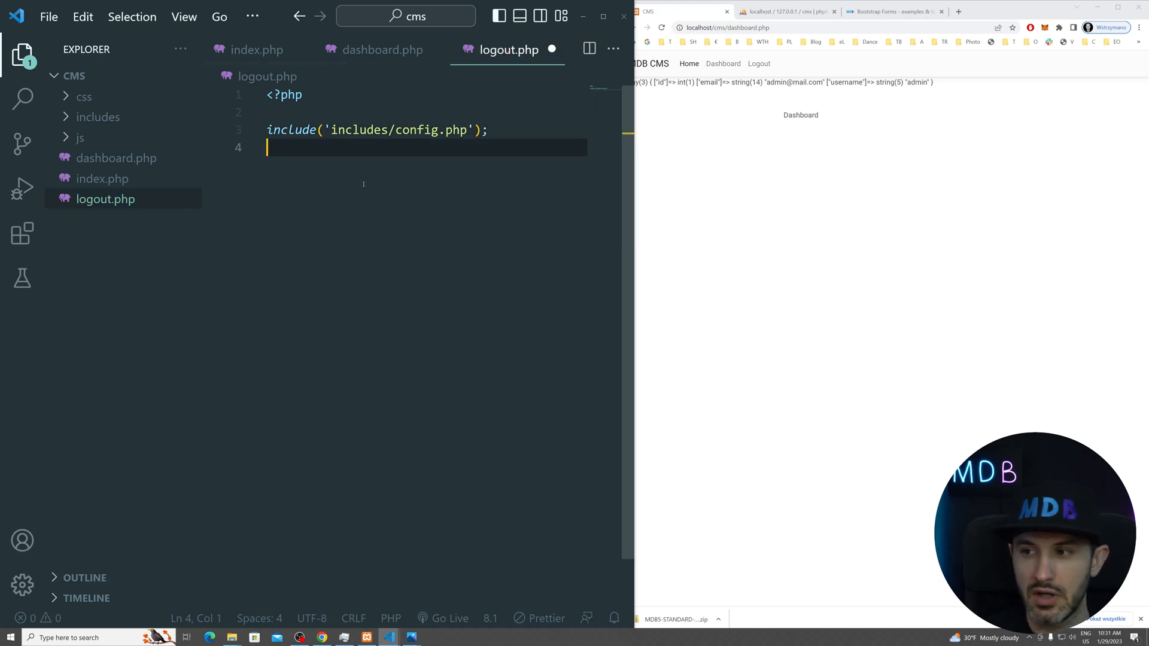
Add session_destroy(), header('Location: /cms') and die(); to logout.php and save
{"action": "type", "text": "sess"}
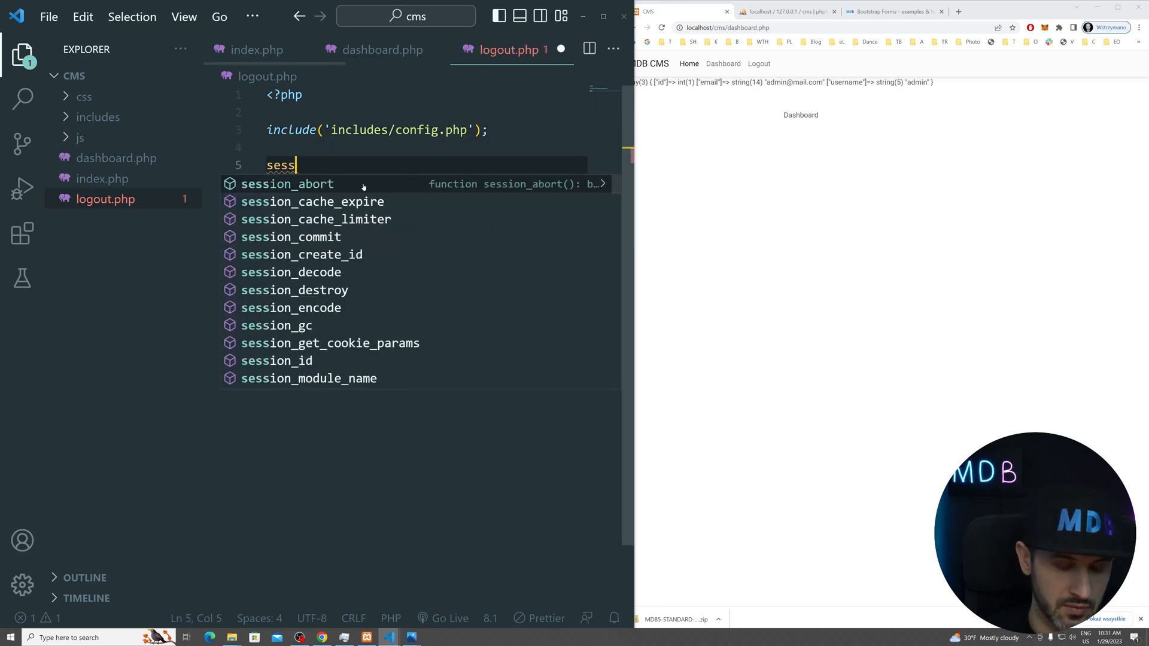
{"action": "type", "text": "ion"}
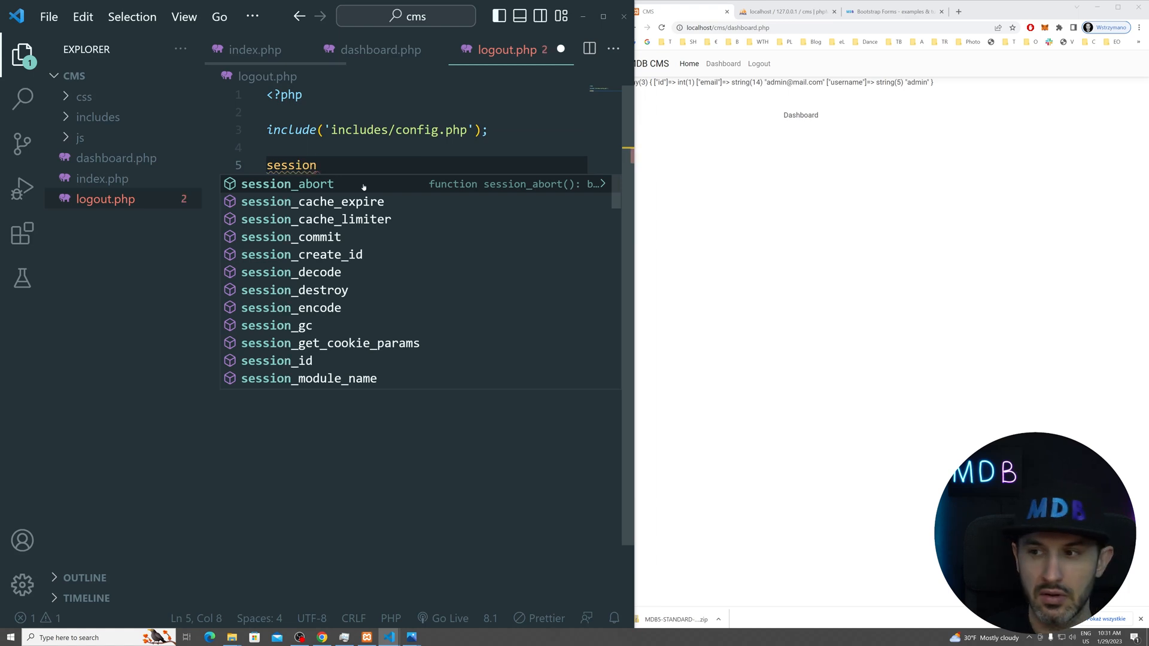
{"action": "type", "text": "_destroy();"}
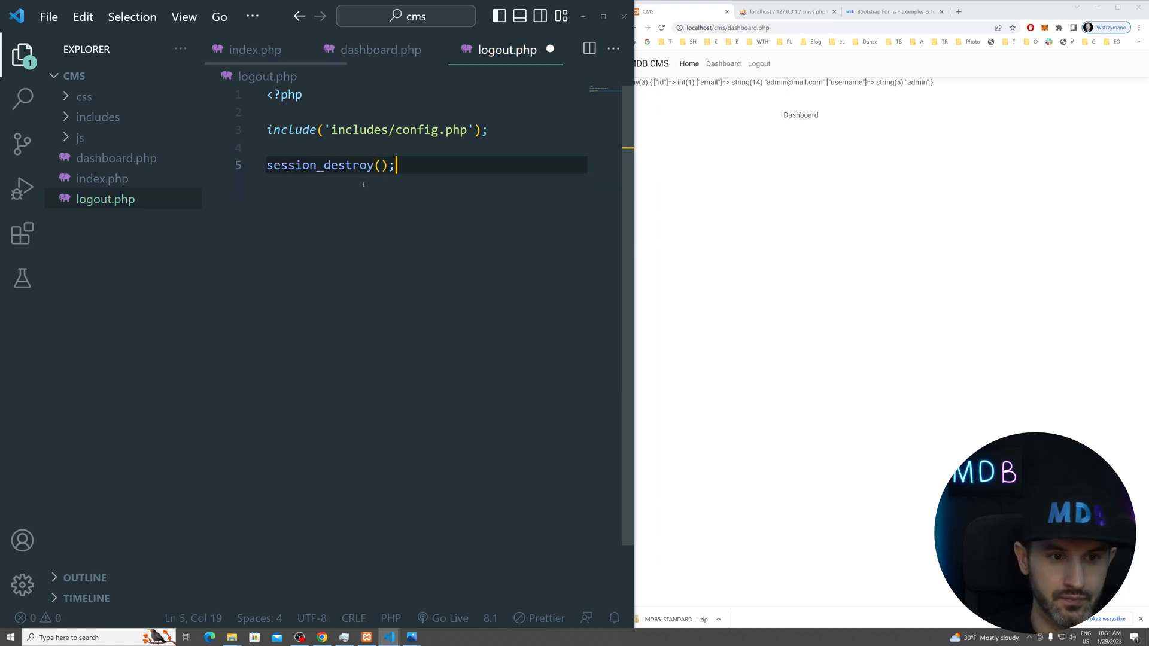
{"action": "type", "text": "header('Location:"}
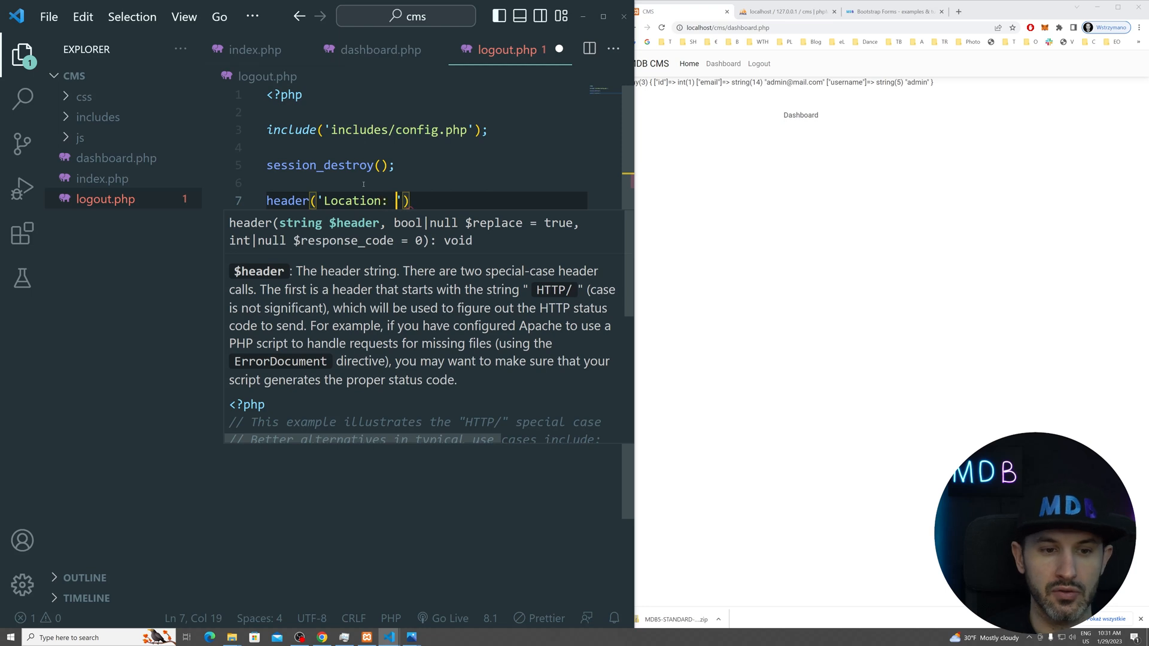
{"action": "type", "text": "/cms"}
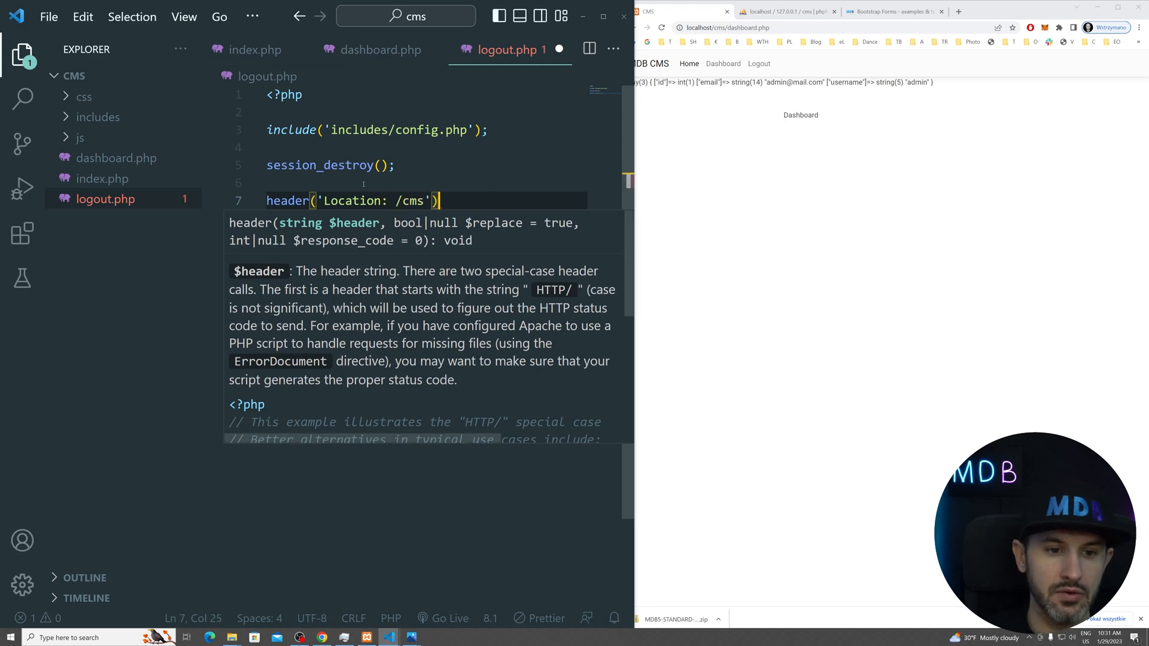
{"action": "type", "text": "die();"}
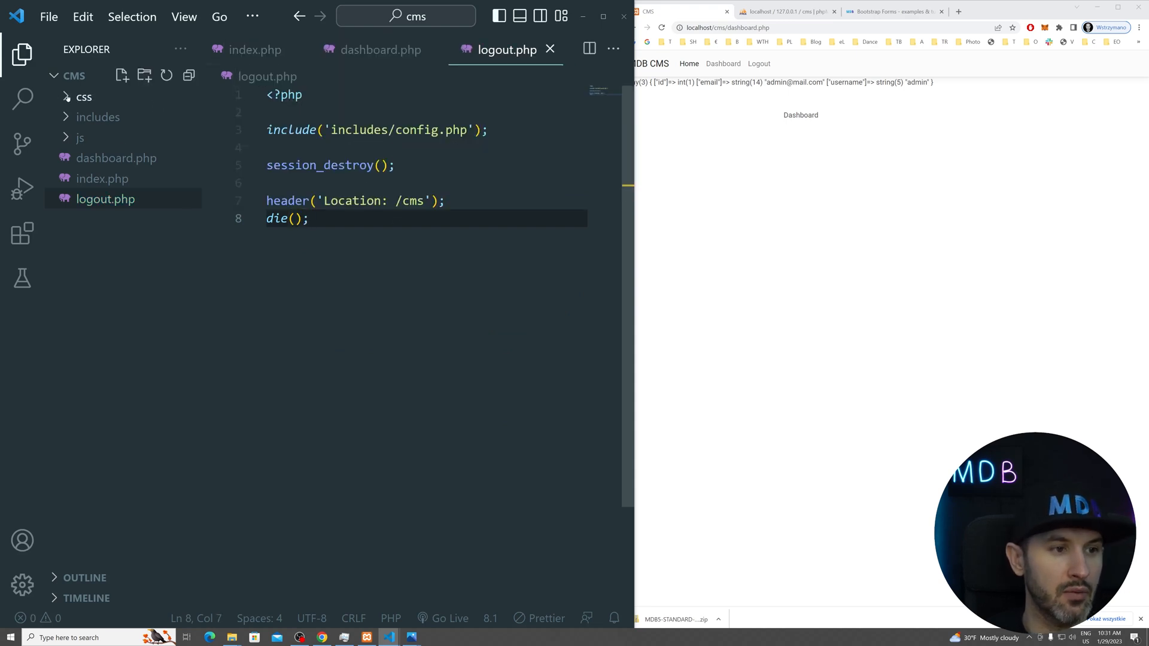
In includes/header.php set the Logout href to logout.php and the Dashboard href to dashboard.php, then save
{"action": "left_click", "coordinate": [97, 117]}
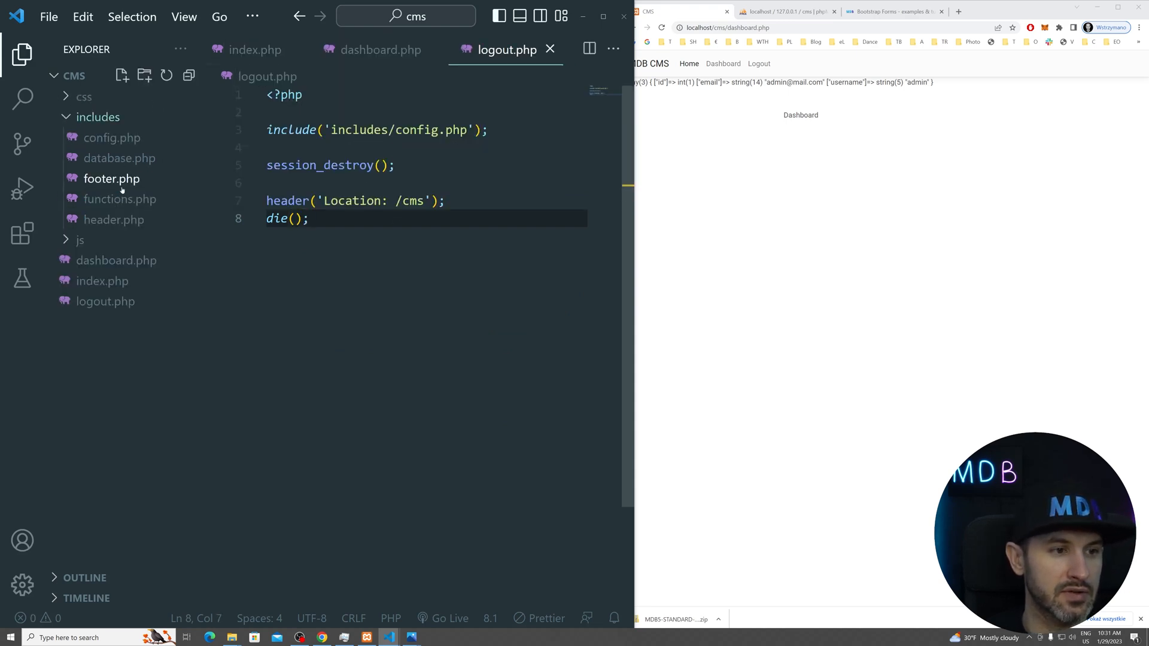
{"action": "left_click", "coordinate": [114, 219]}
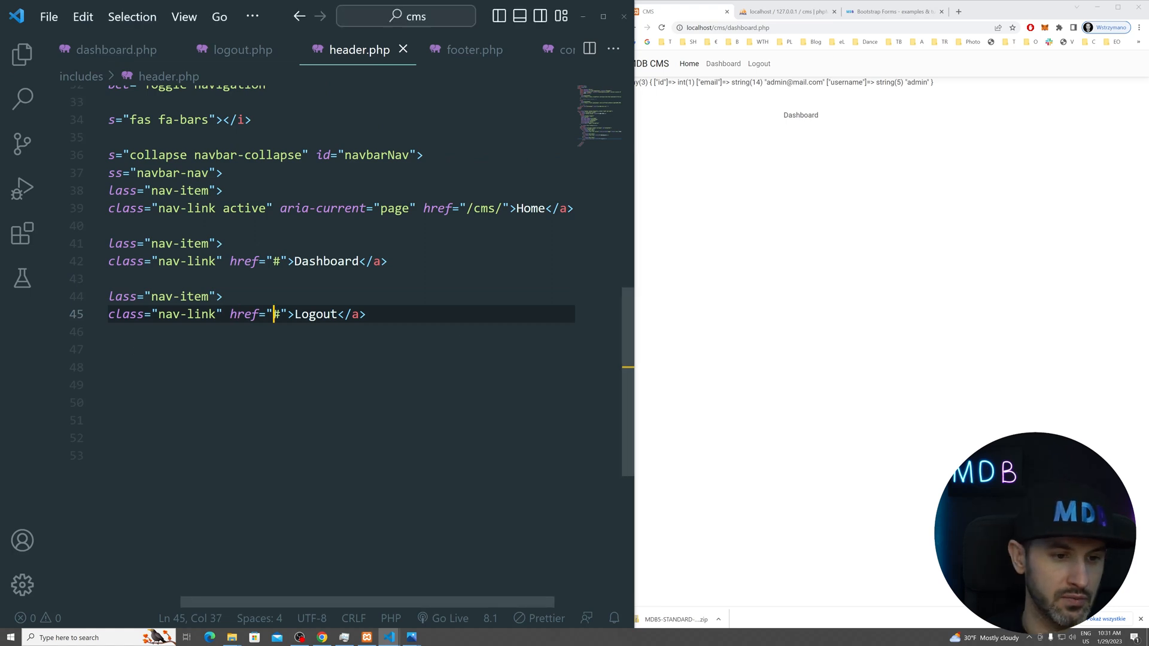
{"action": "type", "text": "logout."}
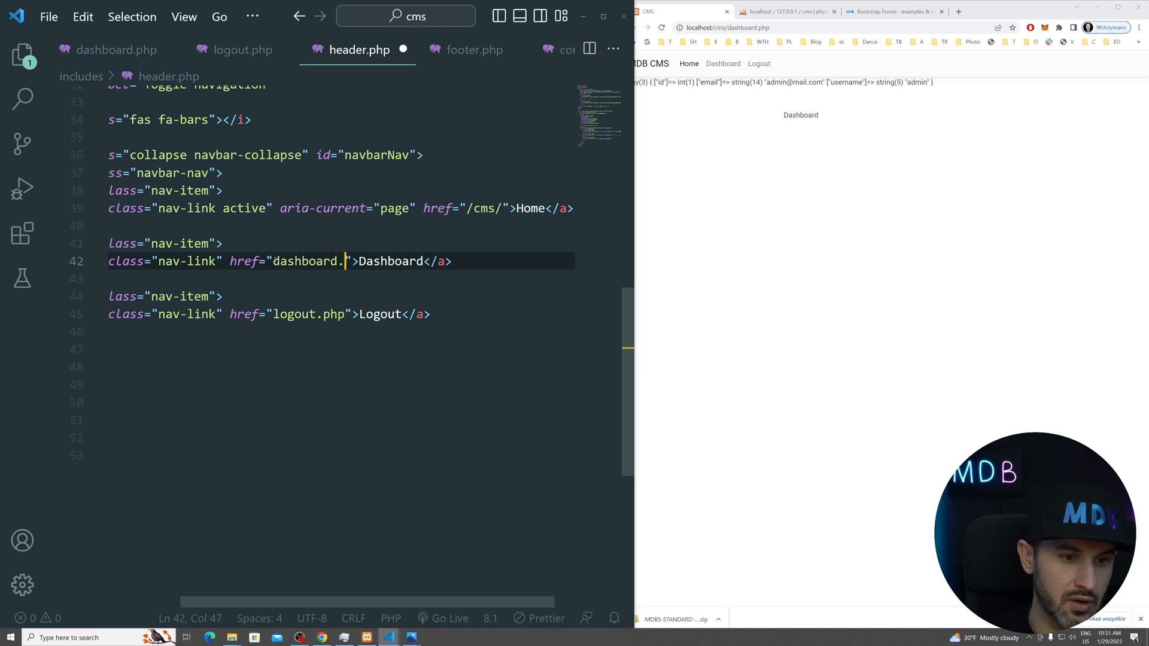
{"action": "type", "text": "php"}
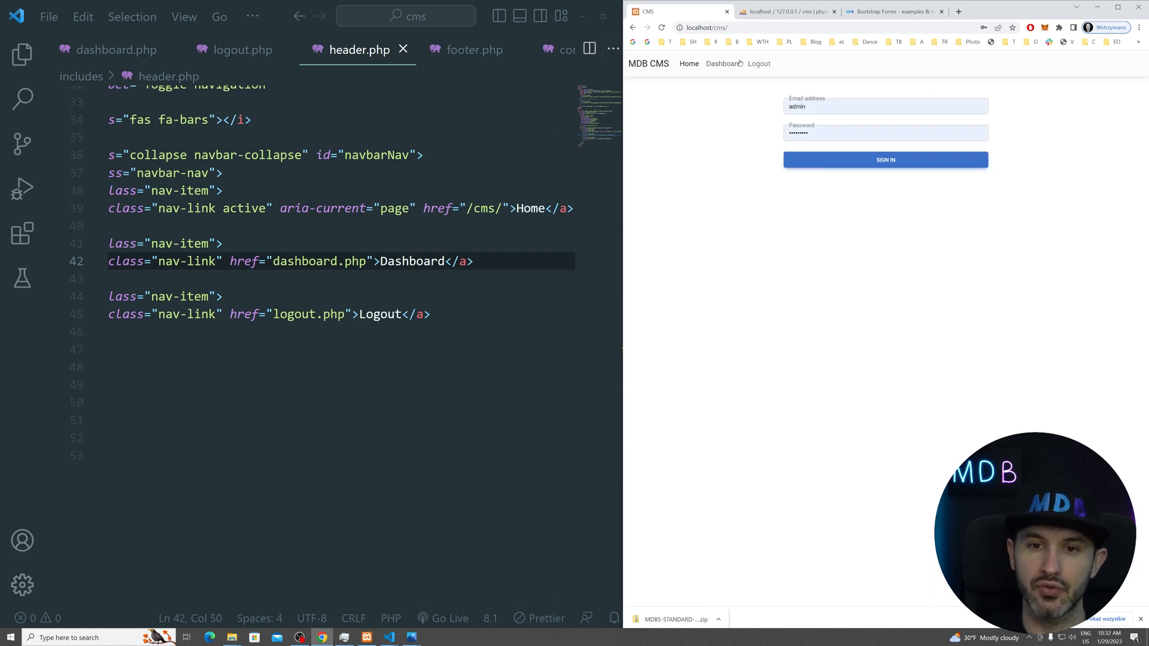
Visit Dashboard, sign in as admin from Home to fill the session, then log out back to the login form
{"action": "left_click", "coordinate": [723, 64]}
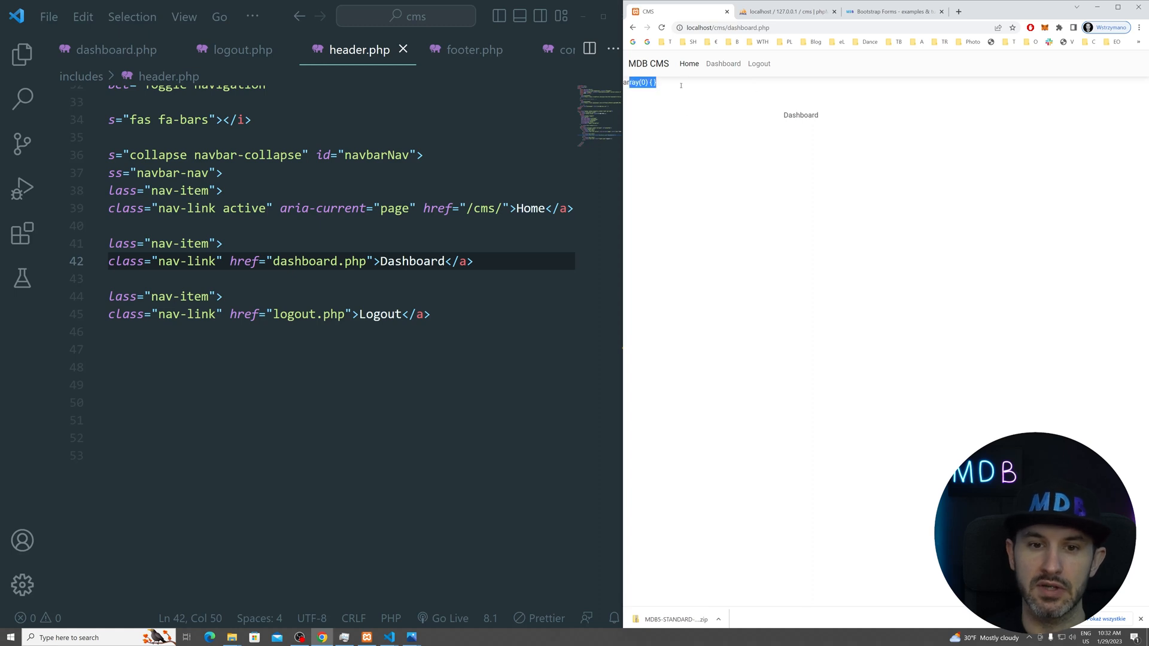
{"action": "left_click", "coordinate": [687, 64]}
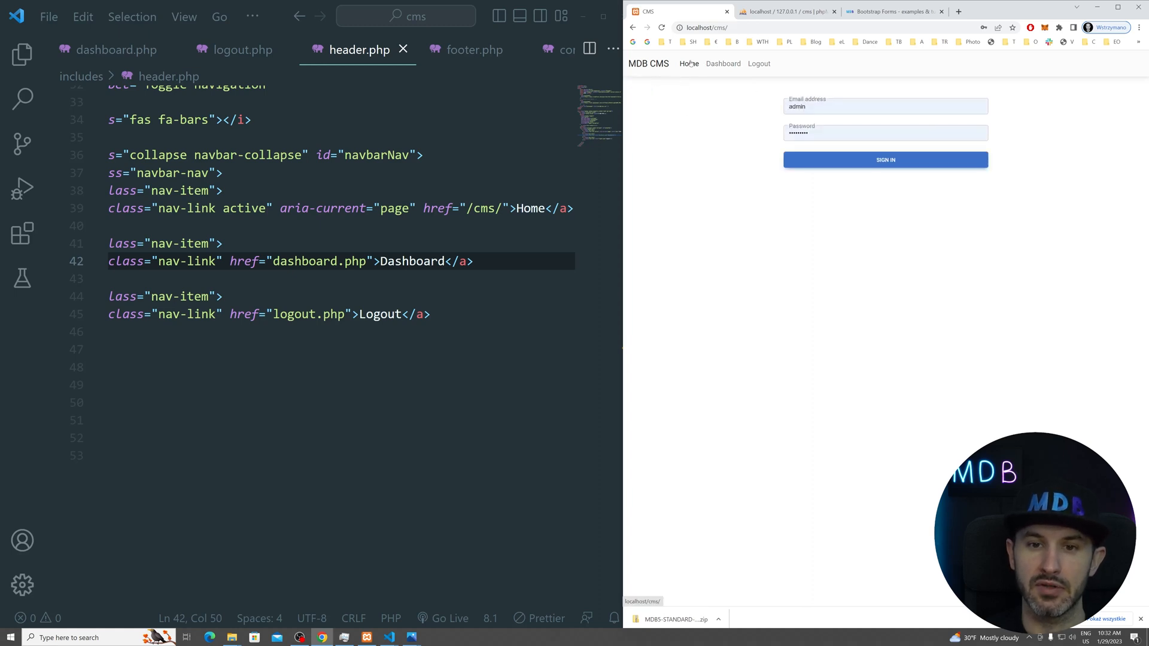
{"action": "type", "text": "@mail.com"}
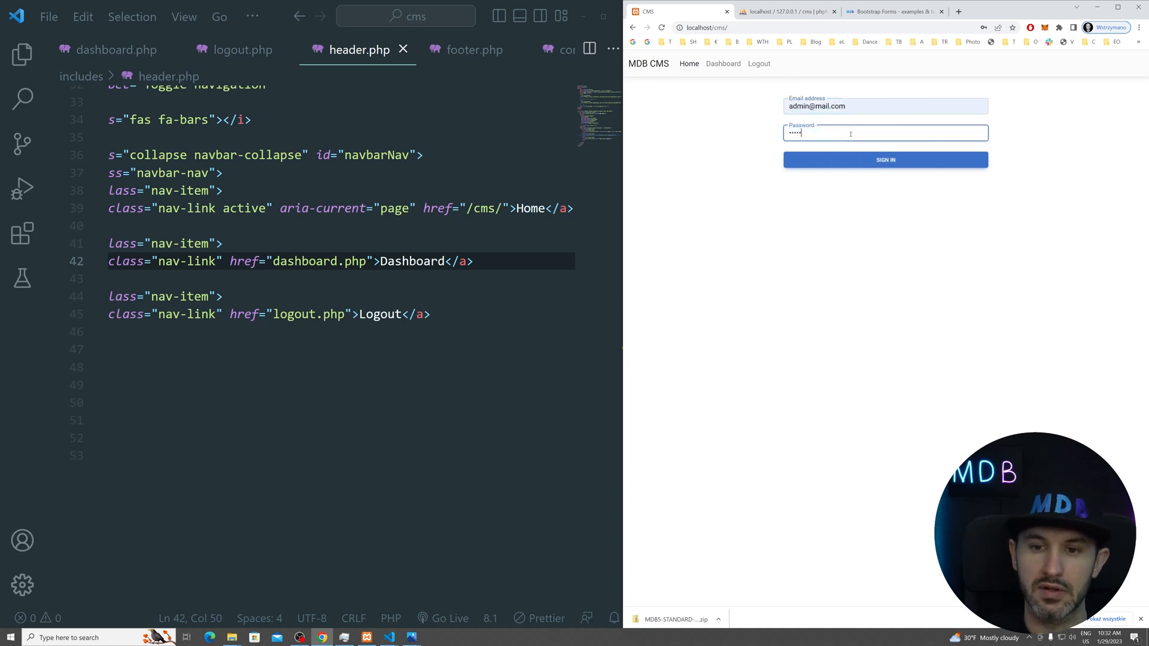
{"action": "left_click", "coordinate": [886, 159]}
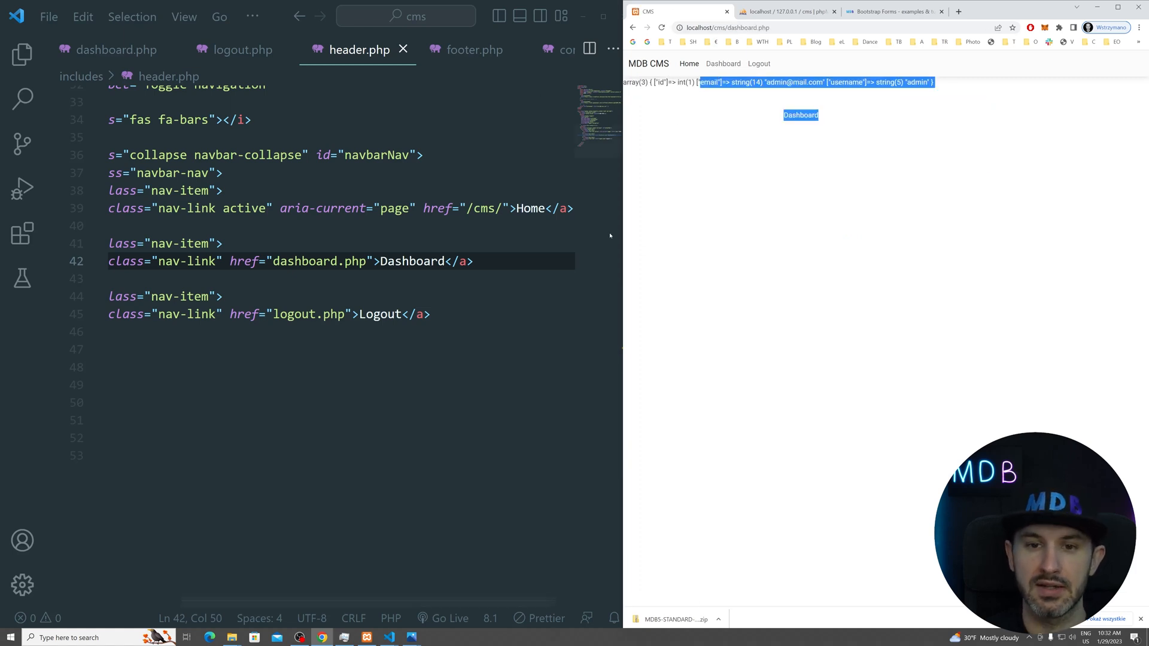
{"action": "left_click", "coordinate": [758, 63]}
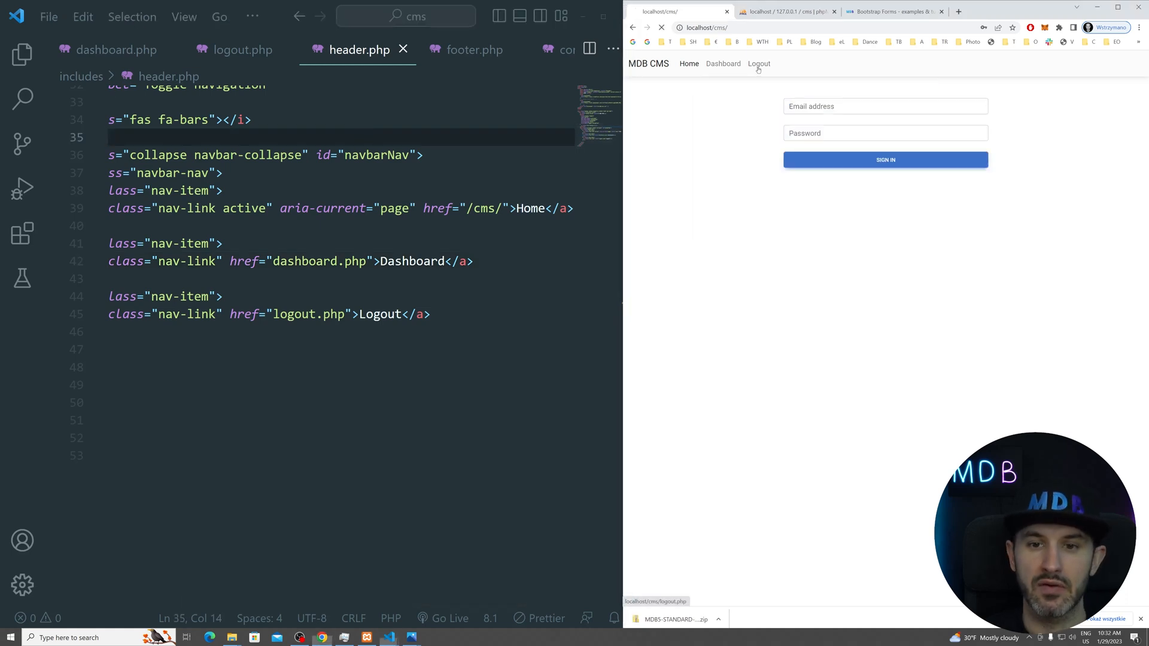
{"action": "left_click", "coordinate": [723, 64]}
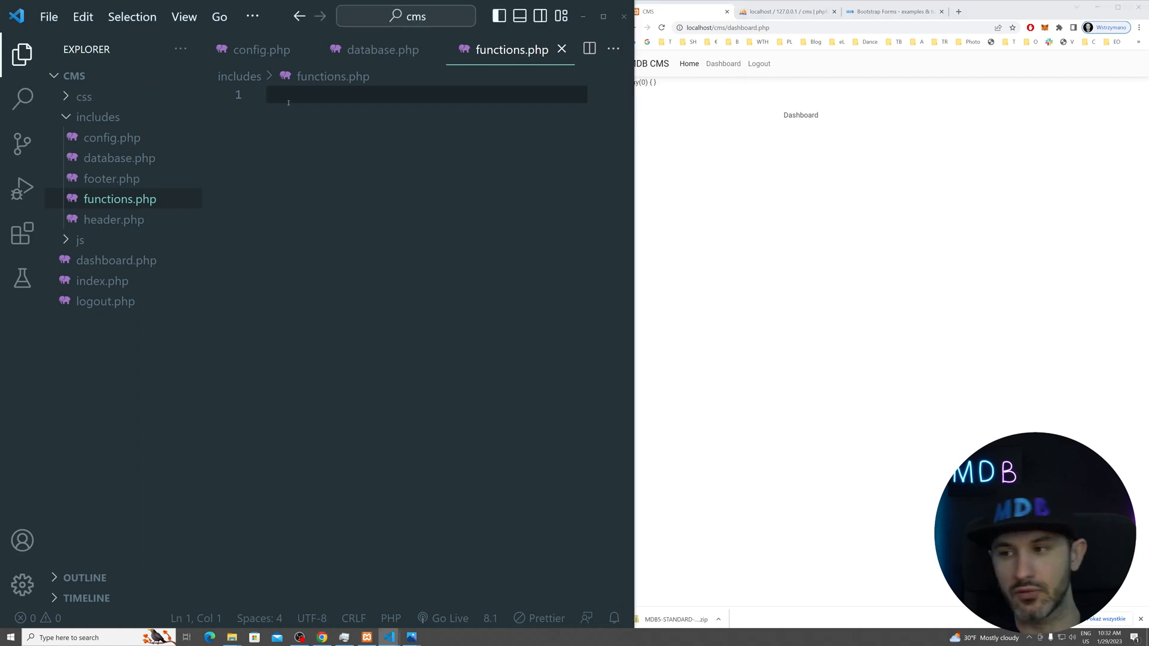
Start functions.php with a secure() function checking if (!isset($_SESSION['id']))
{"action": "type", "text": "<"}
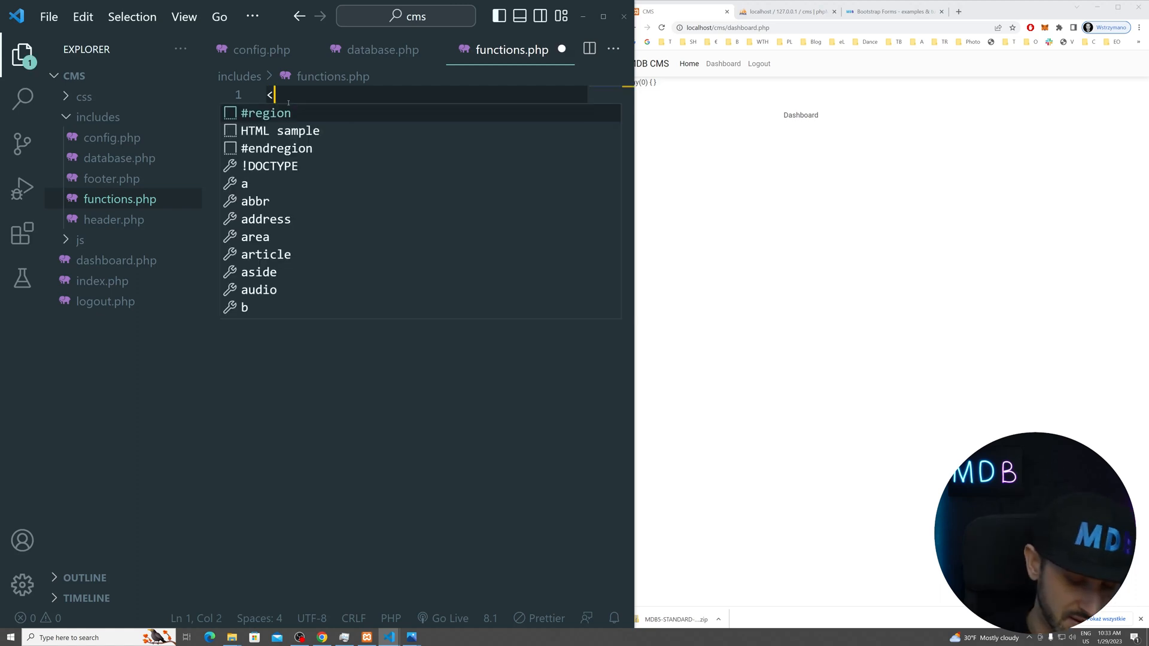
{"action": "type", "text": "?php"}
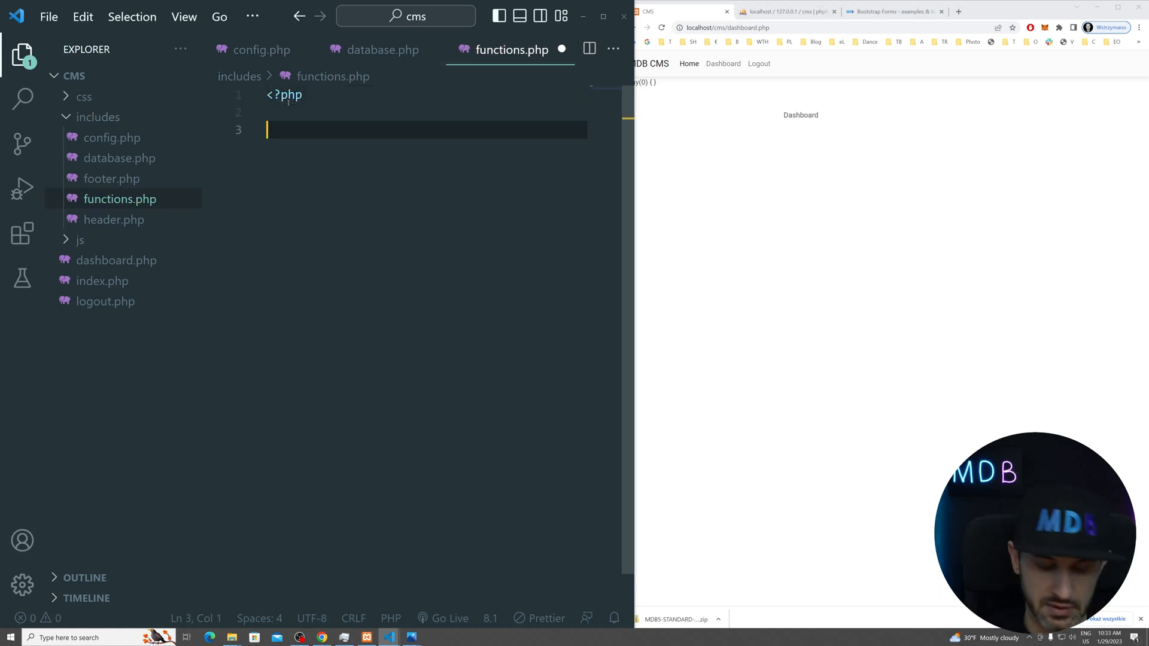
{"action": "type", "text": "function"}
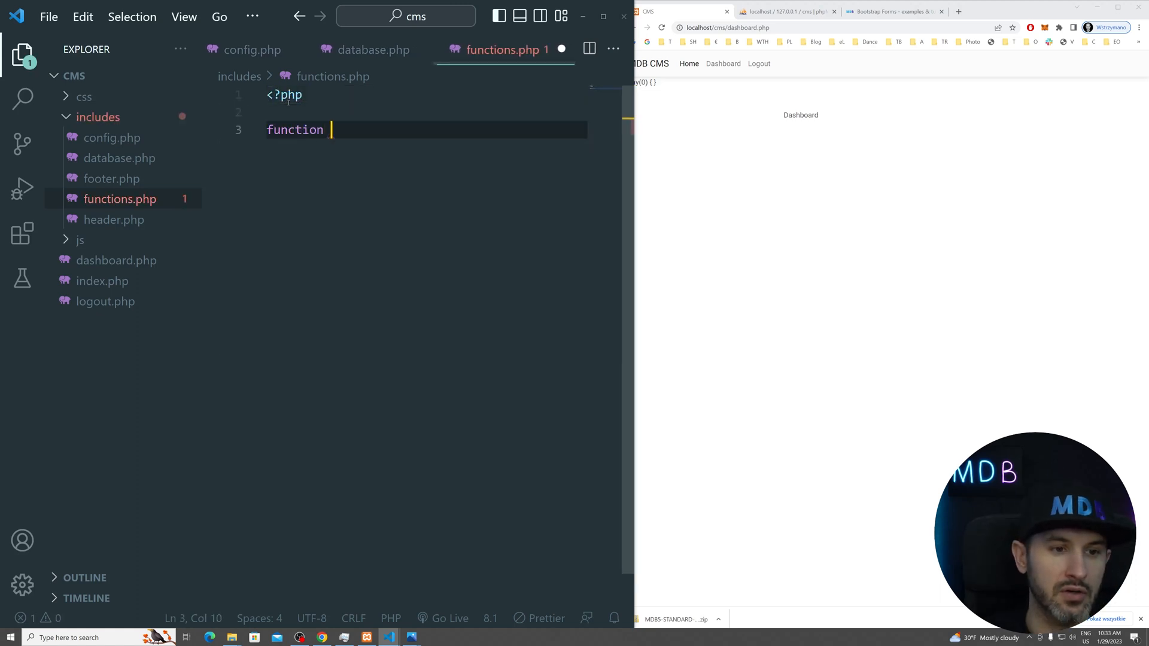
{"action": "type", "text": "secure() {"}
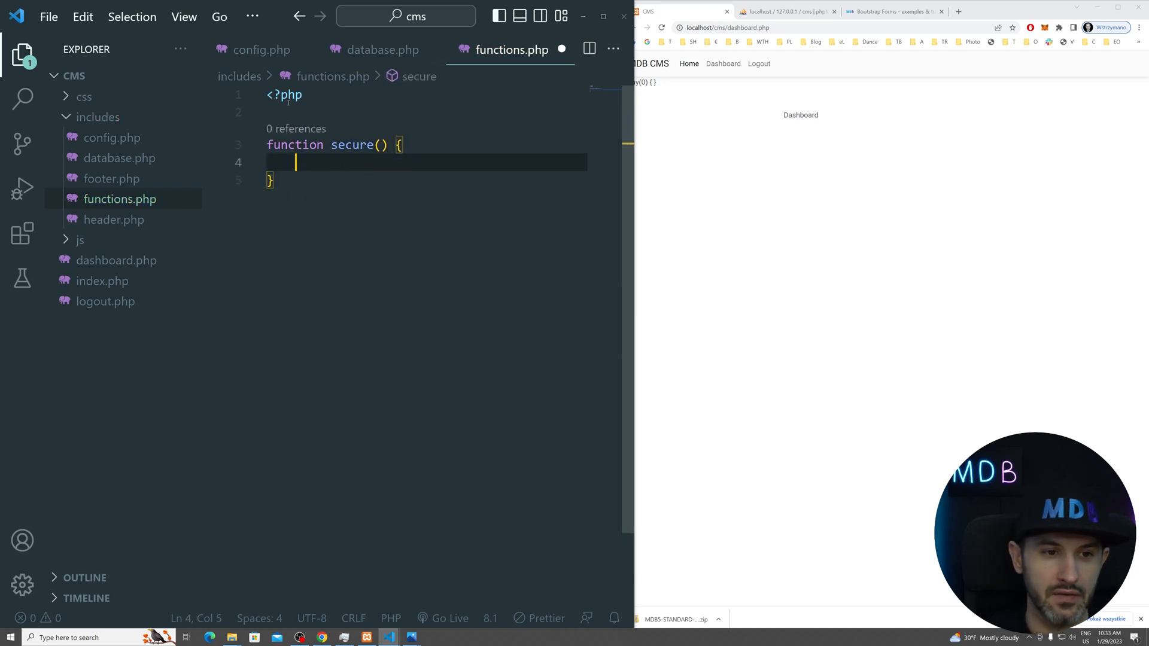
{"action": "type", "text": "if"}
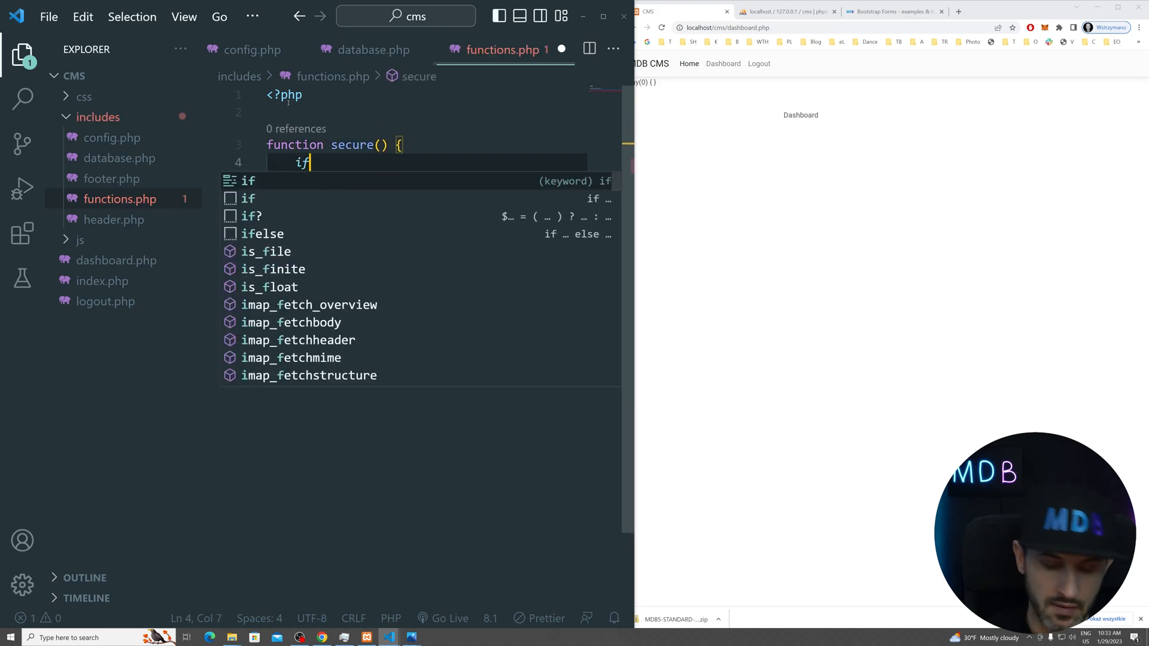
{"action": "type", "text": "(!isset("}
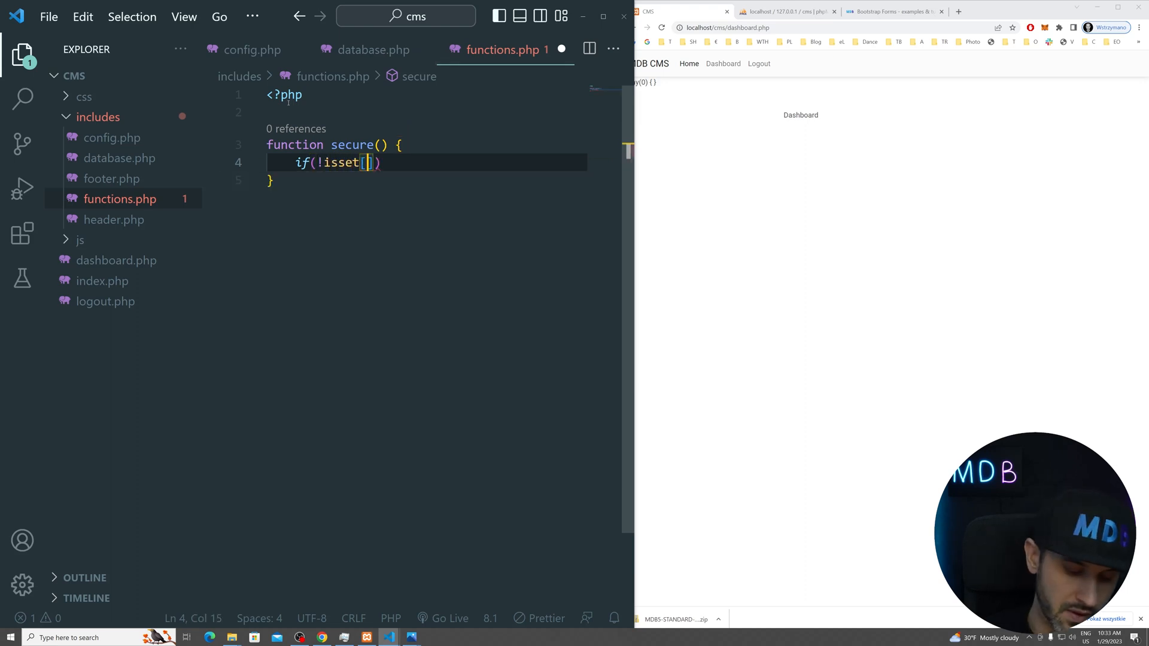
{"action": "type", "text": "$_"}
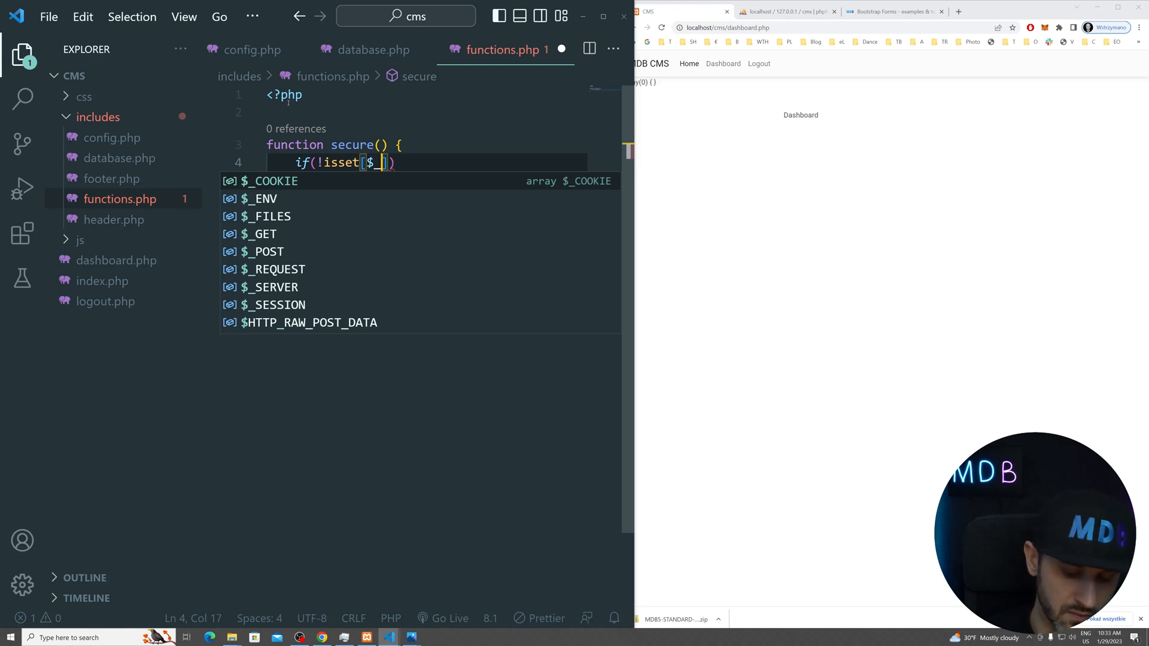
{"action": "type", "text": "SESSION"}
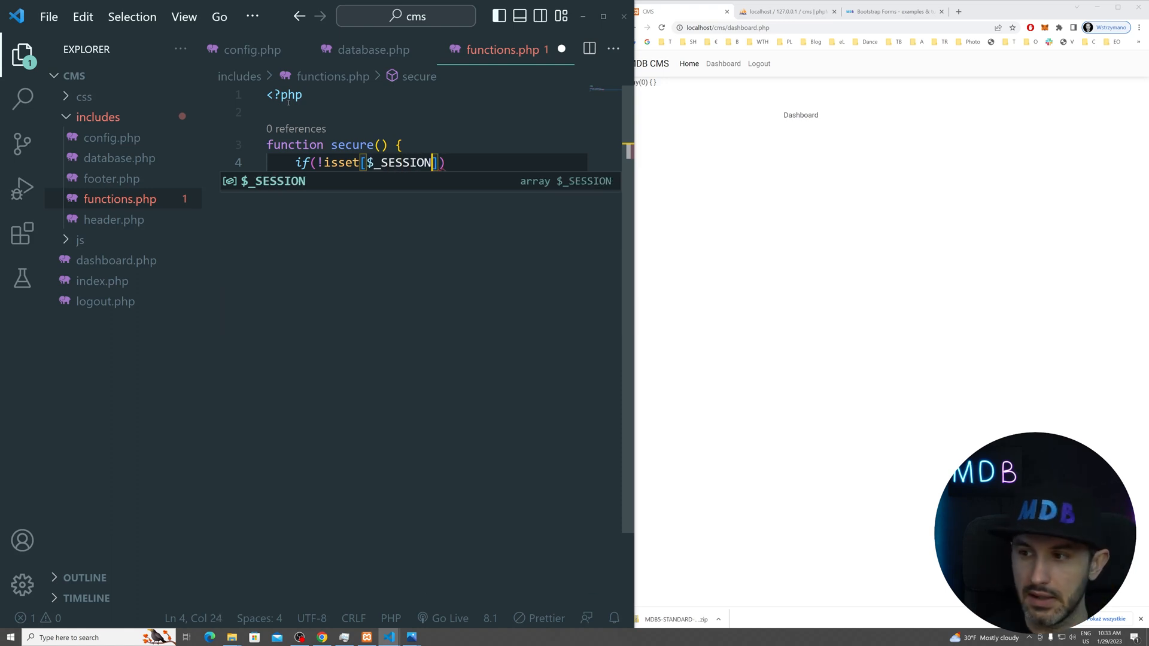
{"action": "type", "text": "['id']"}
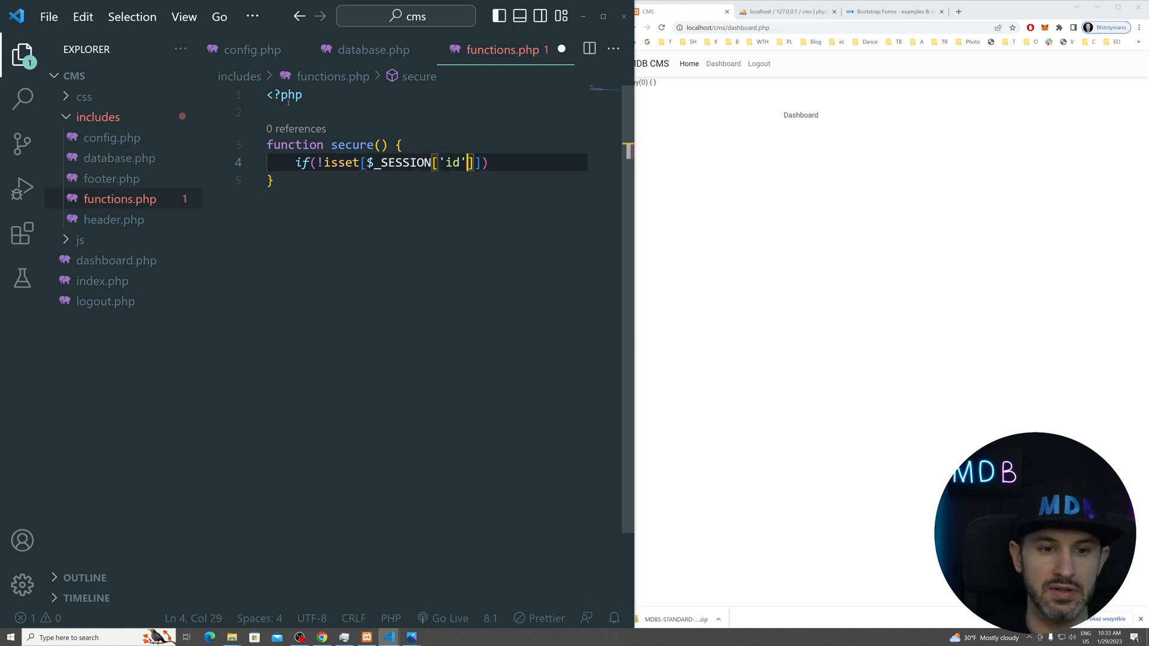
{"action": "type", "text": "])"}
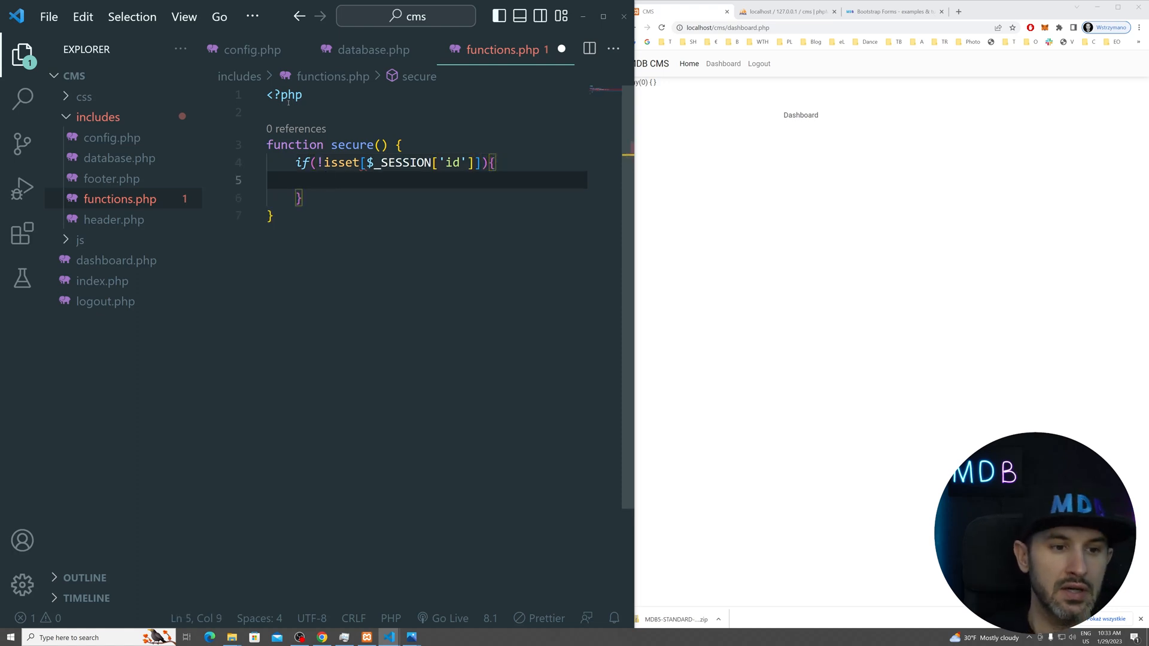
Inside the if, echo 'Please loginfirst to view this page.' and die();, then save
{"action": "left_click", "coordinate": [324, 163]}
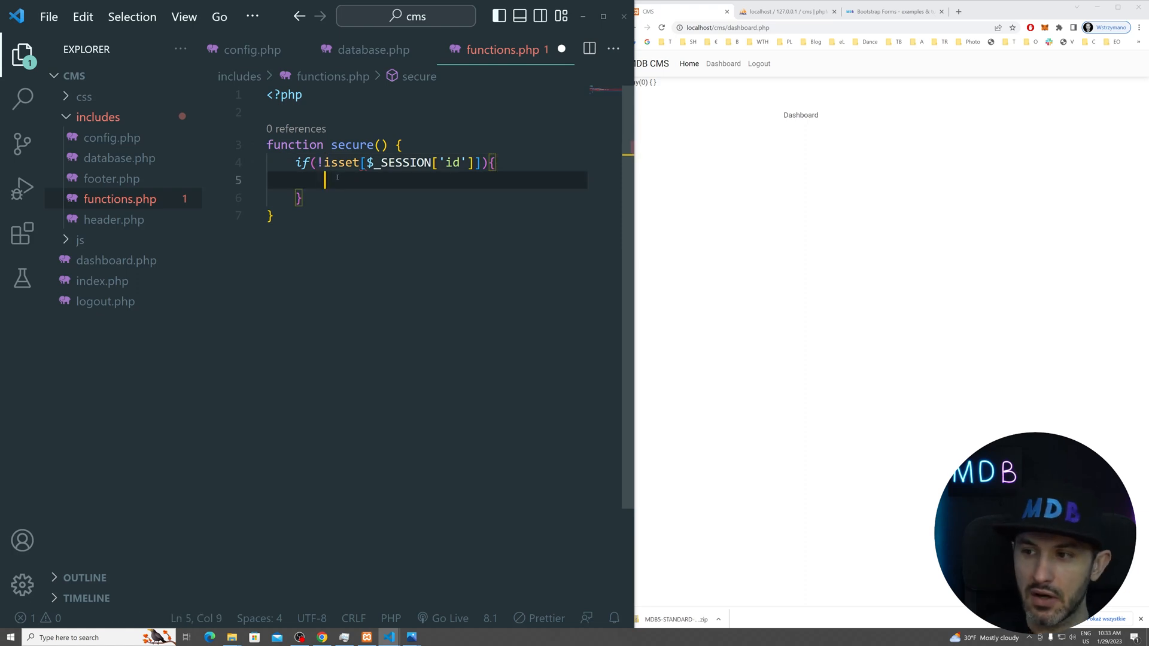
{"action": "type", "text": "e"}
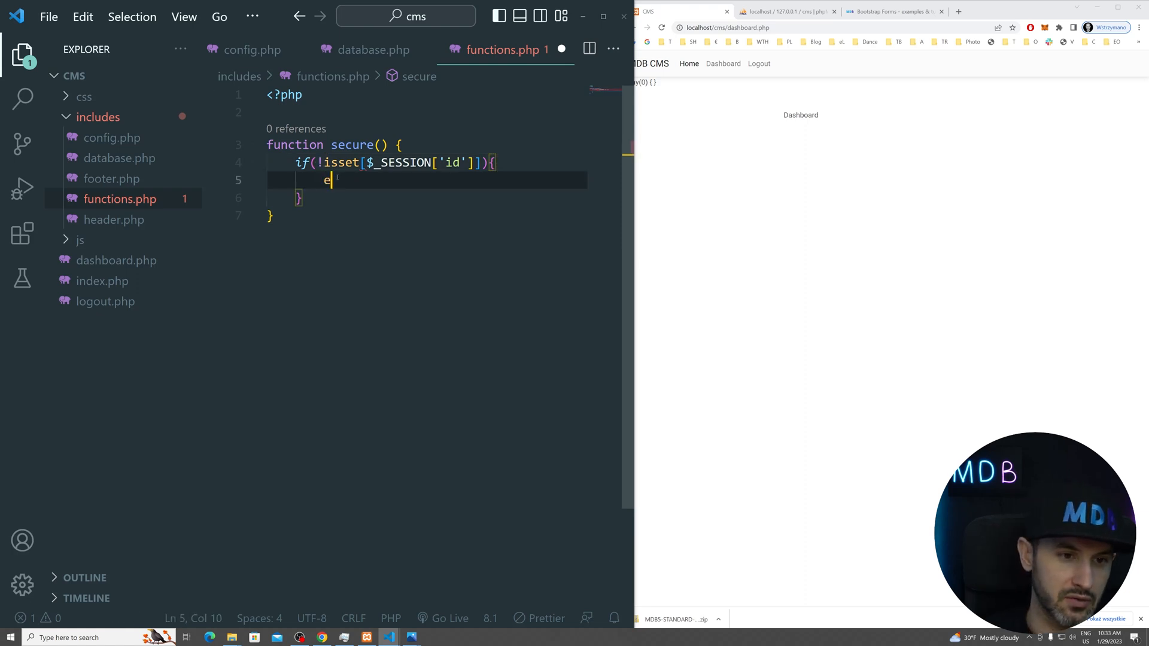
{"action": "type", "text": "cho ''"}
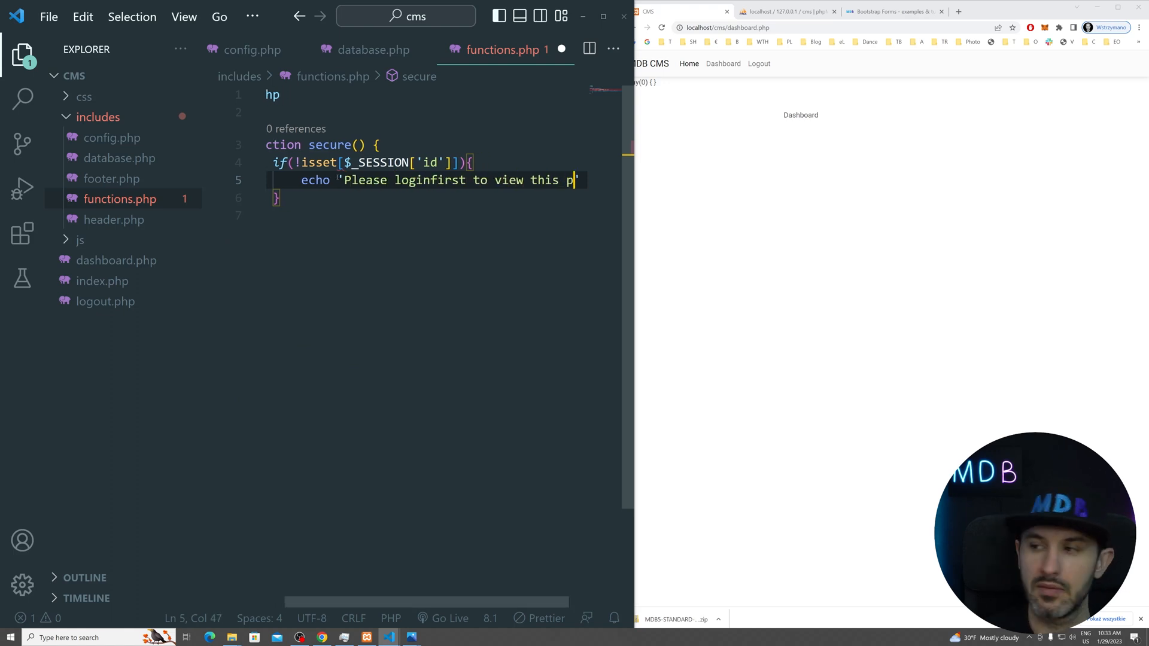
{"action": "type", "text": "age.'"}
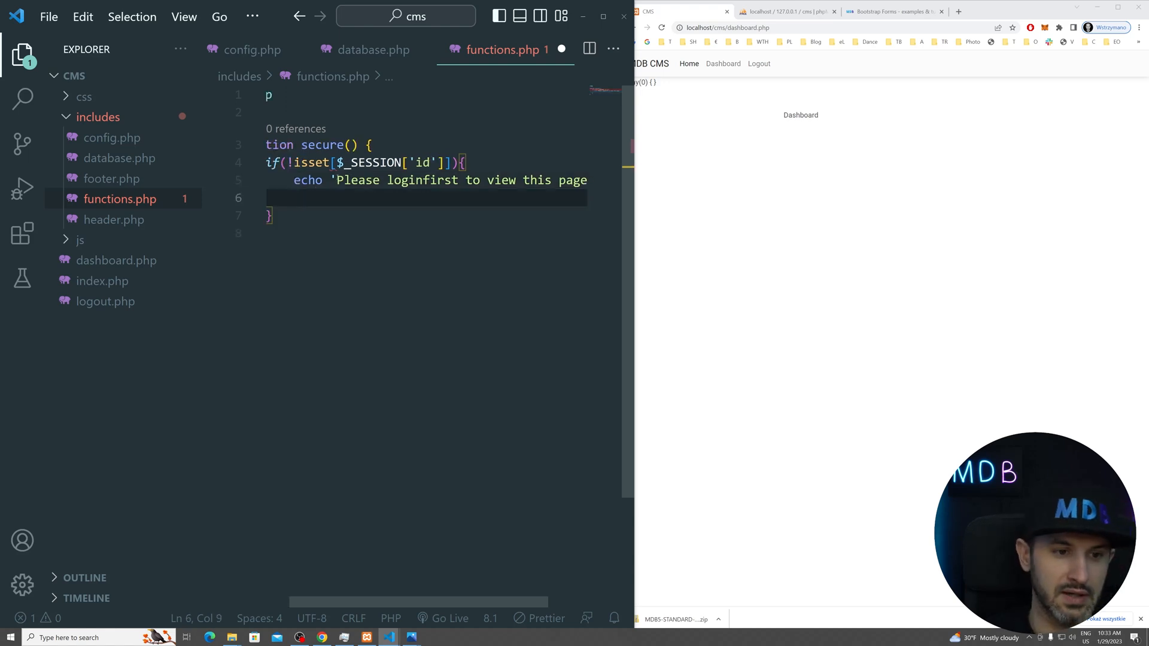
{"action": "type", "text": "die();"}
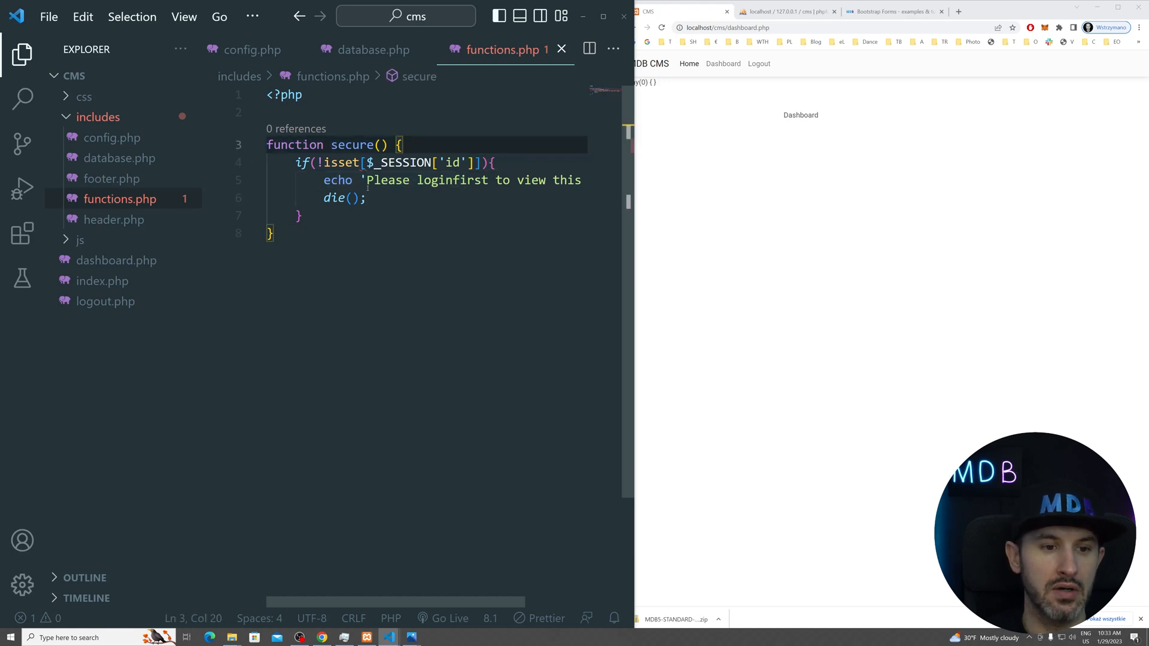
{"action": "left_click", "coordinate": [369, 161]}
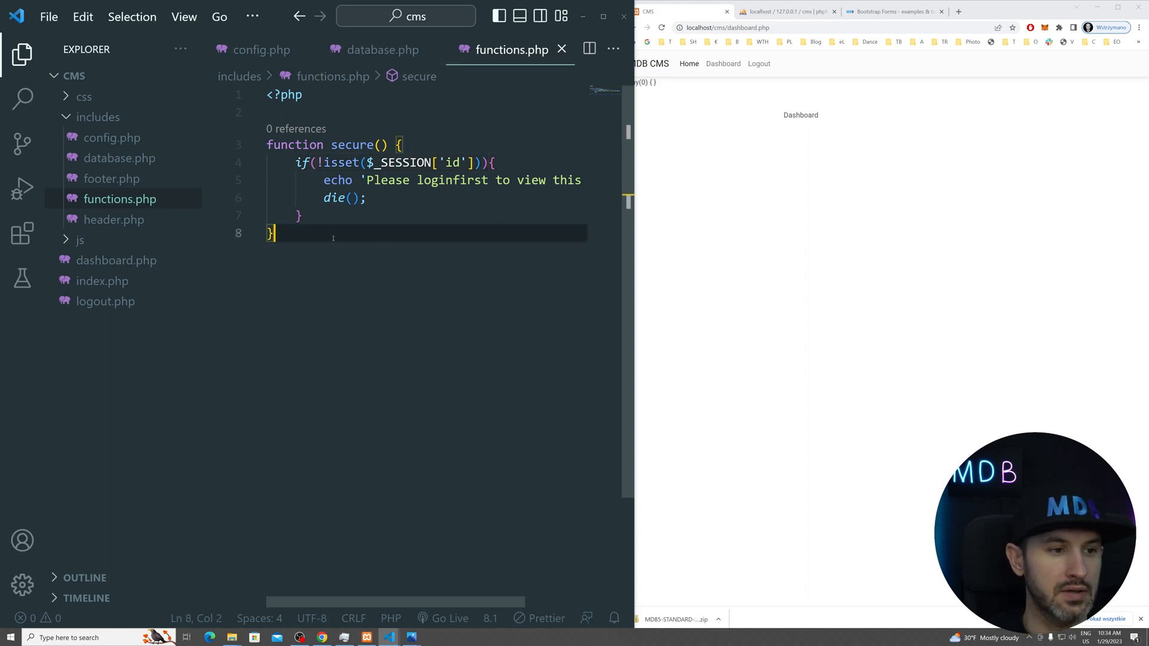
{"action": "mouse_move", "coordinate": [121, 207]}
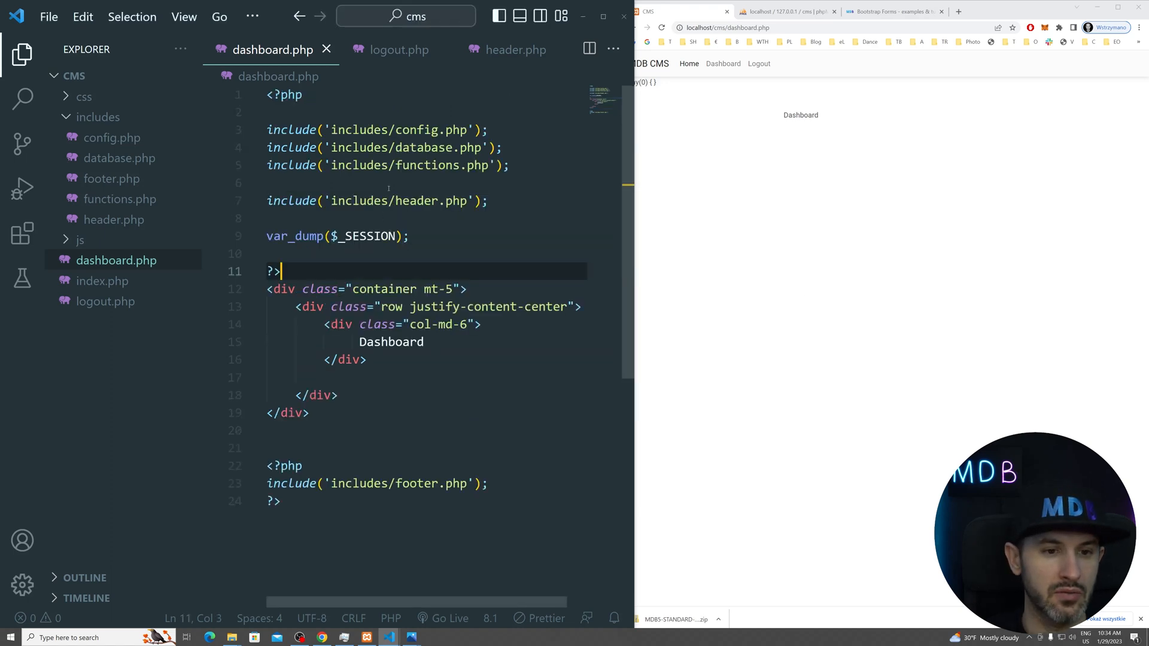
Add a secure(); call in dashboard.php right after the functions include
{"action": "type", "text": "s"}
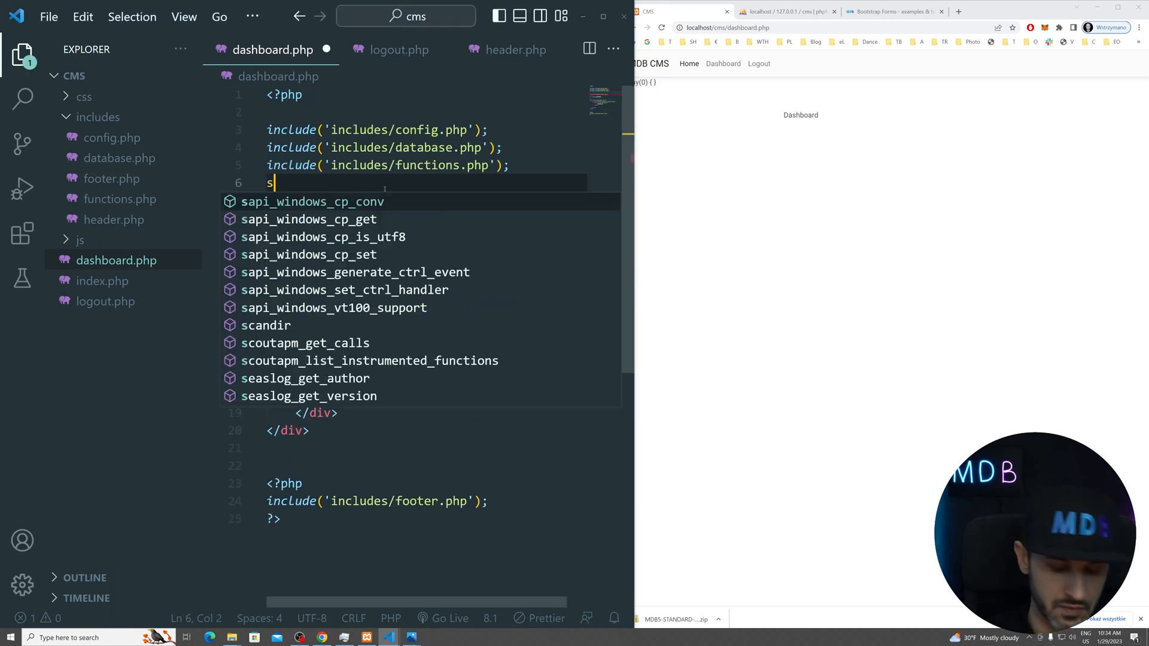
{"action": "type", "text": "ecure();"}
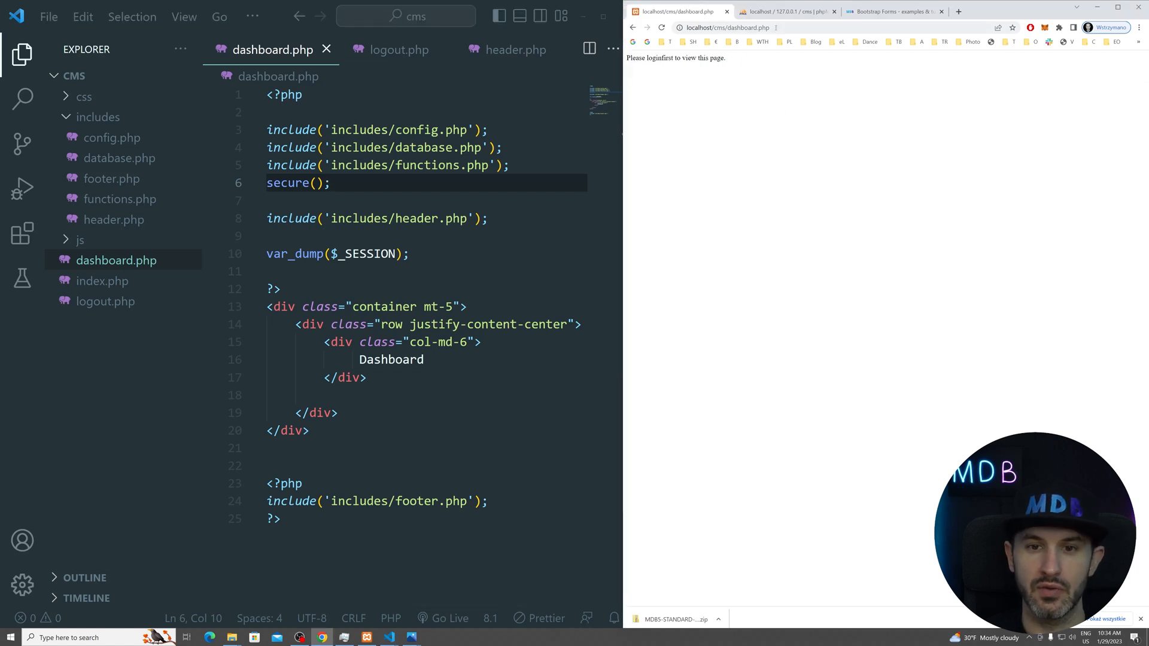
{"action": "left_click", "coordinate": [661, 27]}
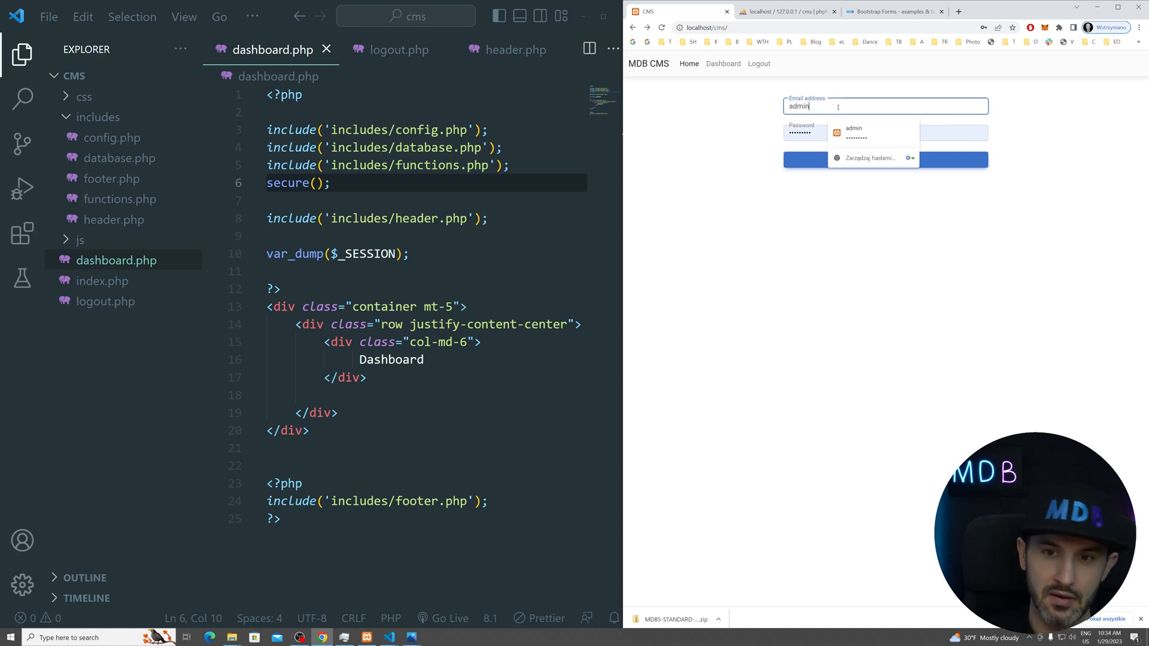
{"action": "left_click", "coordinate": [873, 130]}
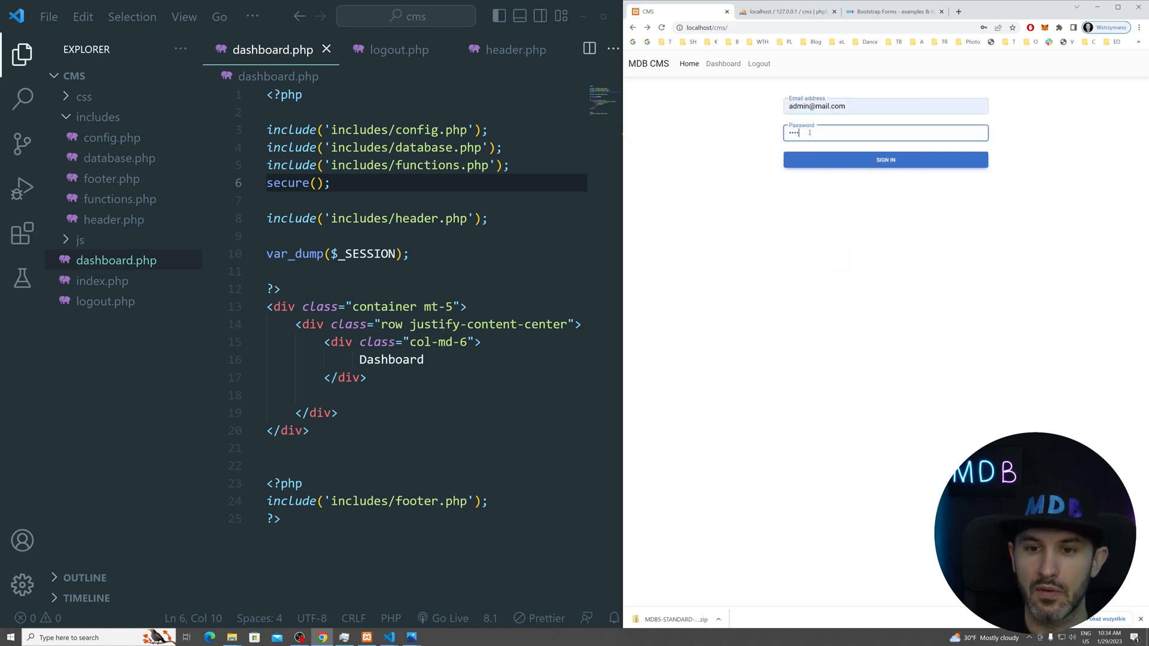
{"action": "left_click", "coordinate": [885, 159]}
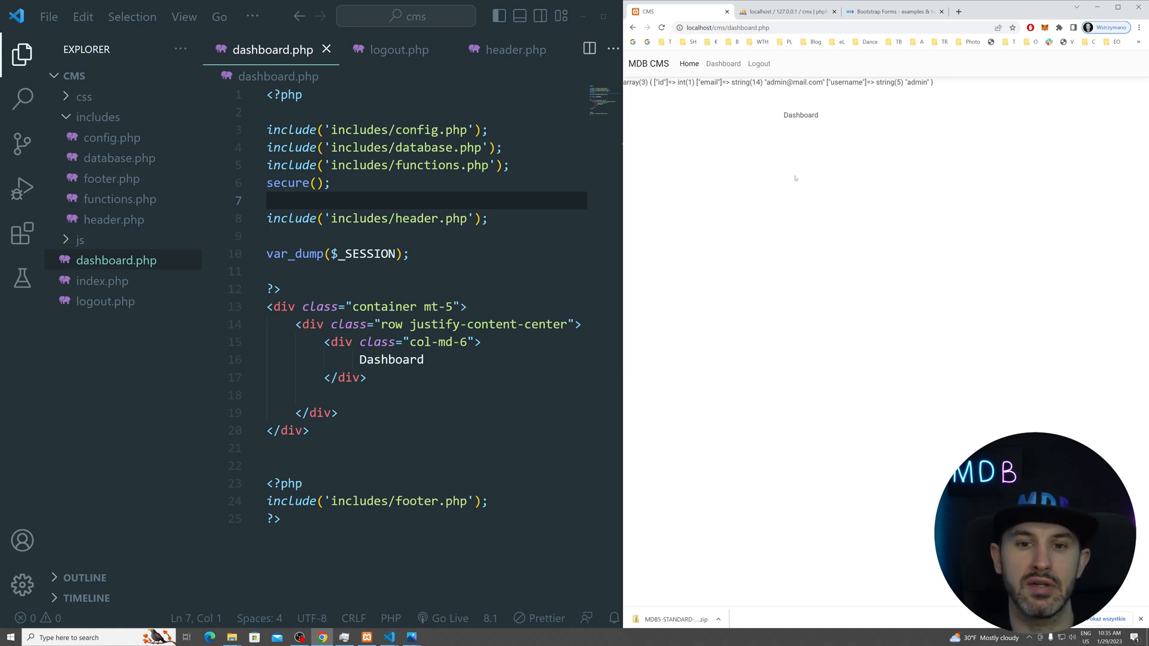
{"action": "mouse_move", "coordinate": [826, 96]}
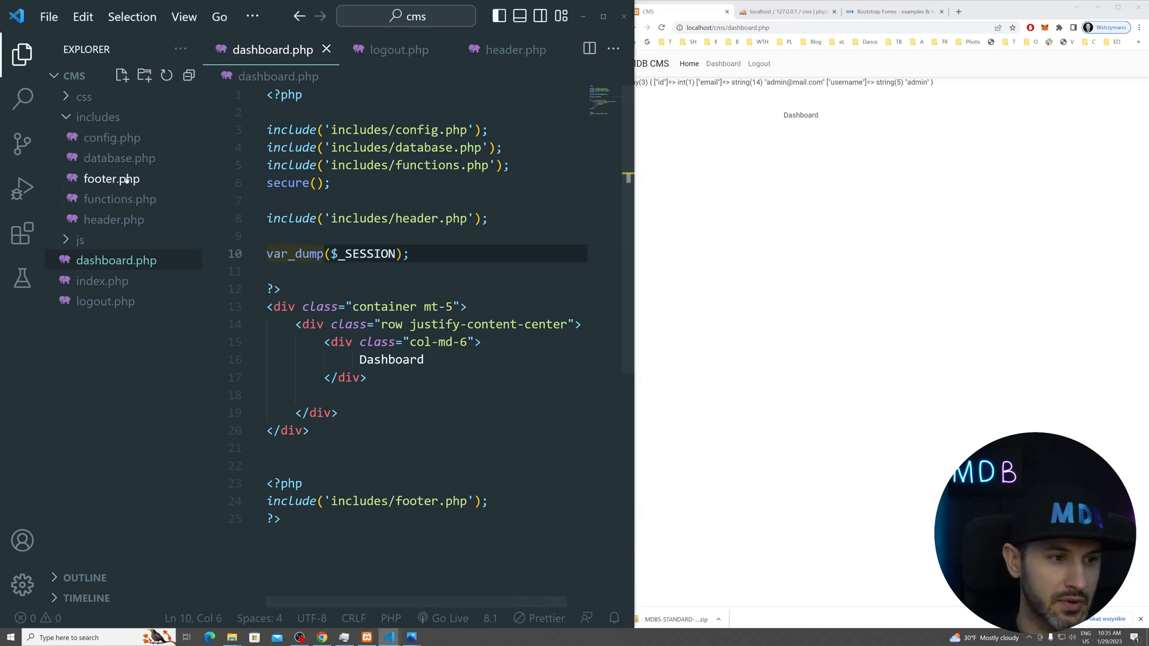
Start a set_message($message) function in functions.php below secure()
{"action": "left_click", "coordinate": [118, 198]}
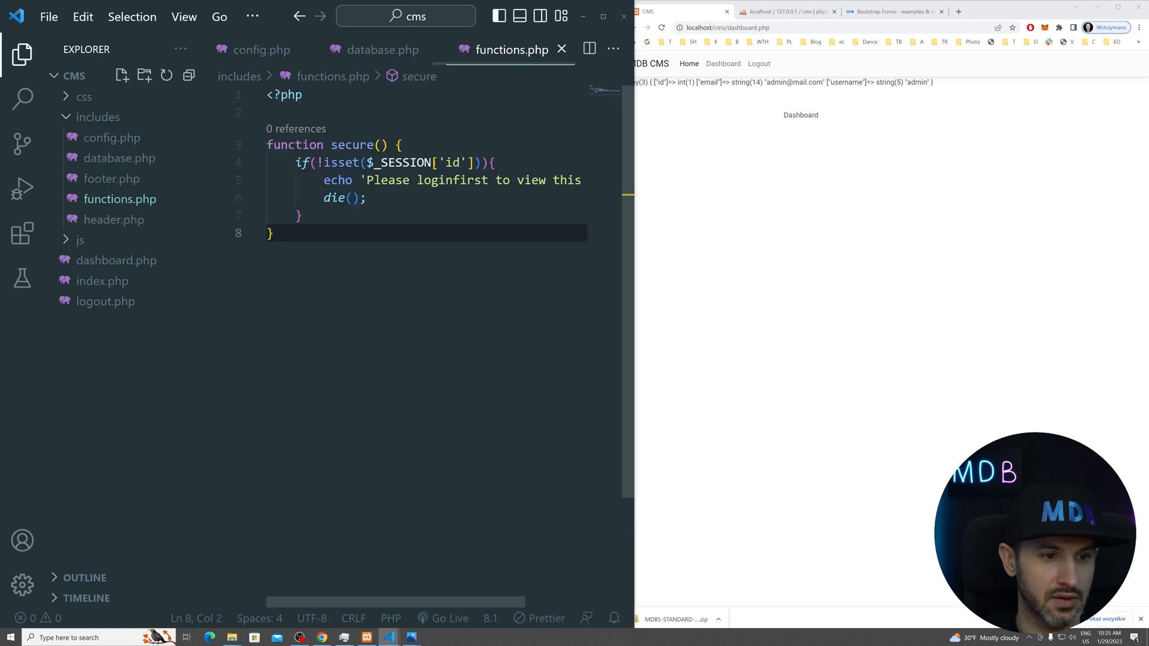
{"action": "key", "text": "enter"}
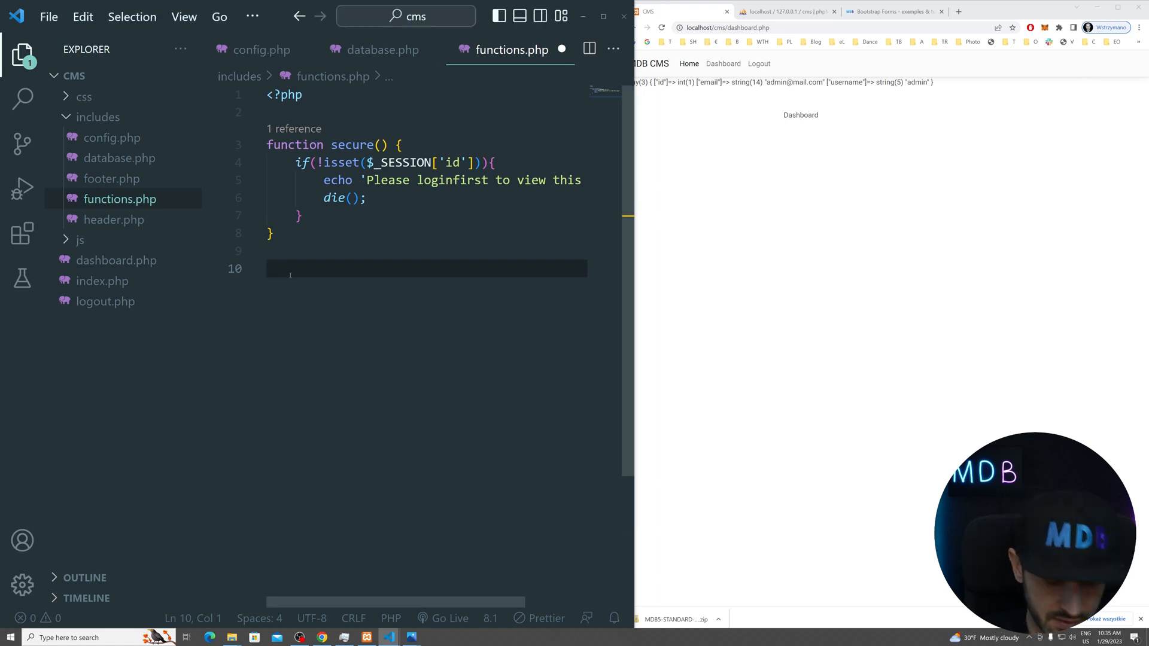
{"action": "type", "text": "function set_"}
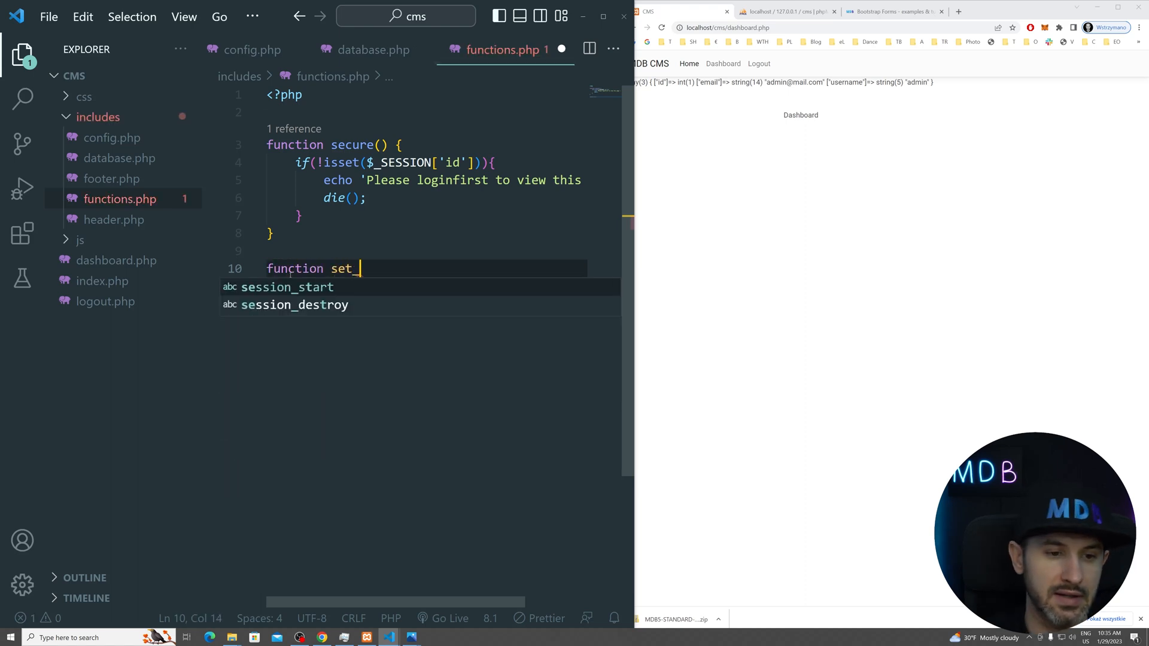
{"action": "type", "text": "message"}
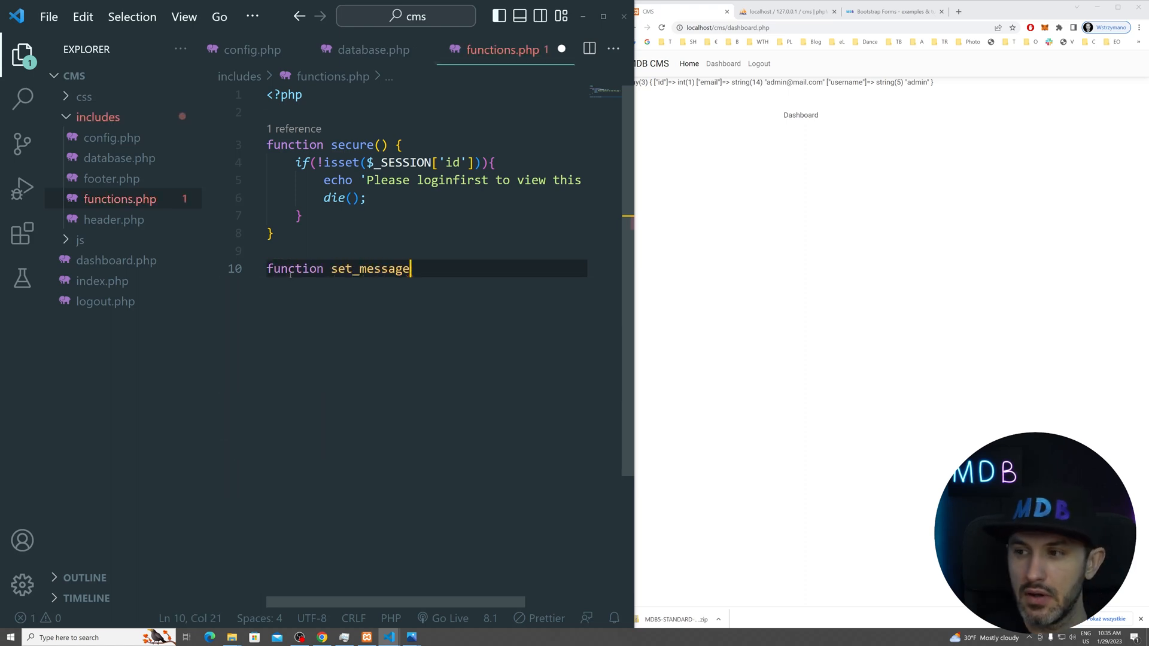
{"action": "type", "text": "()"}
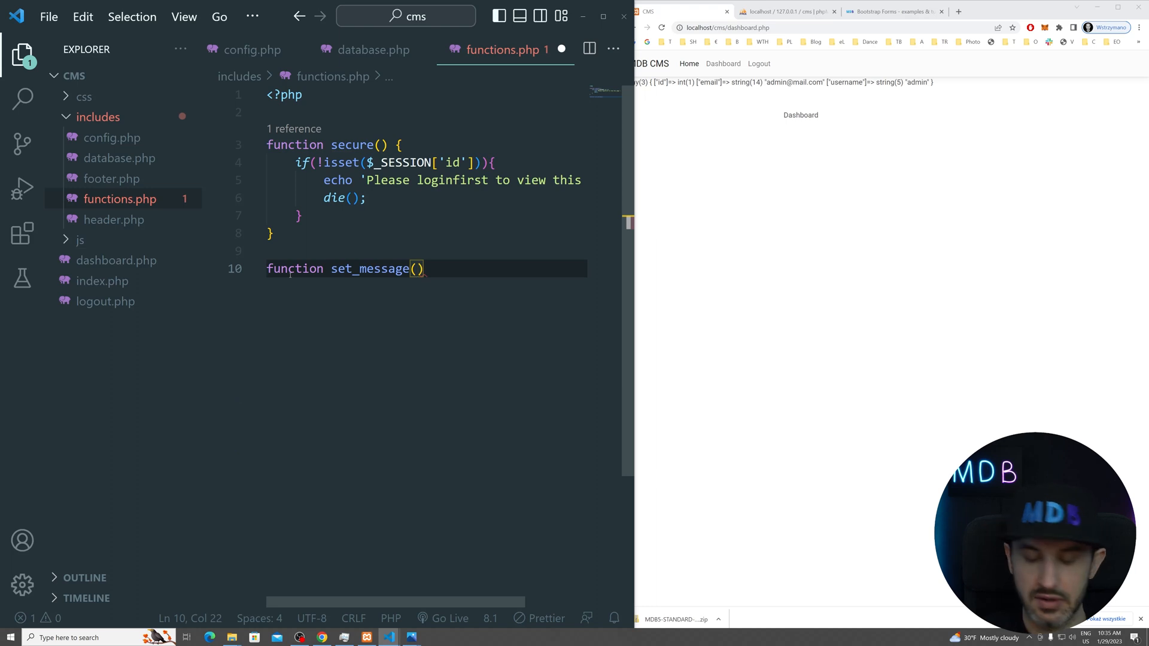
{"action": "type", "text": "$messa"}
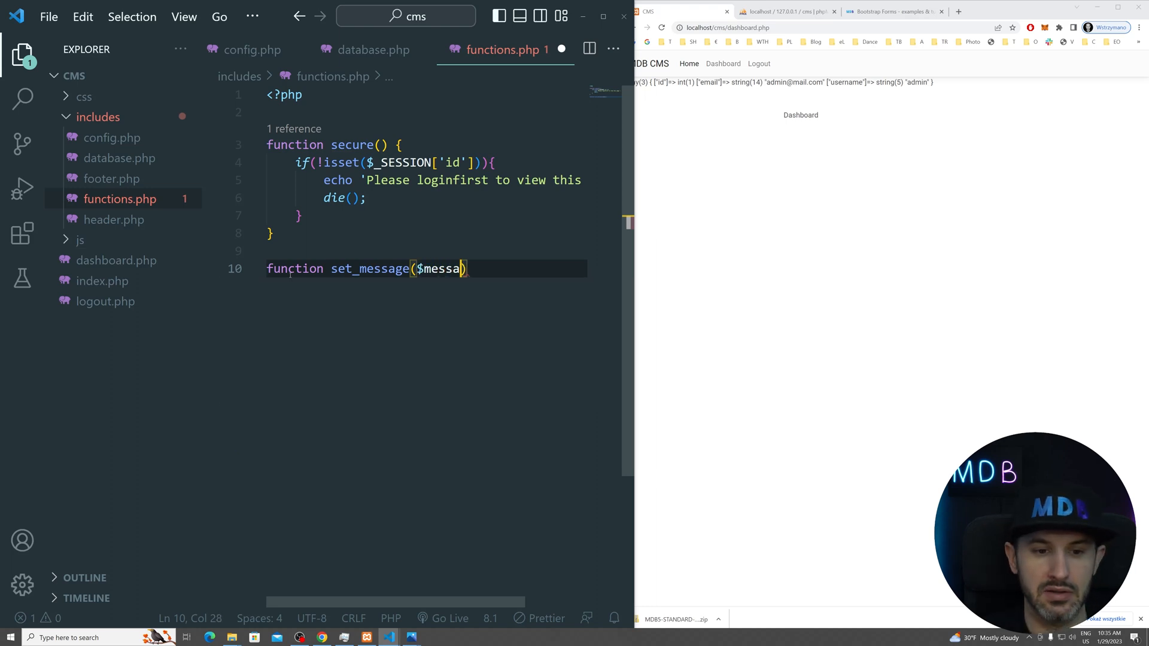
{"action": "type", "text": "ge"}
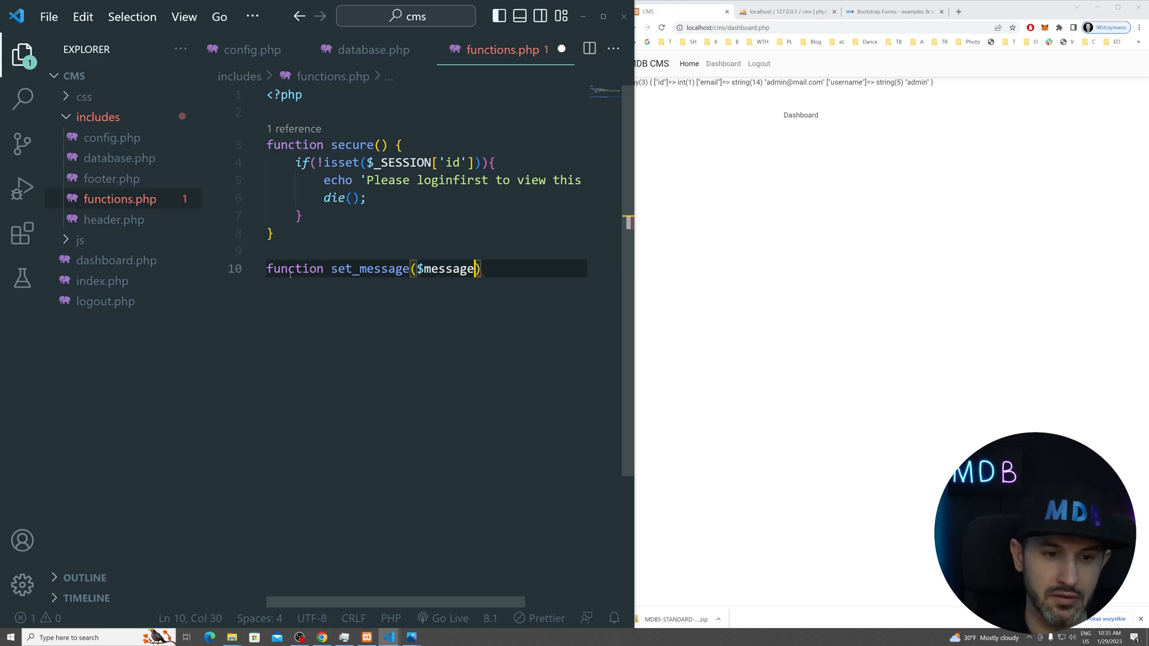
{"action": "type", "text": "{"}
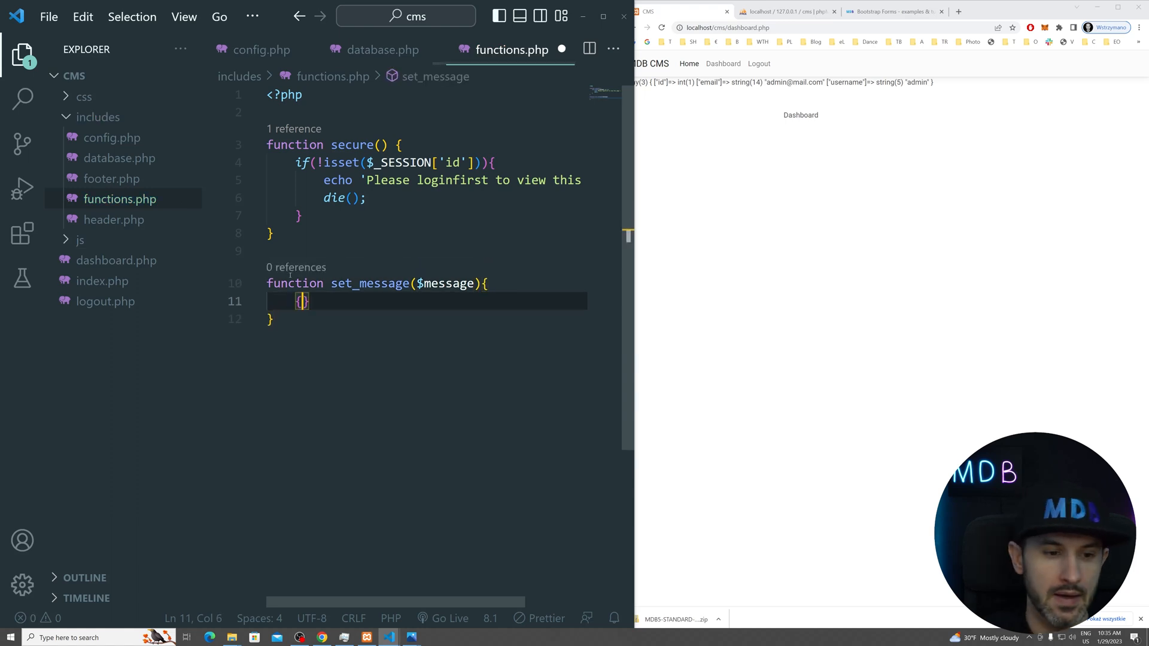
Store the passed message in $_SESSION['message'] inside set_message
{"action": "type", "text": "$"}
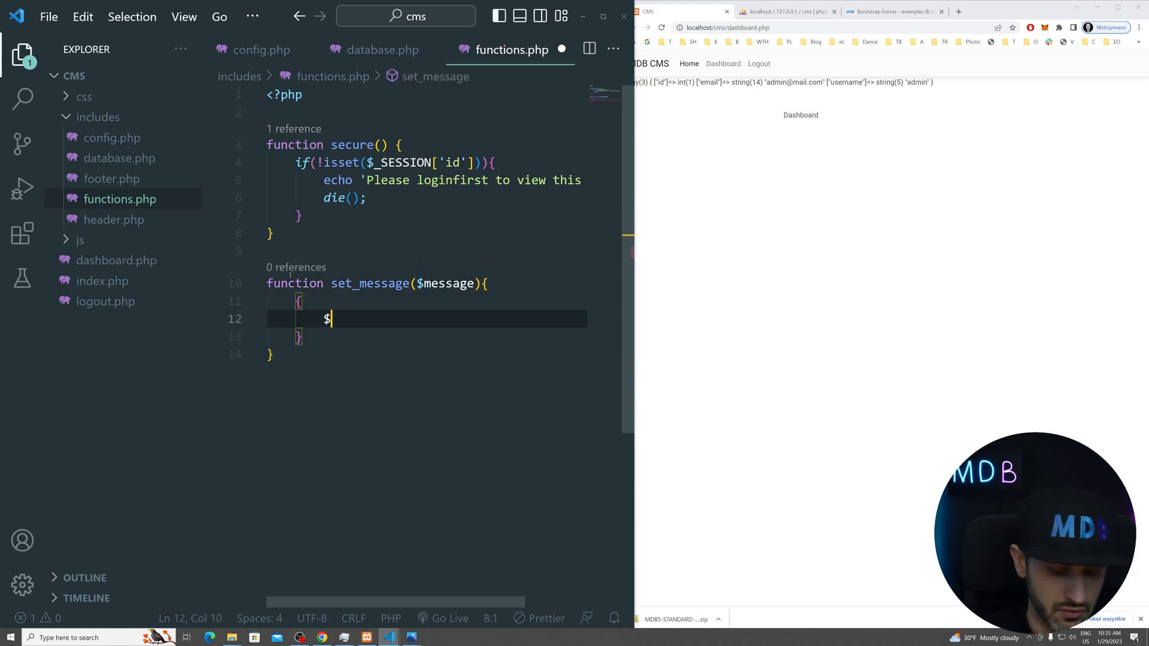
{"action": "type", "text": "$"}
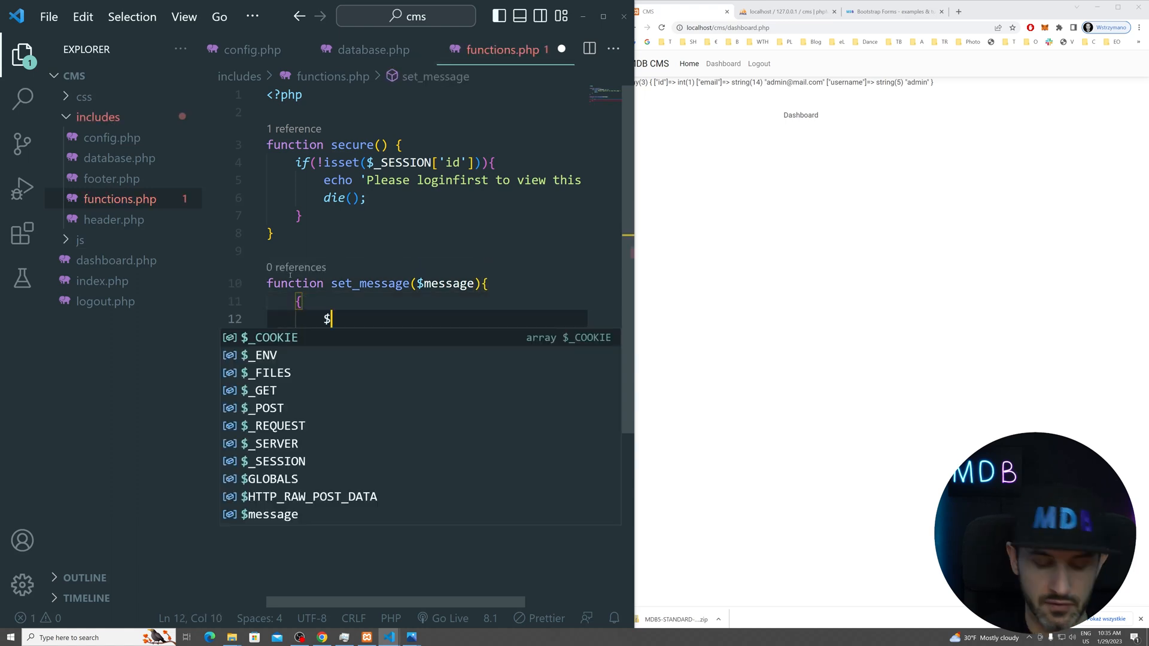
{"action": "type", "text": "_SESSION"}
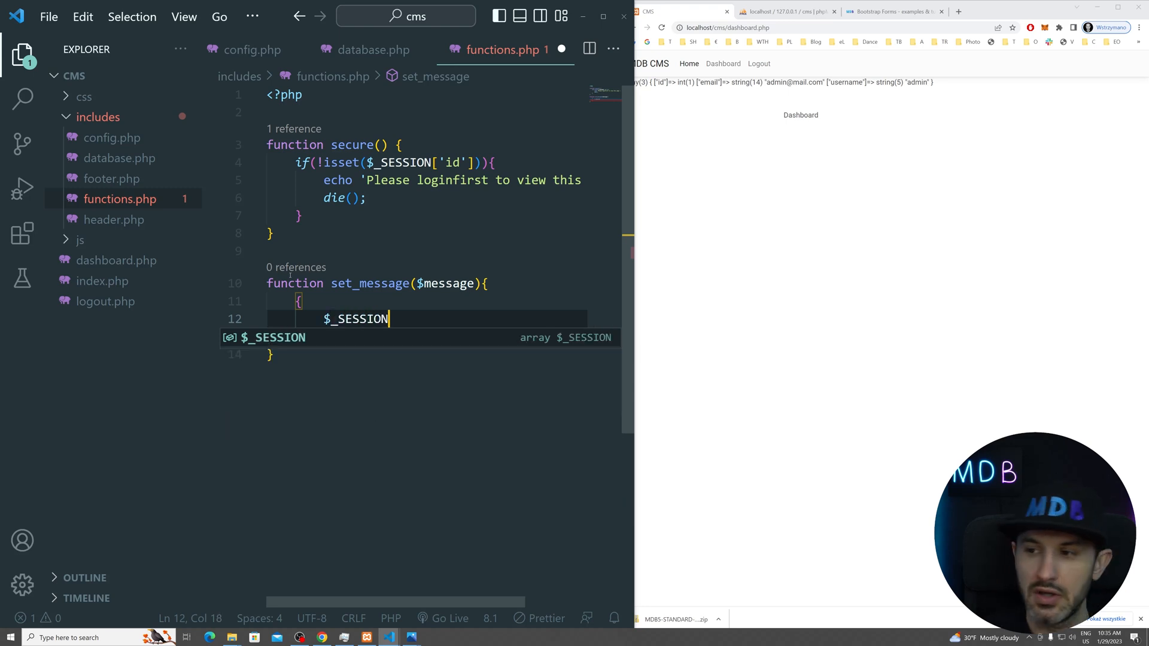
{"action": "type", "text": "['mes'"}
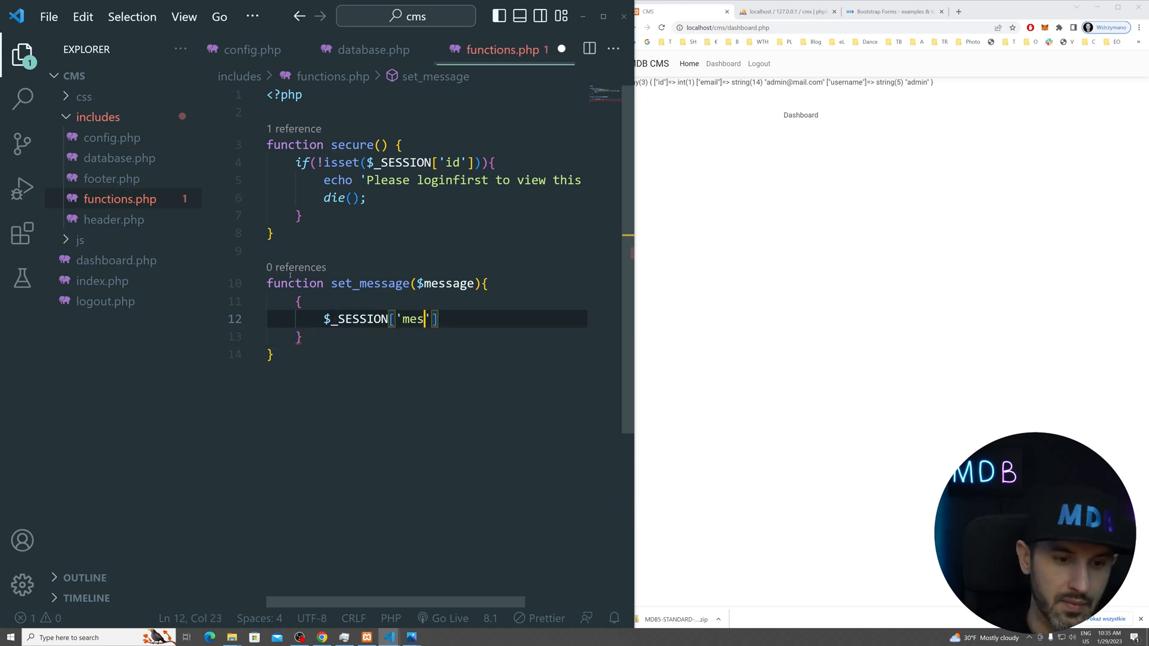
{"action": "type", "text": "sage'] ="}
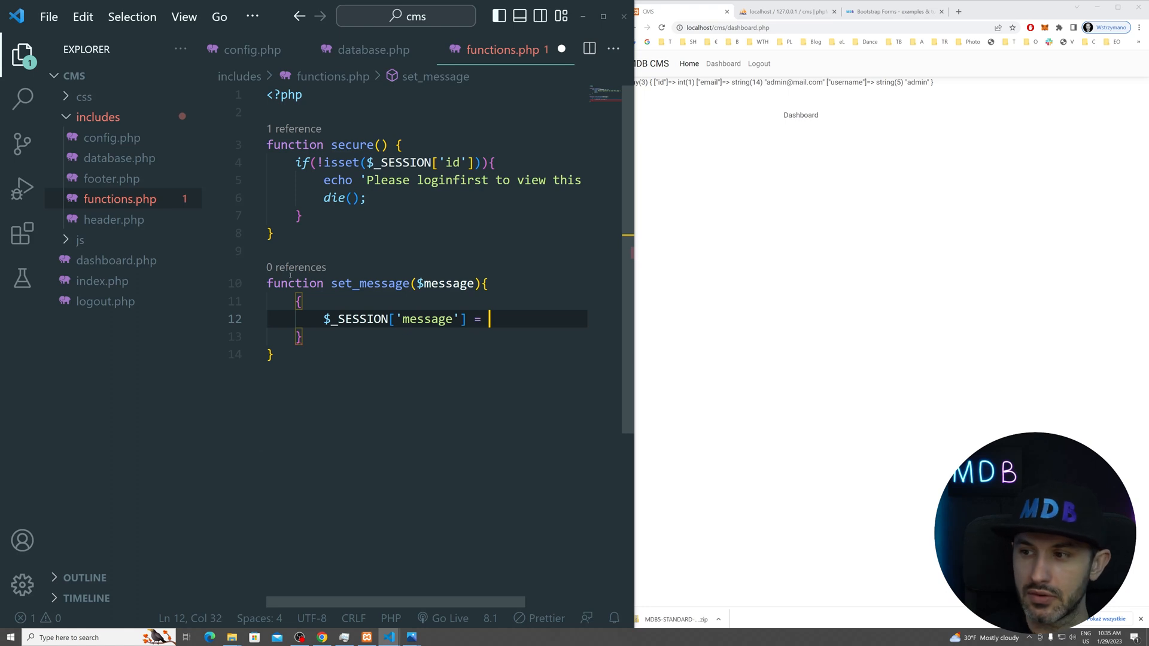
{"action": "type", "text": "$message"}
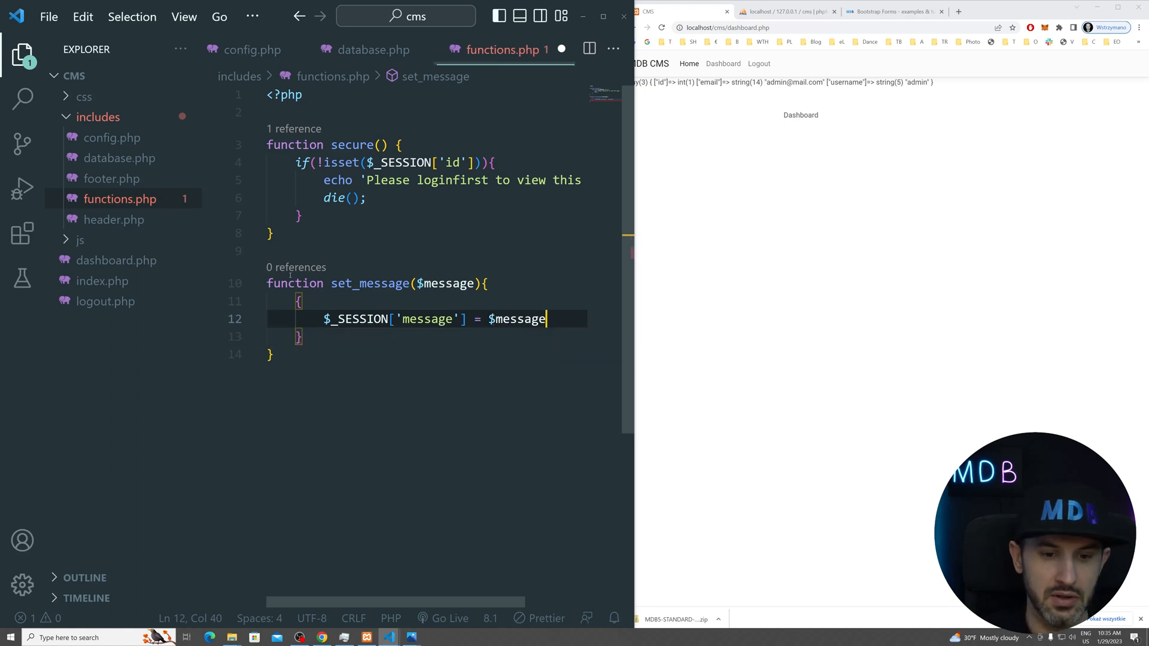
{"action": "type", "text": ";"}
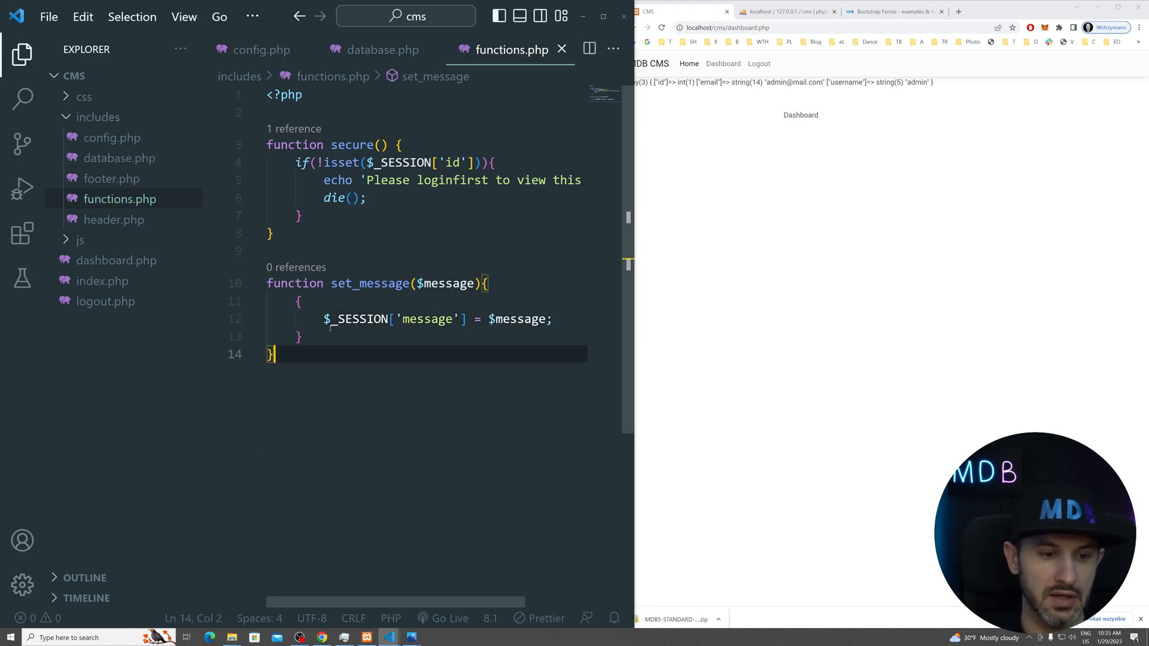
{"action": "key", "text": "Enter"}
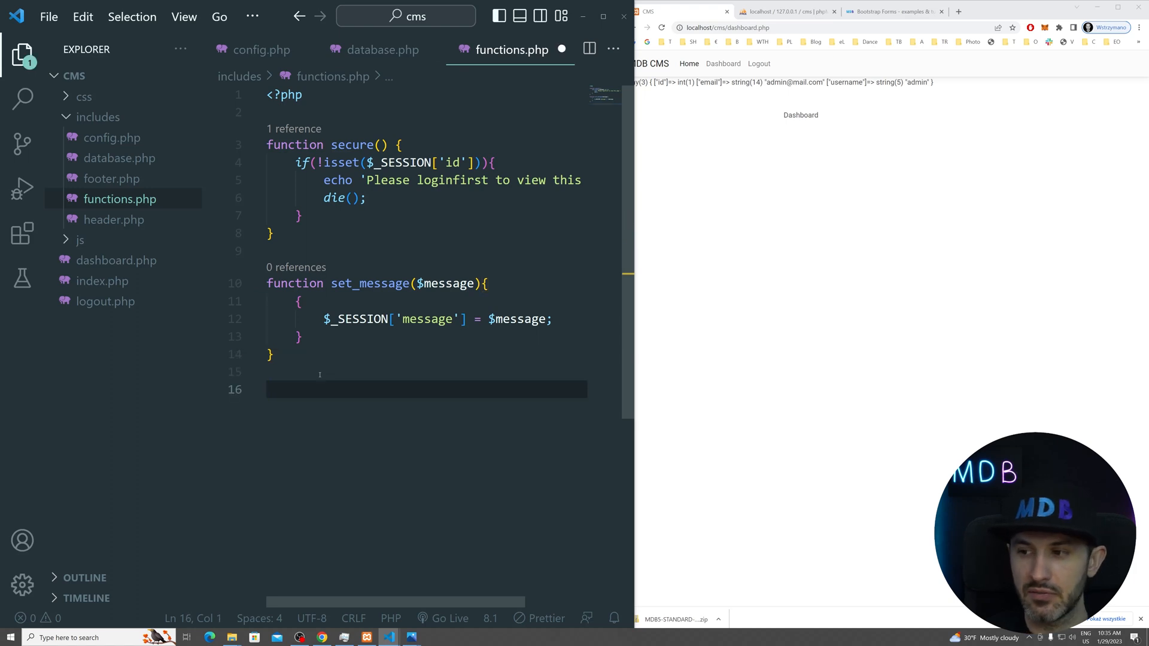
Begin get_message() with an if(isset($_SESSION['message'])) check
{"action": "type", "text": "function"}
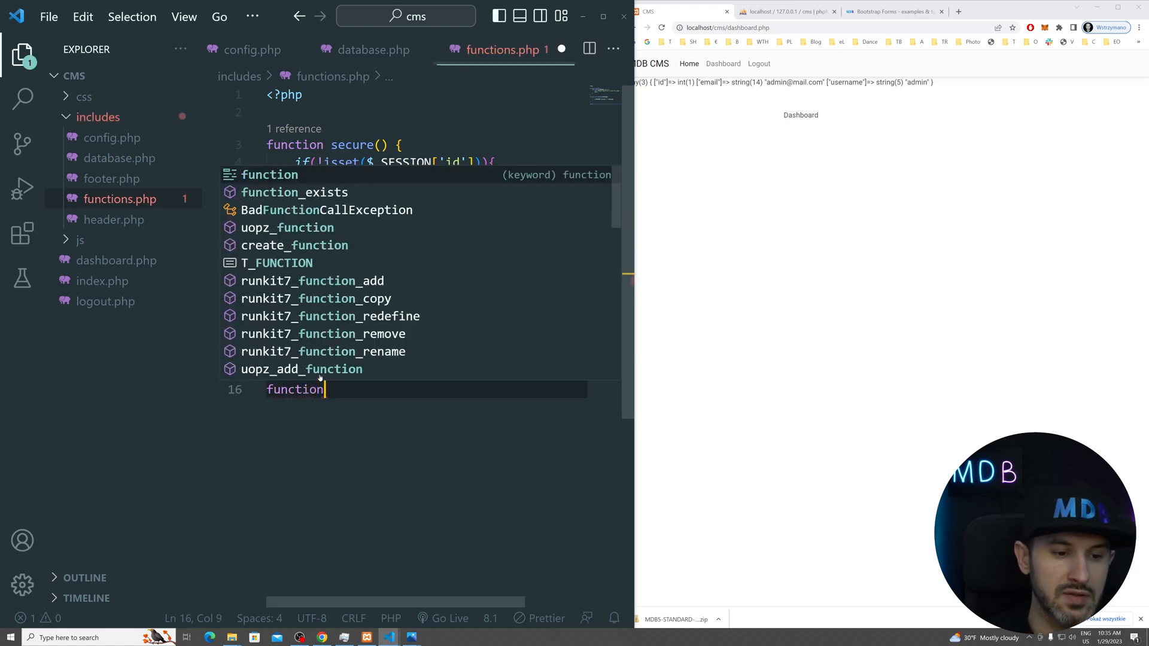
{"action": "type", "text": "get"}
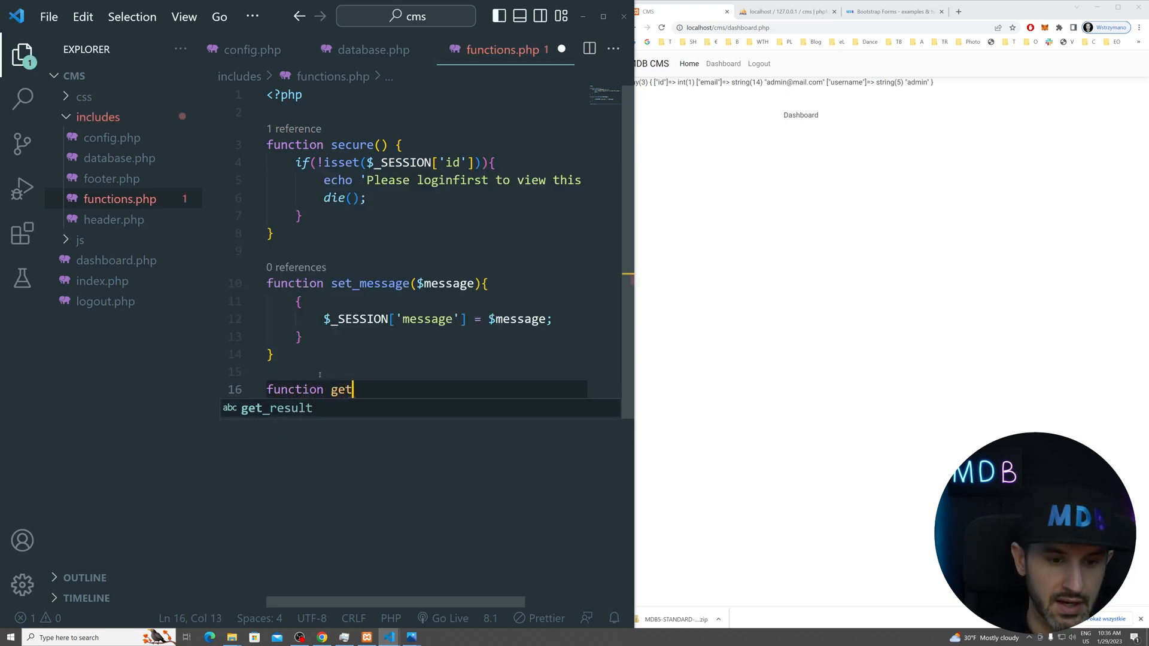
{"action": "type", "text": "_message(){"}
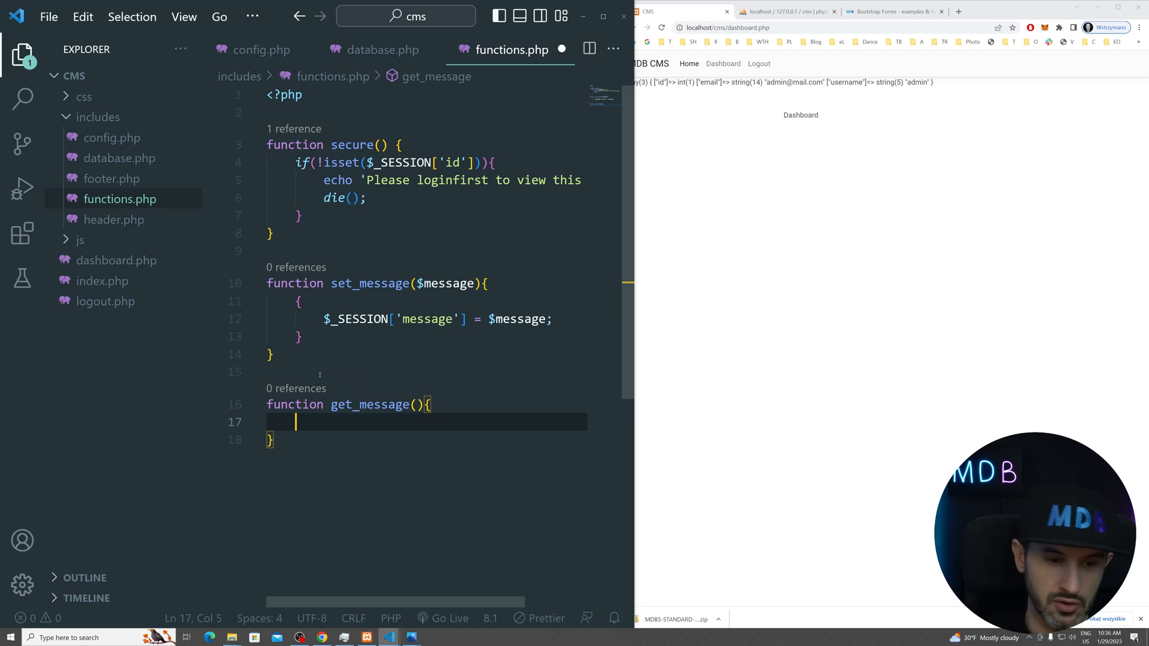
{"action": "type", "text": "if"}
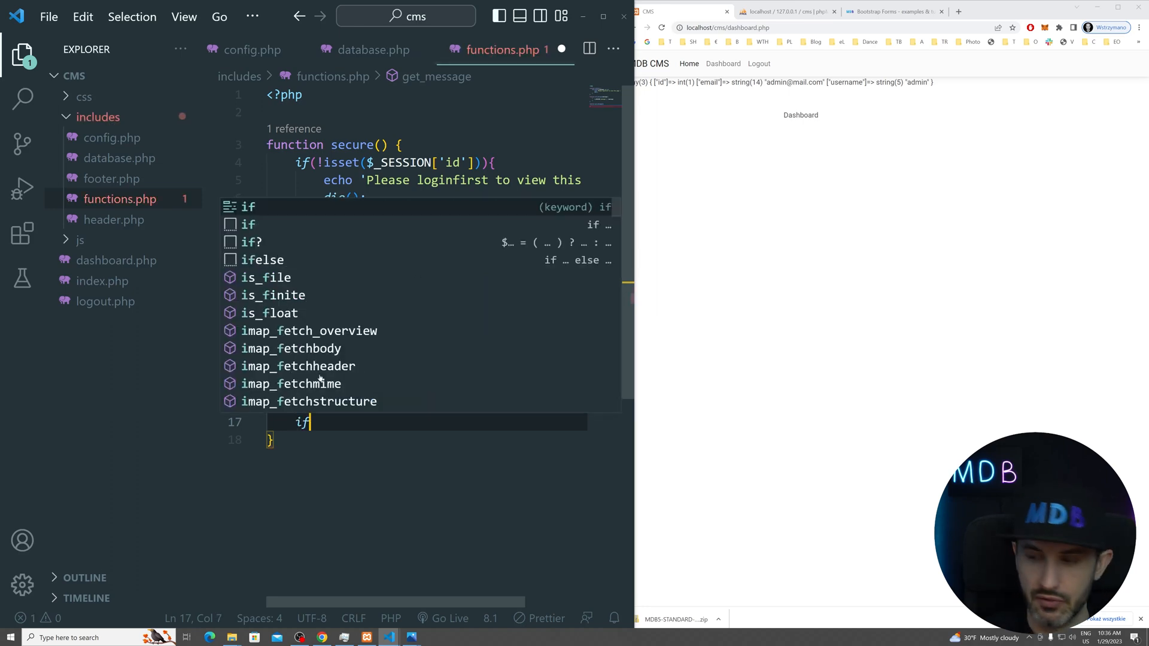
{"action": "type", "text": "isset_"}
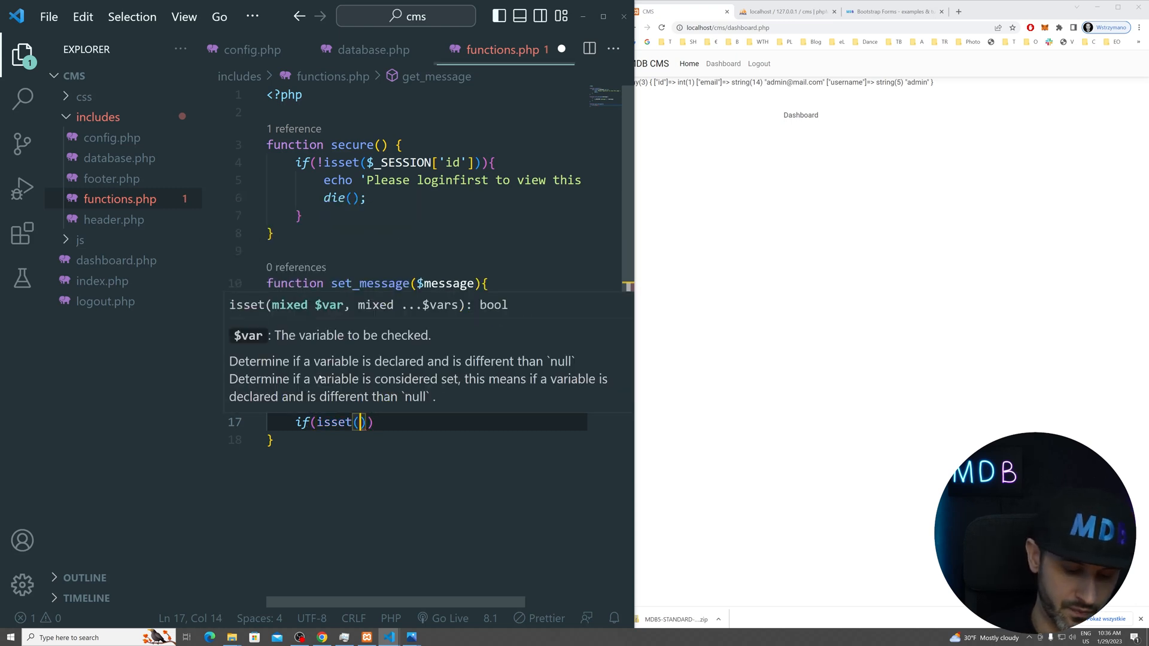
{"action": "type", "text": "$_SESSION['m"}
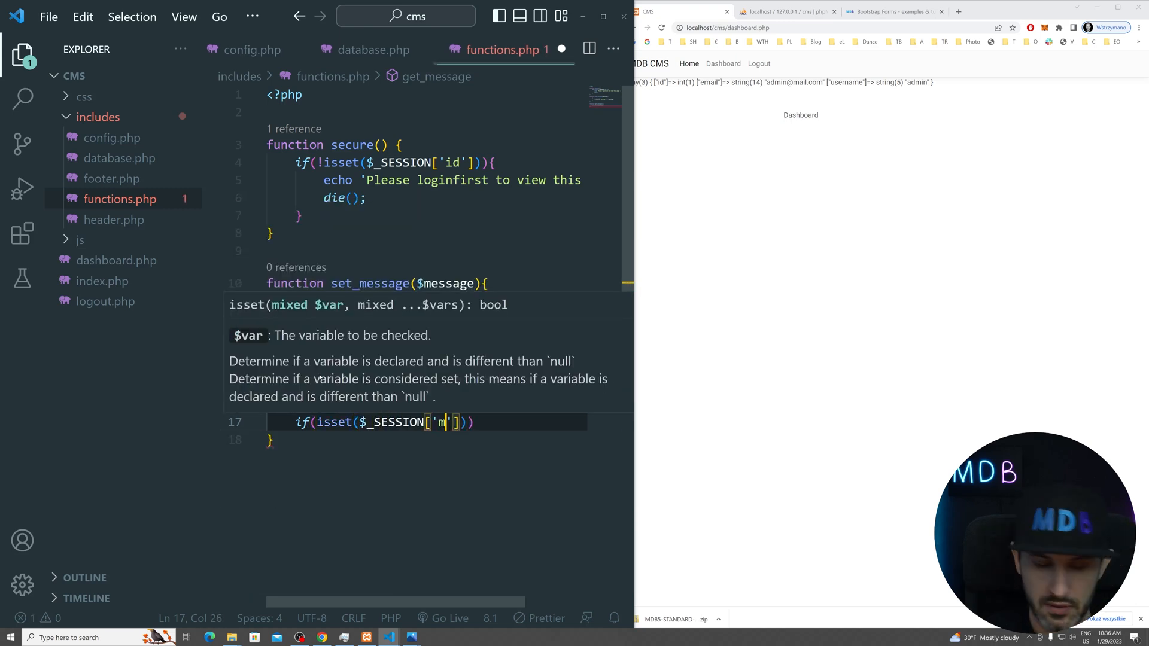
{"action": "type", "text": "essage'])"}
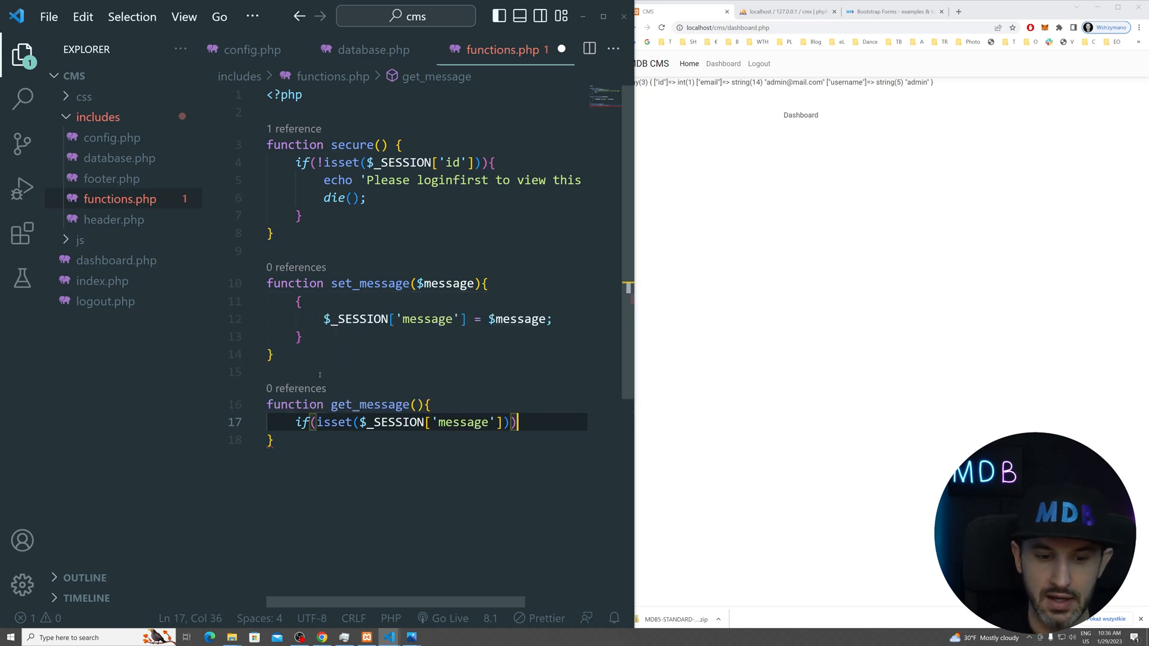
Echo the session message wrapped in <p> tags followed by an <hr>
{"action": "type", "text": "echo"}
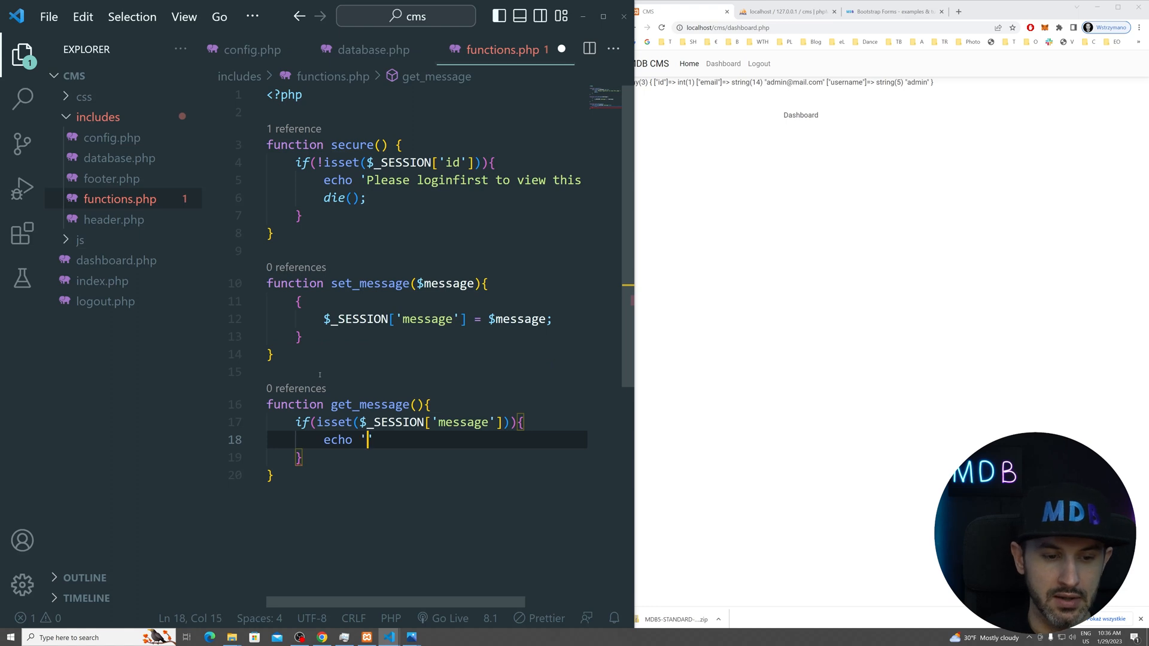
{"action": "type", "text": "<p>"}
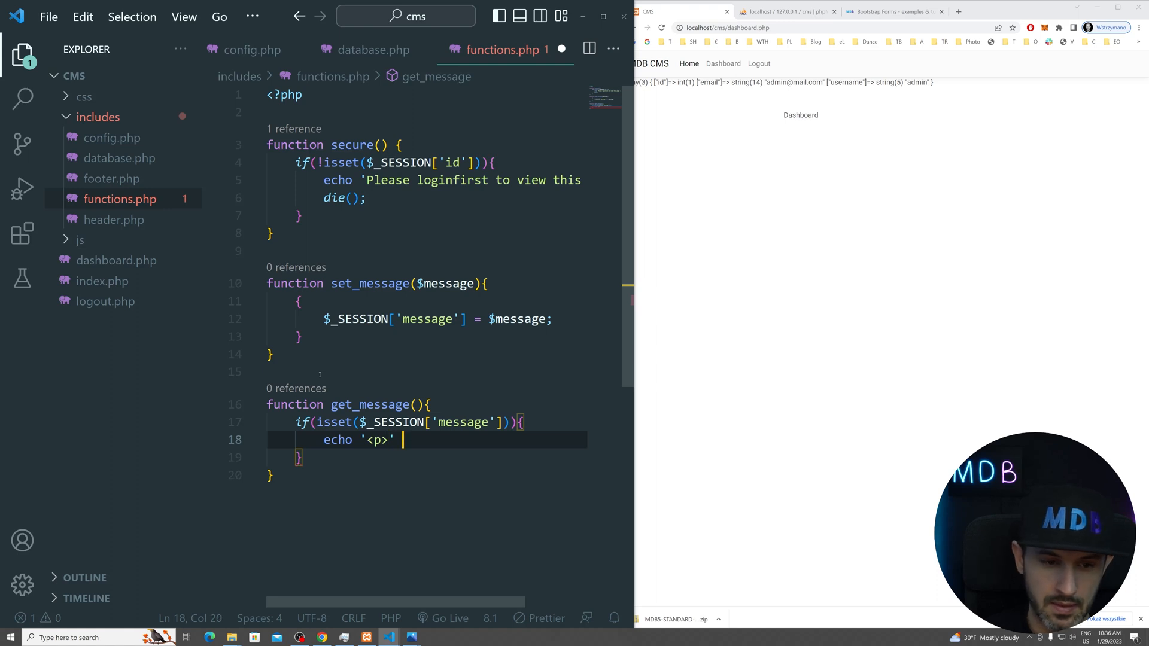
{"action": "type", "text": ". $"}
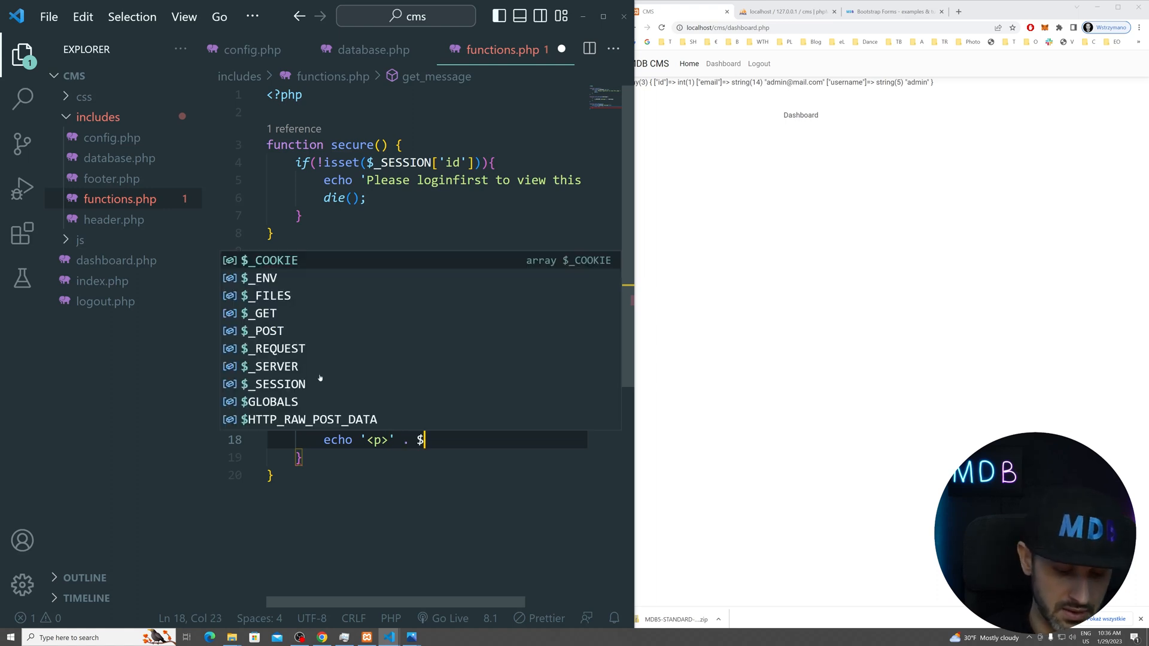
{"action": "type", "text": "_Ses"}
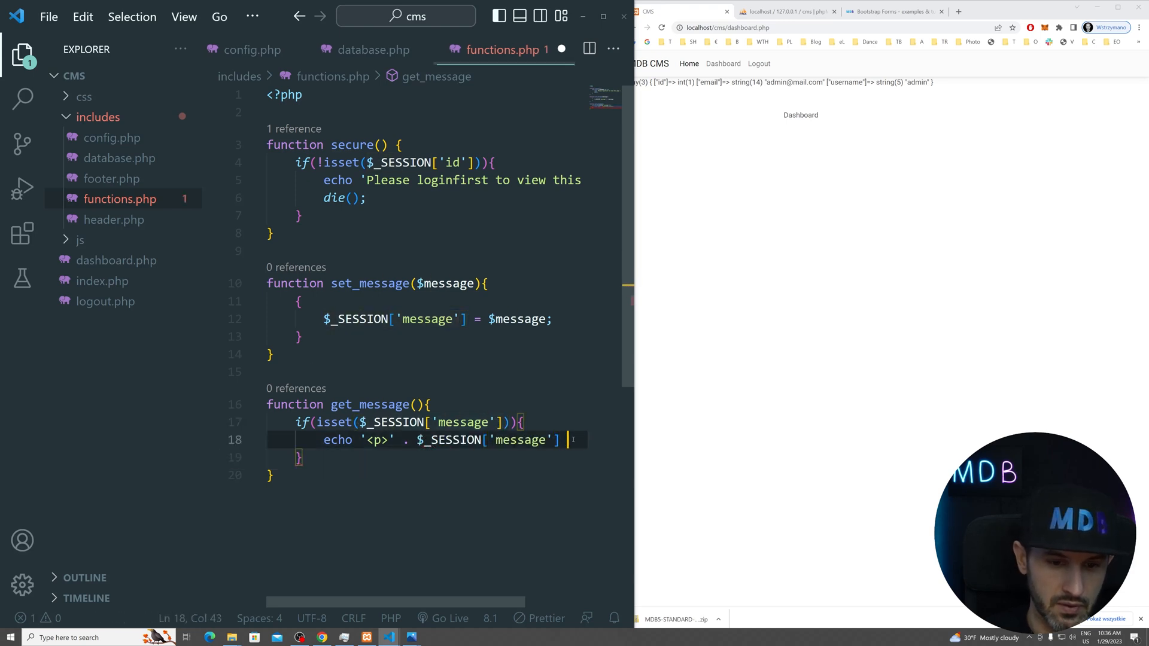
{"action": "type", "text": ". <"}
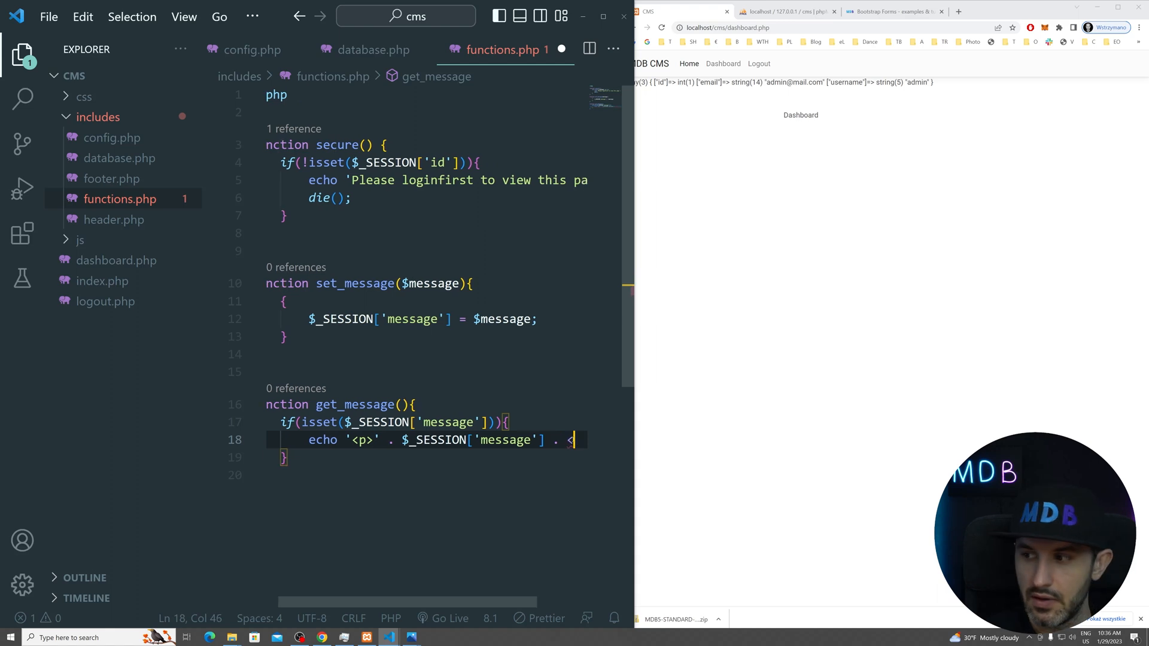
{"action": "type", "text": "</p>"}
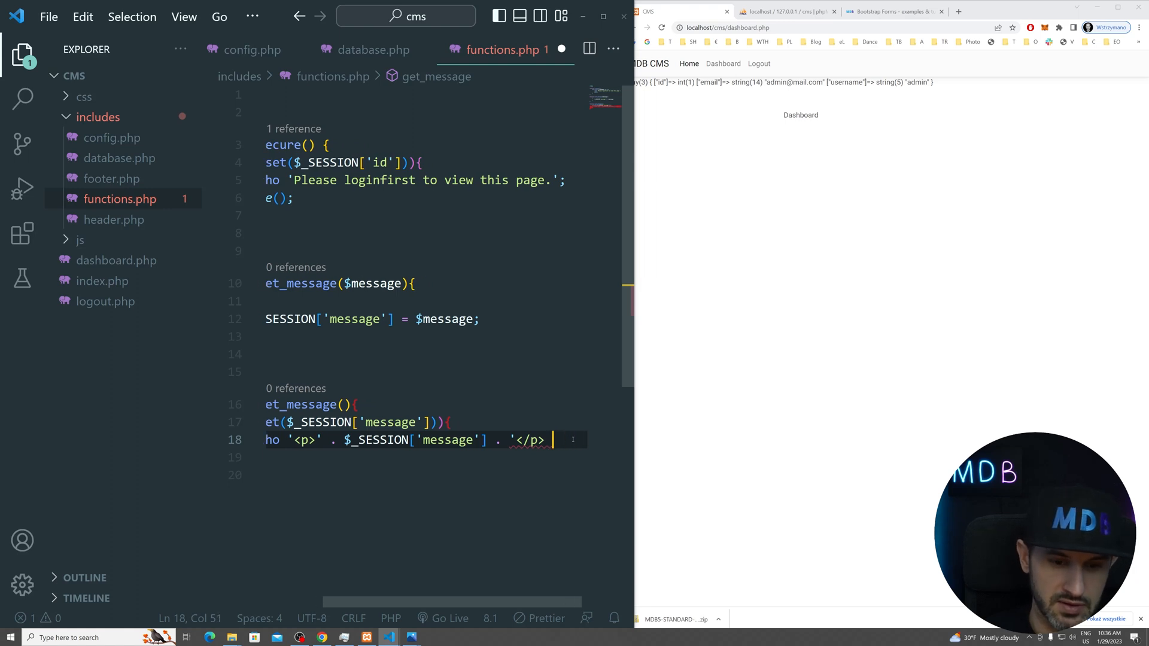
{"action": "type", "text": "<hr>"}
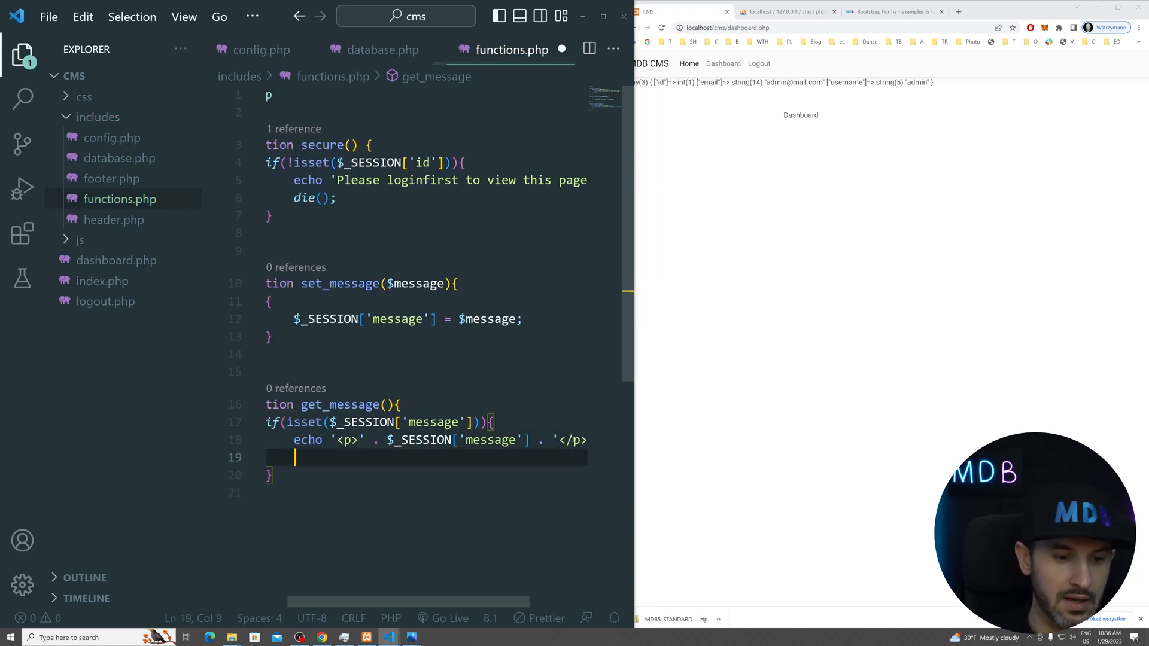
Clear the flash with unset($_SESSION['message']) after it is printed
{"action": "type", "text": "u"}
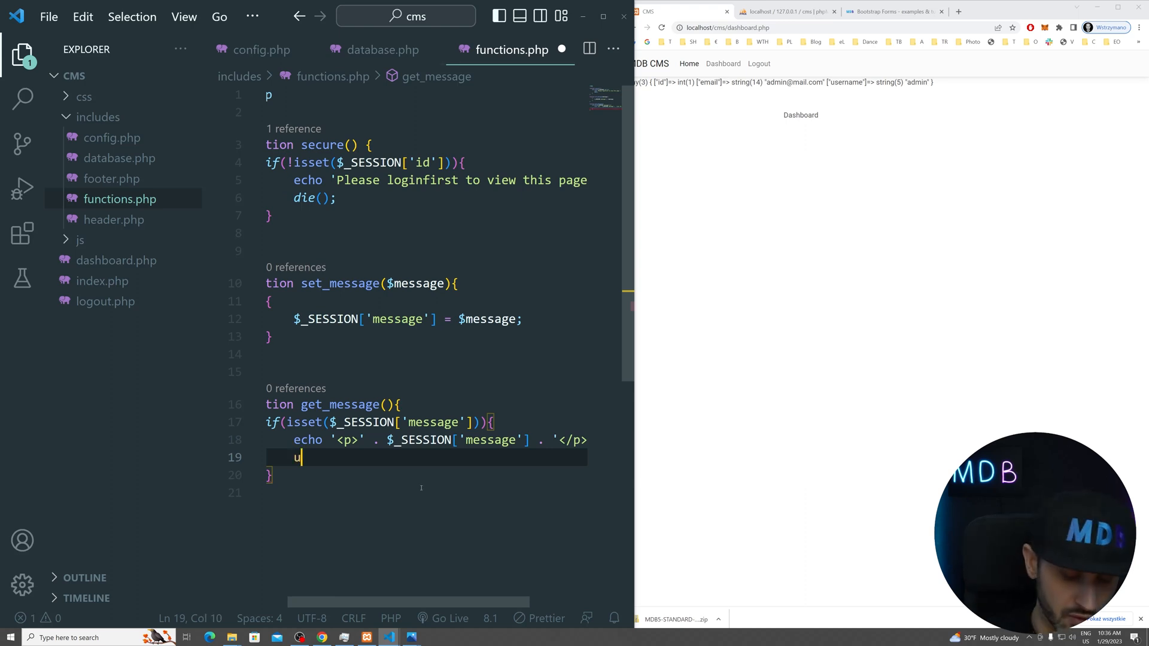
{"action": "type", "text": "nset()"}
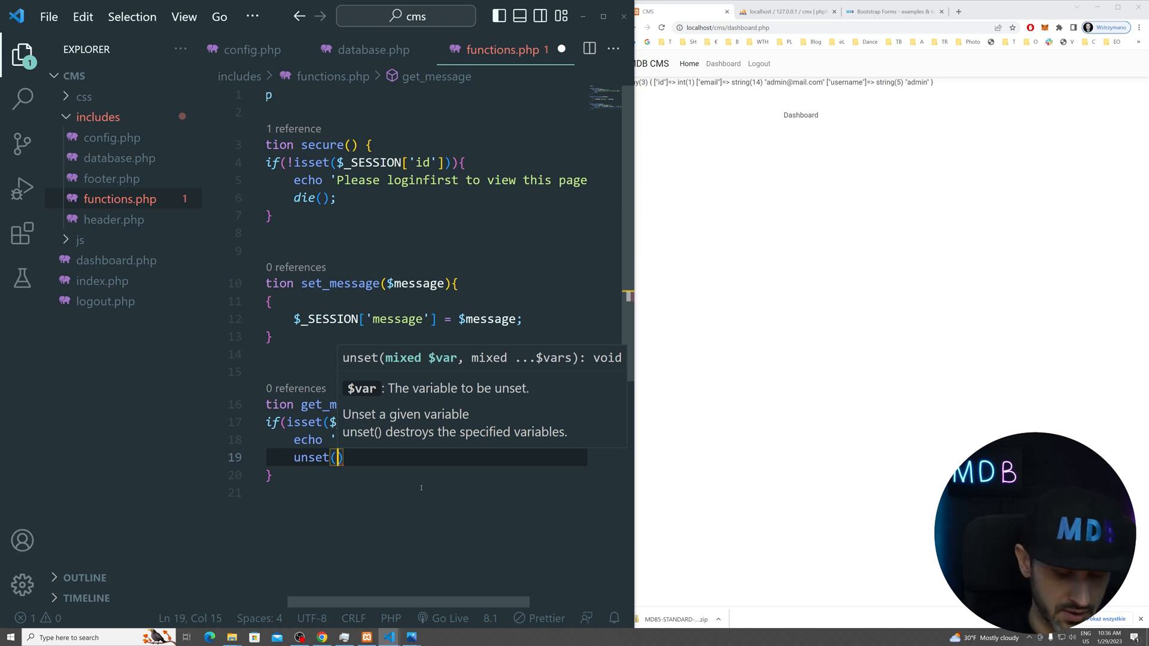
{"action": "type", "text": "$"}
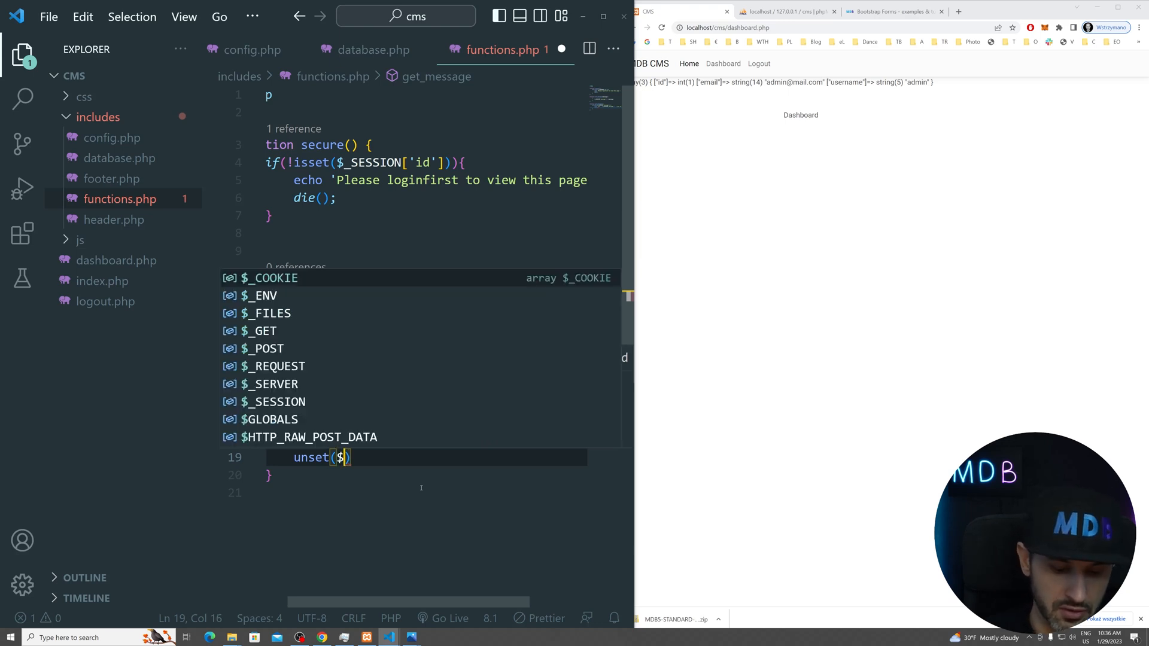
{"action": "type", "text": "_SESSION[]"}
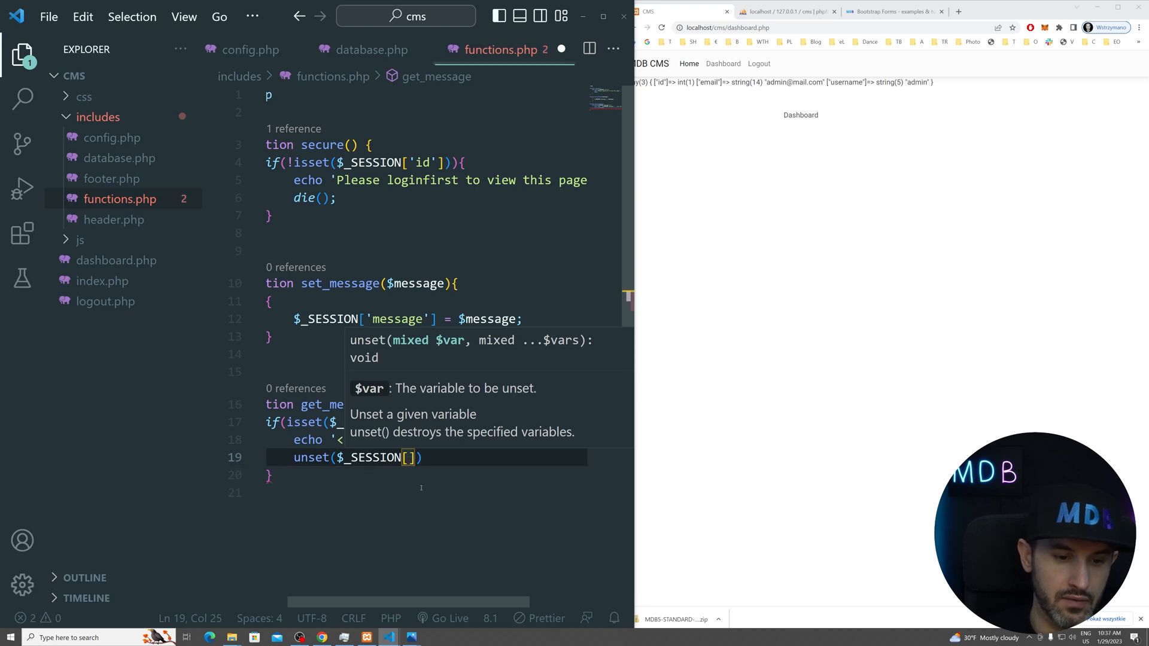
{"action": "type", "text": "'message'"}
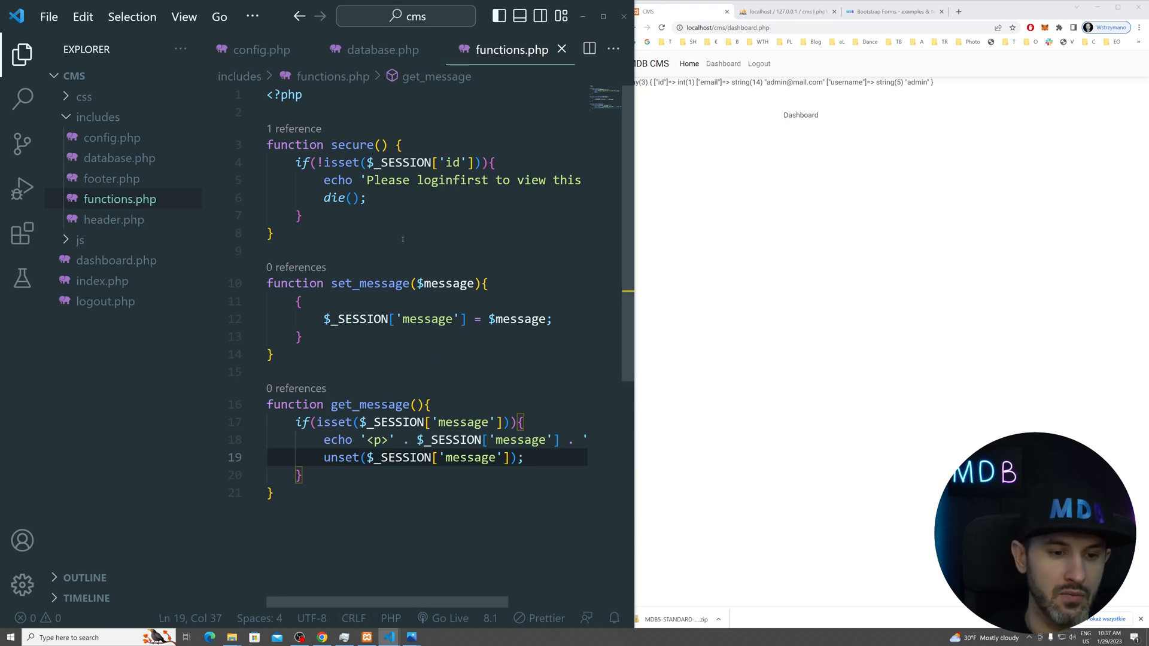
{"action": "left_click", "coordinate": [114, 219]}
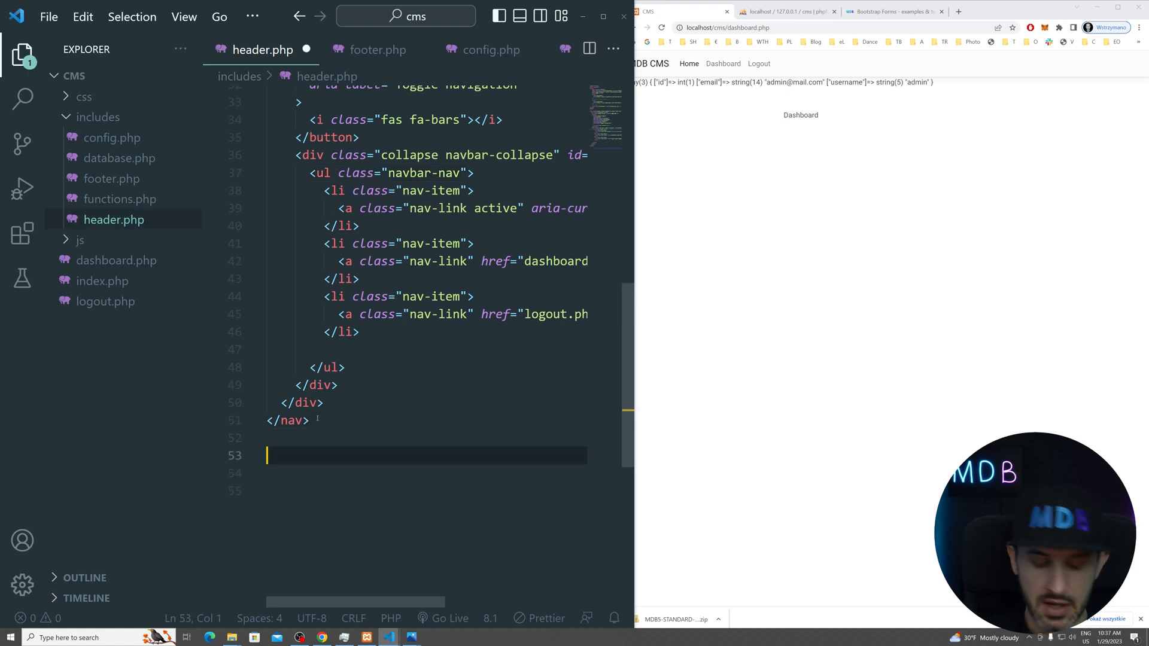
Add <?php get_message(); ?> in header.php just below the closing </nav>
{"action": "type", "text": "<?php"}
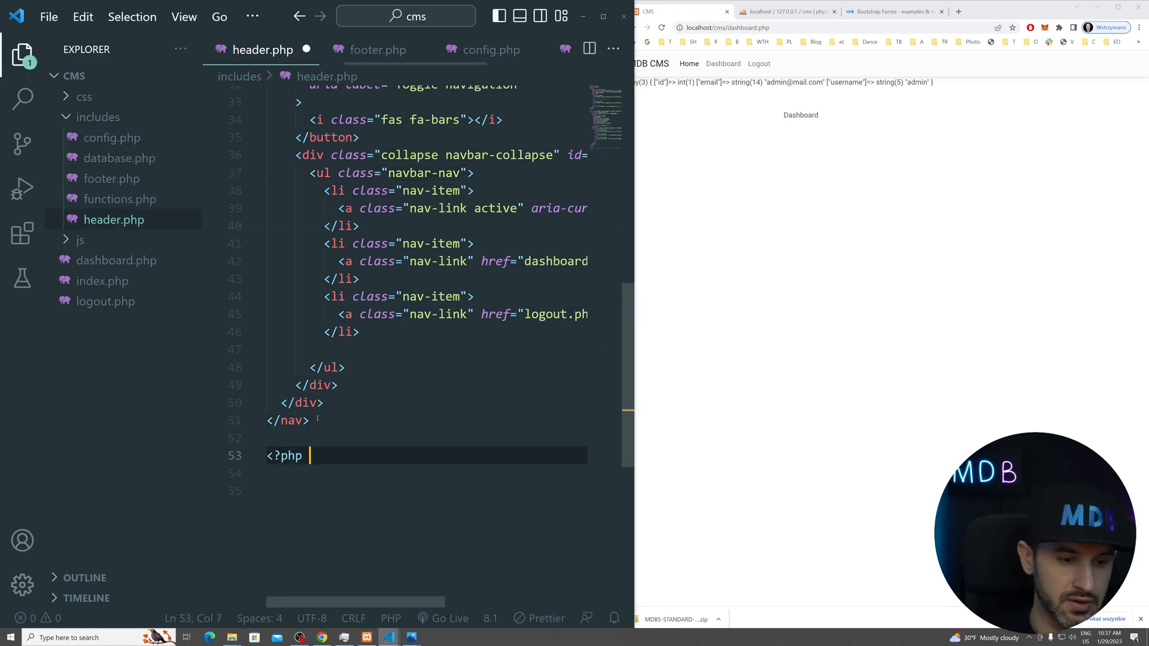
{"action": "type", "text": "get_message(); ?>"}
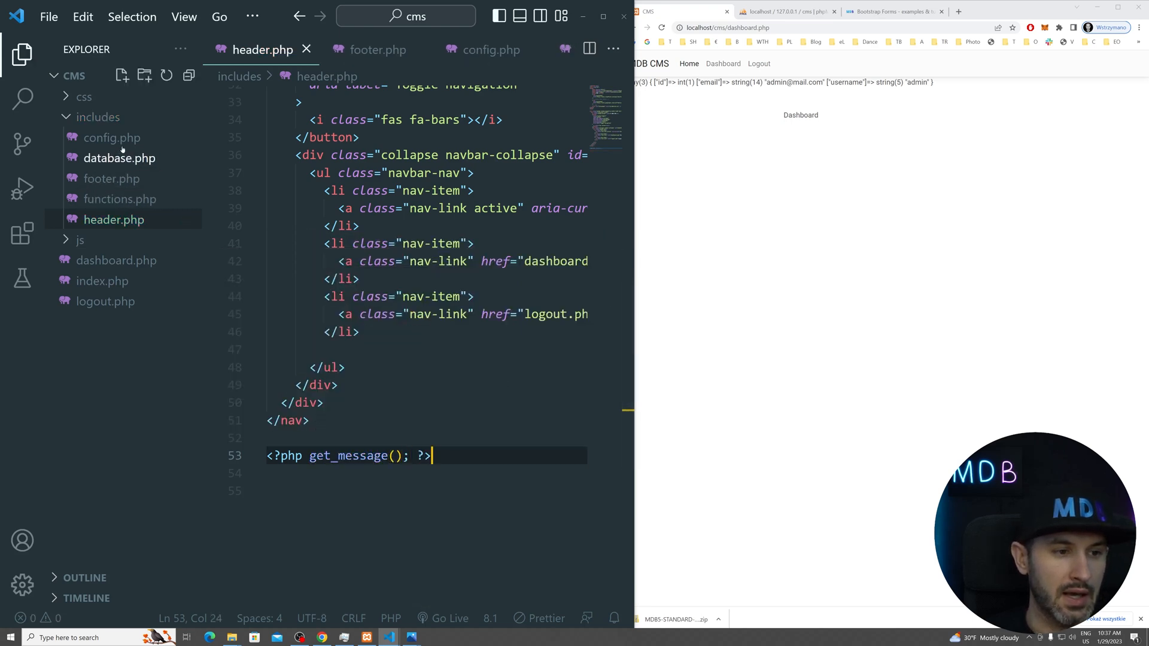
{"action": "mouse_move", "coordinate": [102, 280]}
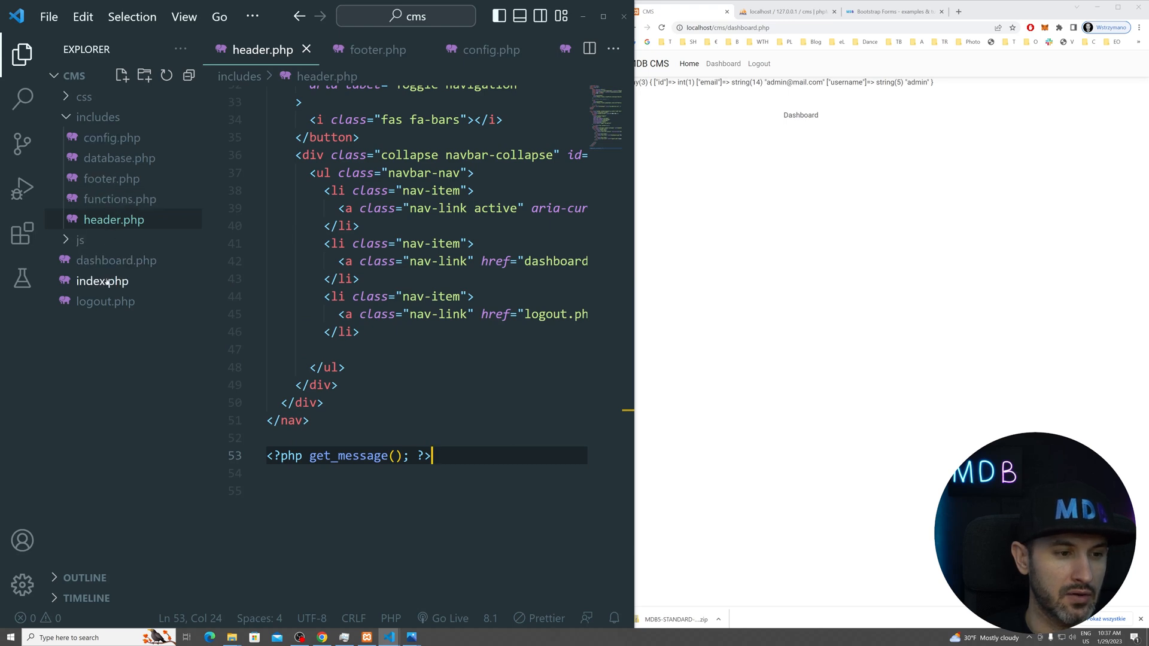
Replace index.php's TODO with set_message("You have succesfully logged in " . $_SESSION['username'])
{"action": "left_click", "coordinate": [102, 280]}
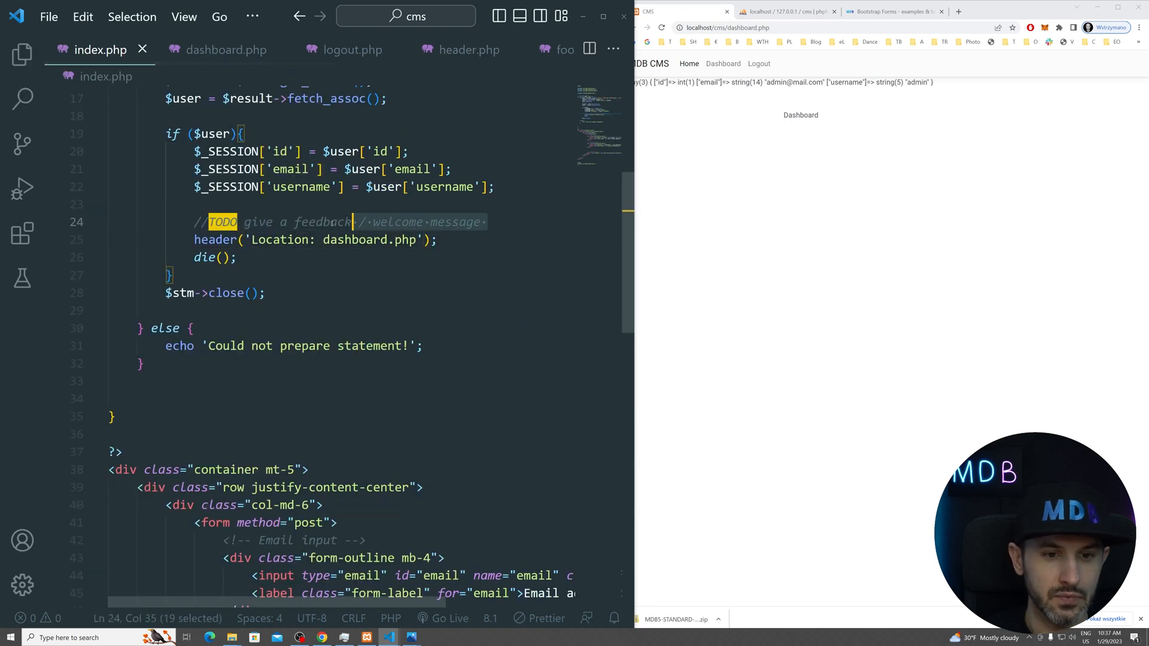
{"action": "type", "text": "set_message(\"Hello"}
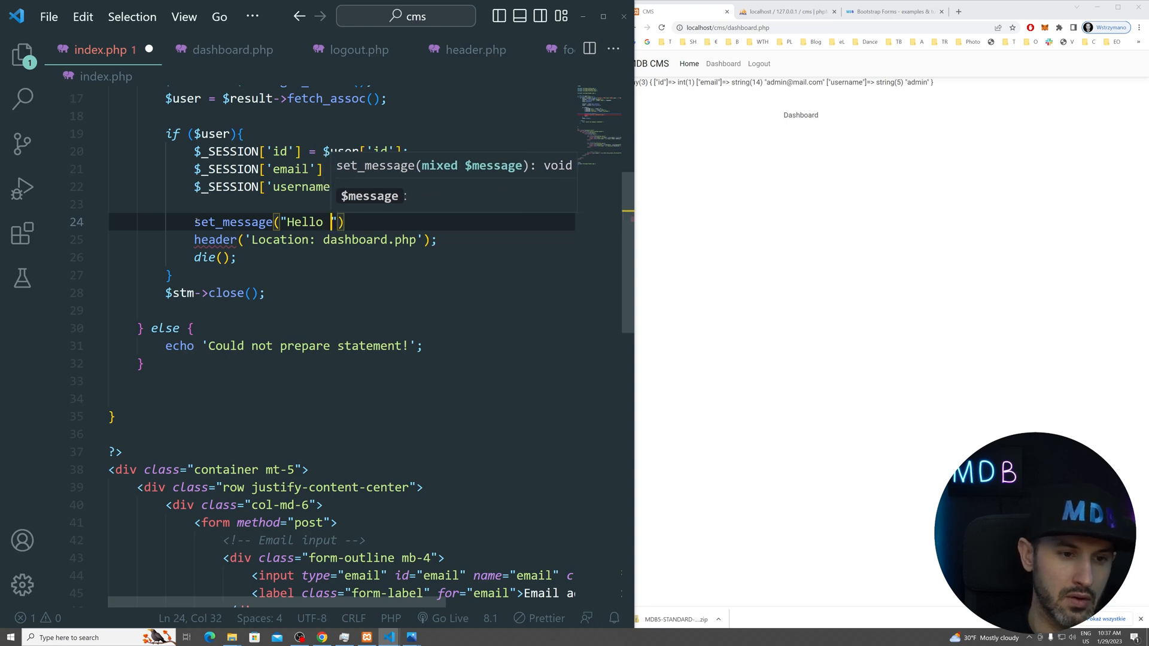
{"action": "type", "text": "You have succesfully logged in"}
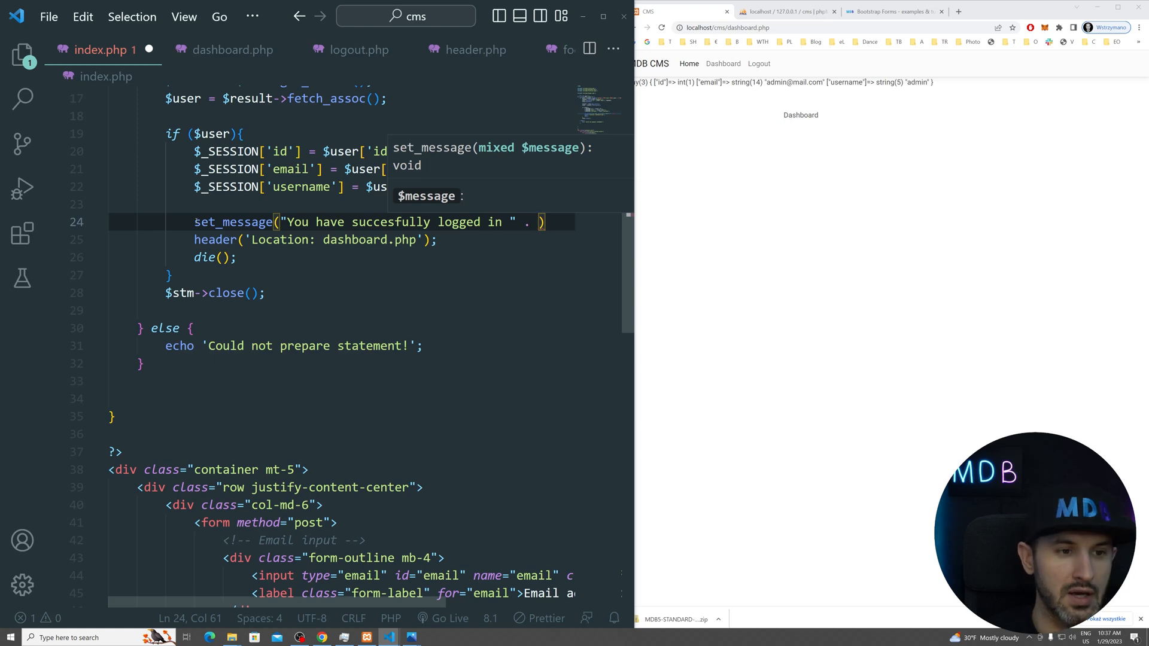
{"action": "left_click", "coordinate": [213, 132]}
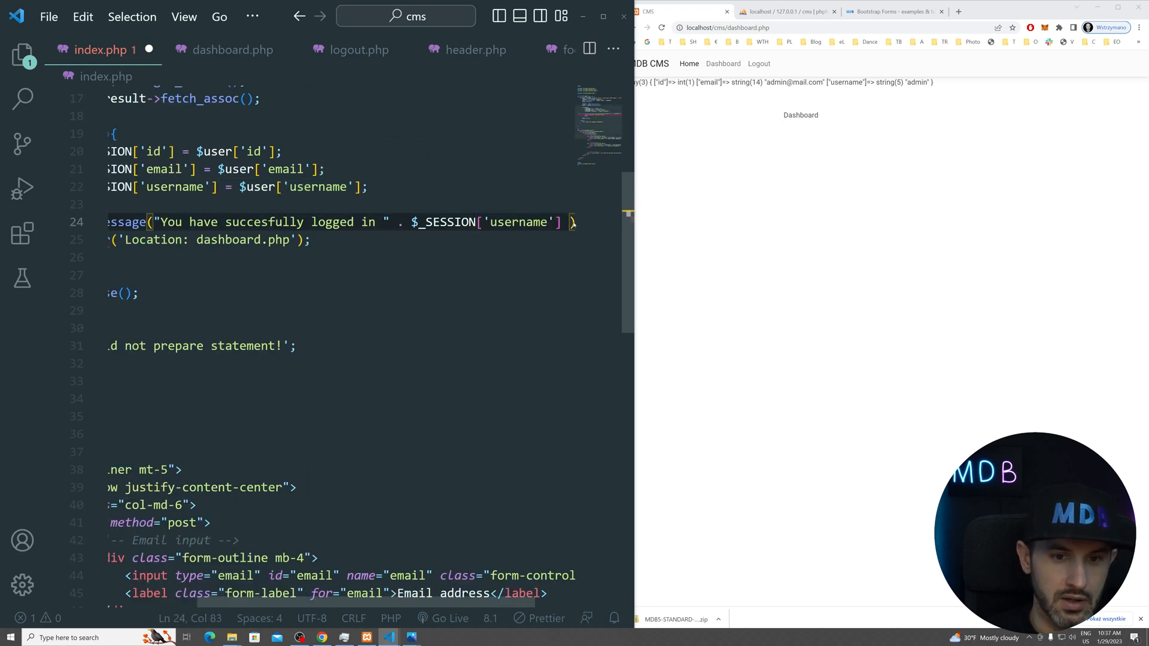
{"action": "scroll", "scroll_direction": "down", "scroll_amount": 3}
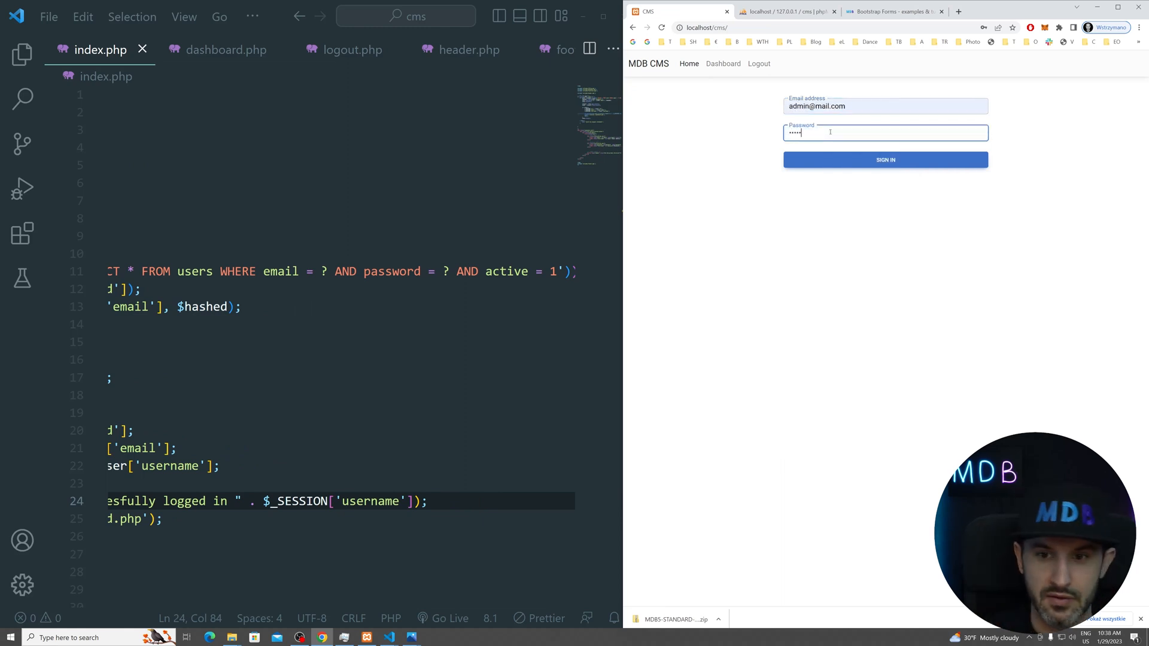
{"action": "left_click", "coordinate": [886, 160]}
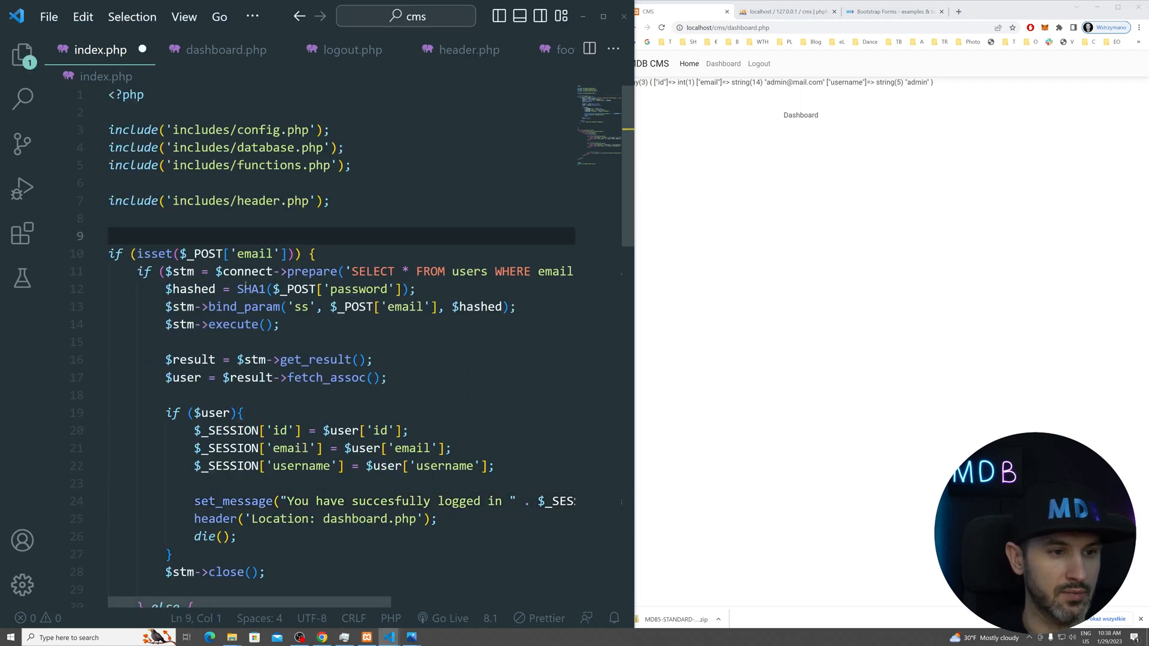
{"action": "scroll", "scroll_direction": "down", "scroll_amount": 3}
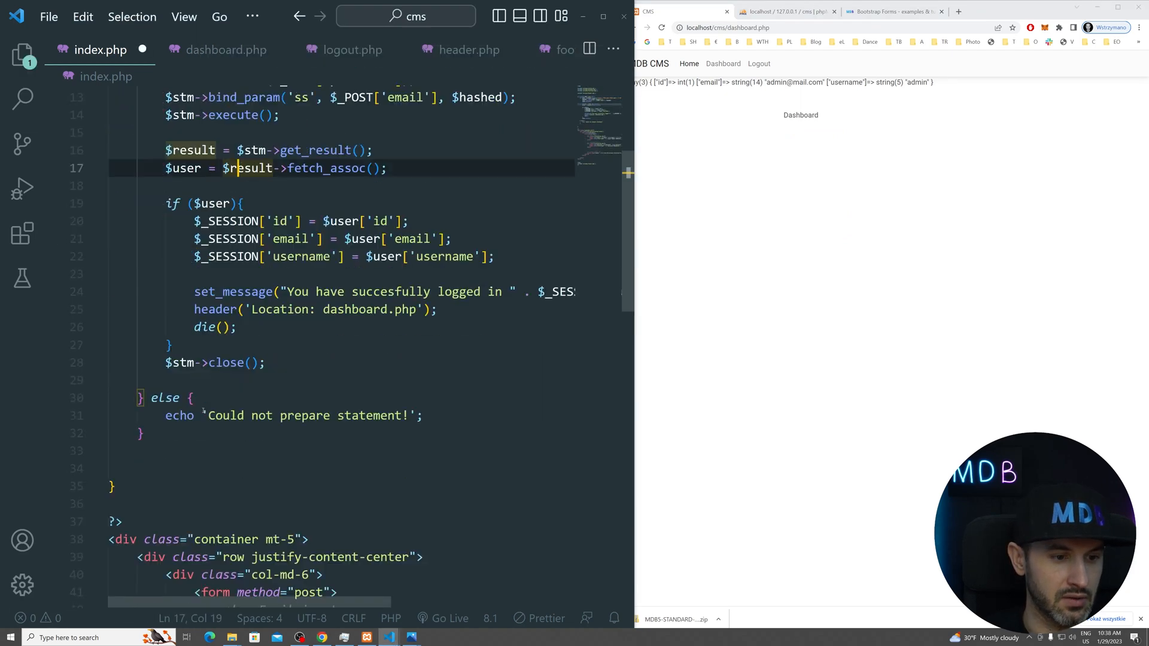
{"action": "scroll", "scroll_direction": "up", "scroll_amount": 3}
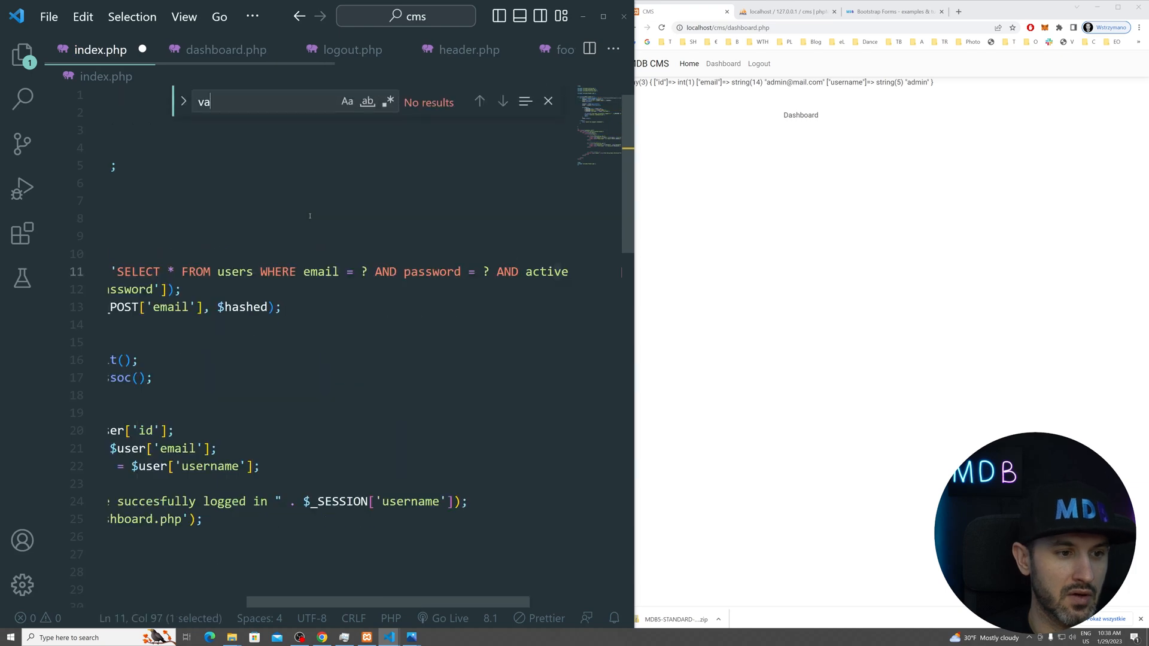
{"action": "left_click", "coordinate": [548, 101]}
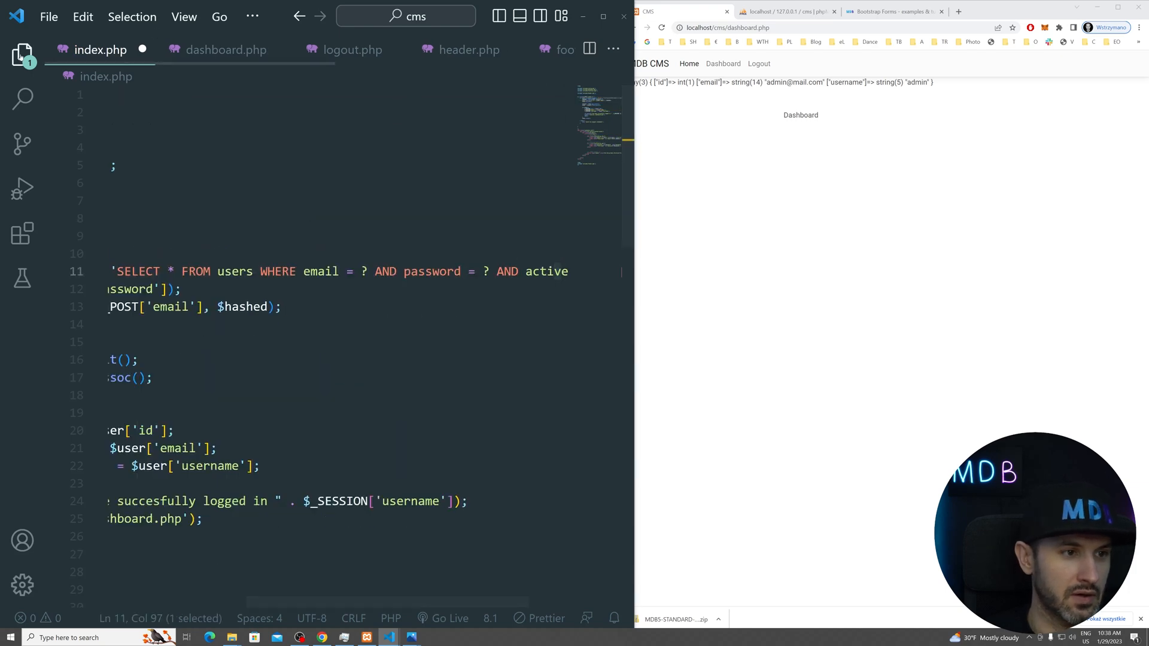
{"action": "left_click", "coordinate": [227, 49]}
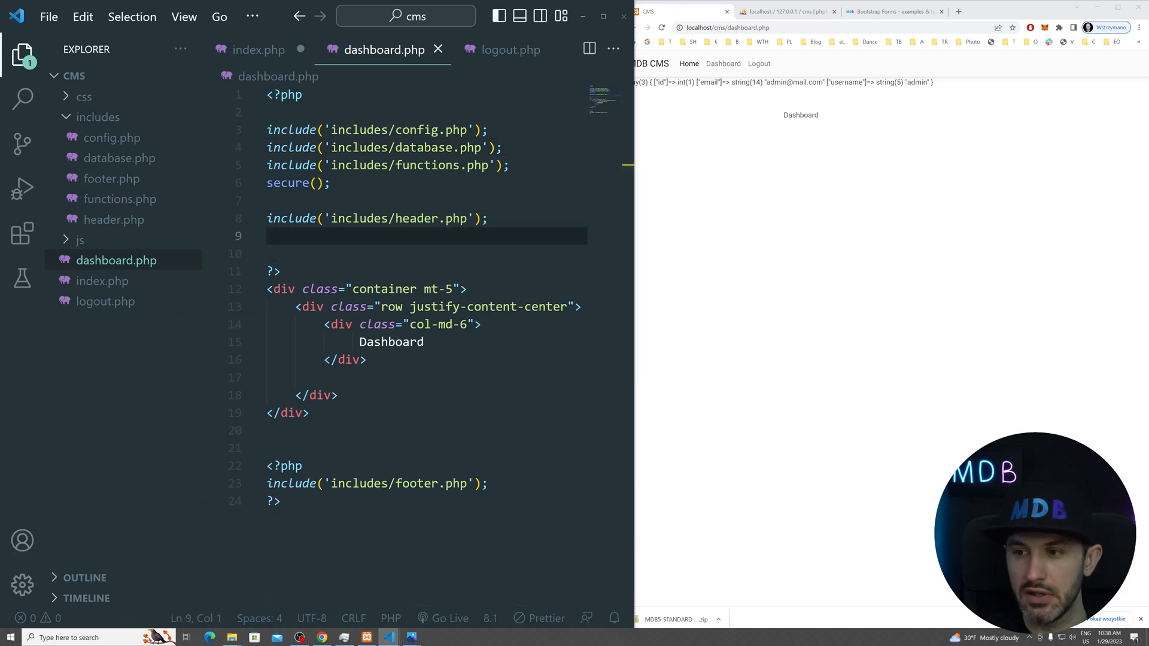
Log out in Chrome, review secure() in functions.php, and return to index.php
{"action": "left_click", "coordinate": [688, 63]}
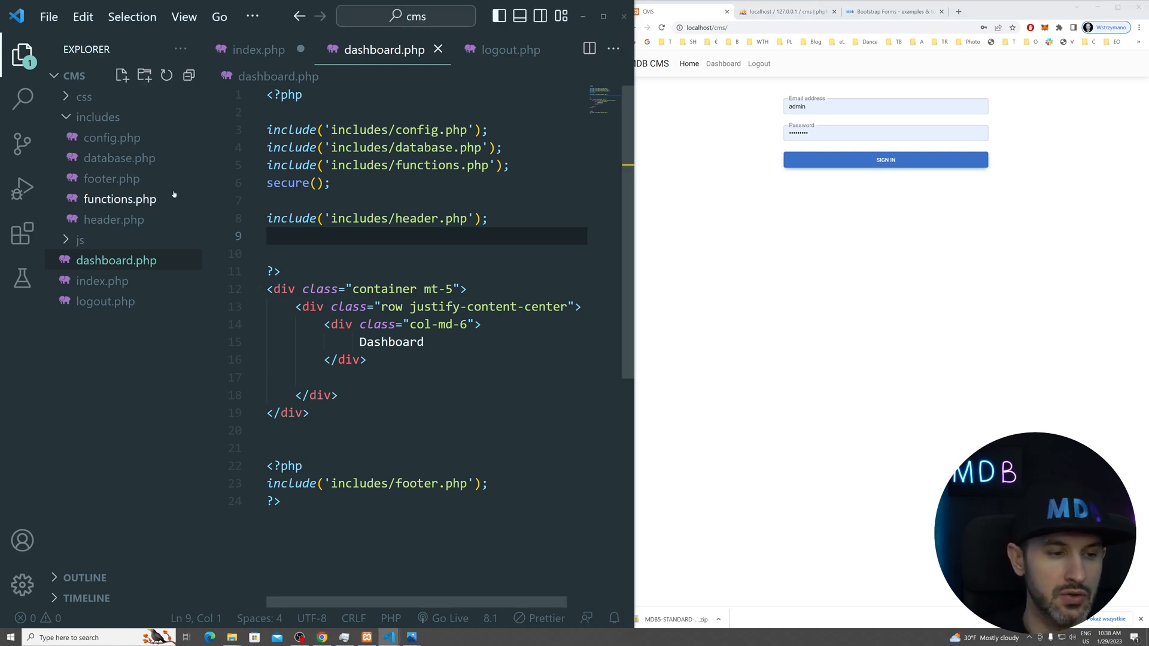
{"action": "left_click", "coordinate": [259, 51]}
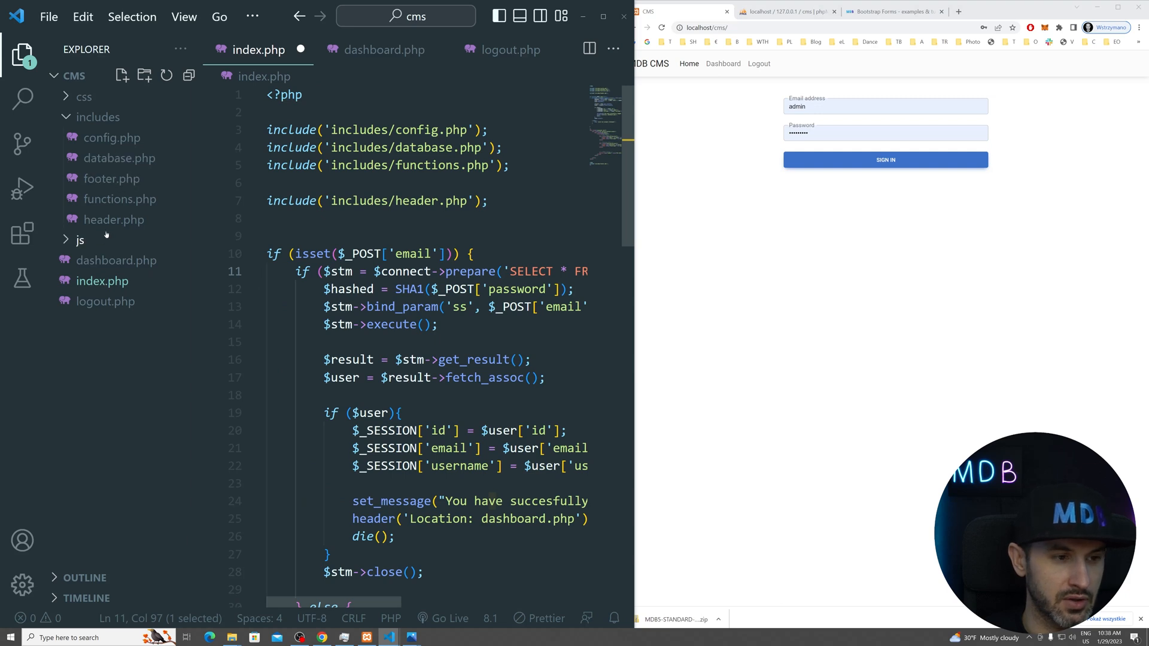
{"action": "left_click", "coordinate": [120, 199]}
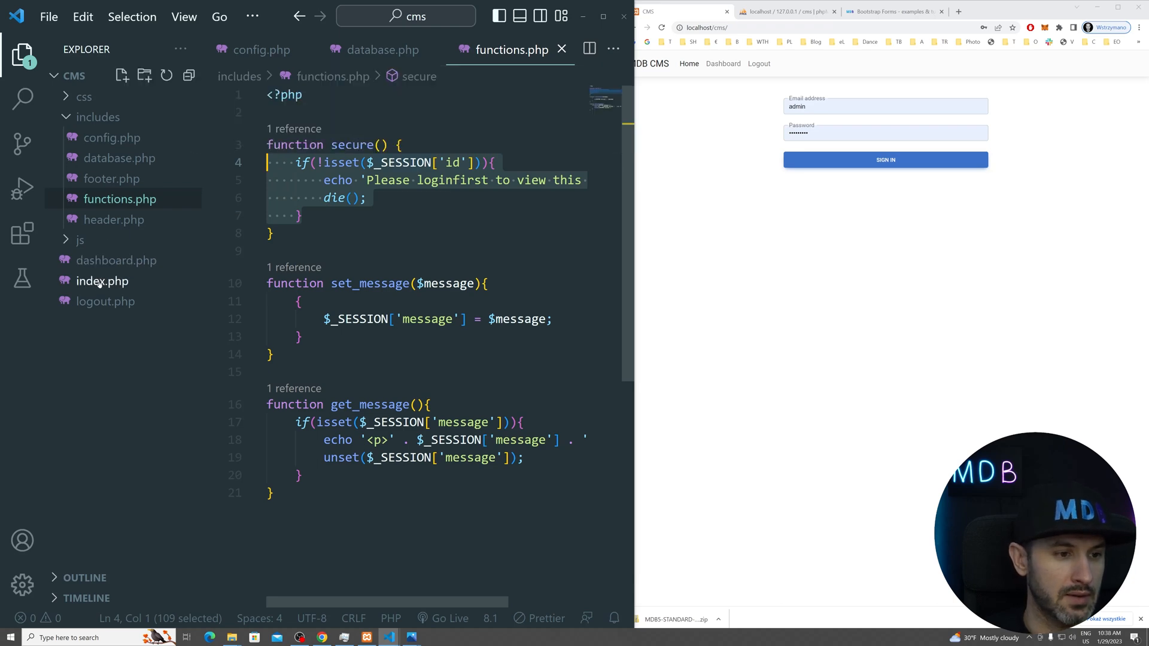
{"action": "left_click", "coordinate": [101, 280]}
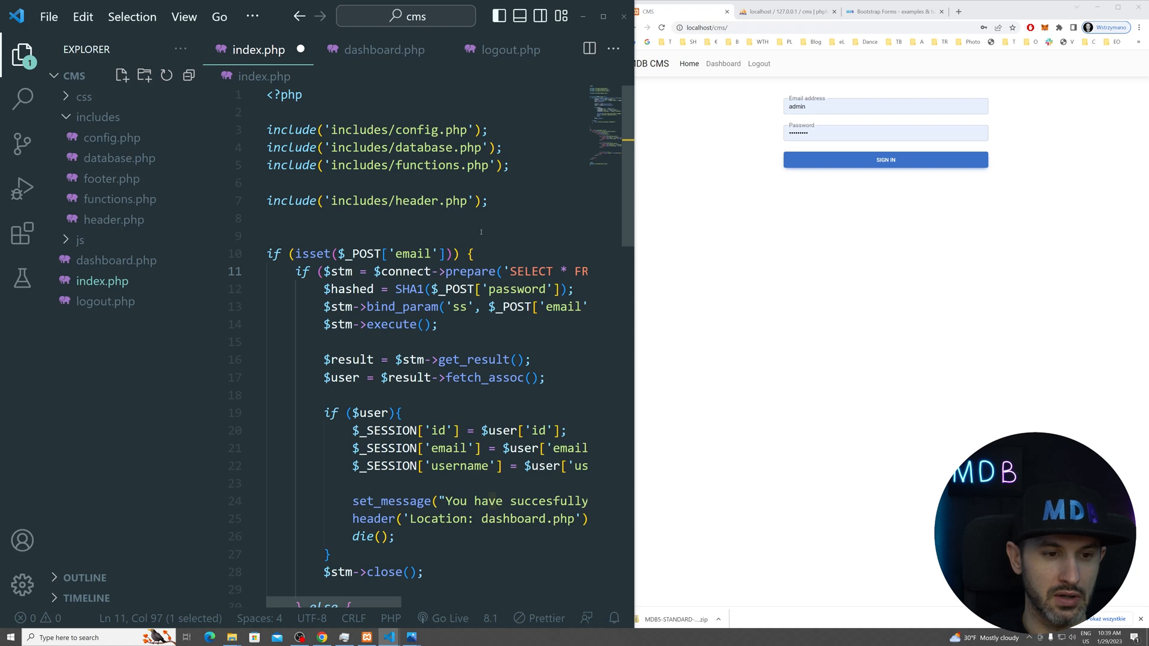
Redirect users with $_SESSION['id'] set from index.php to dashboard.php via header('Location: ...')
{"action": "key", "text": "Enter"}
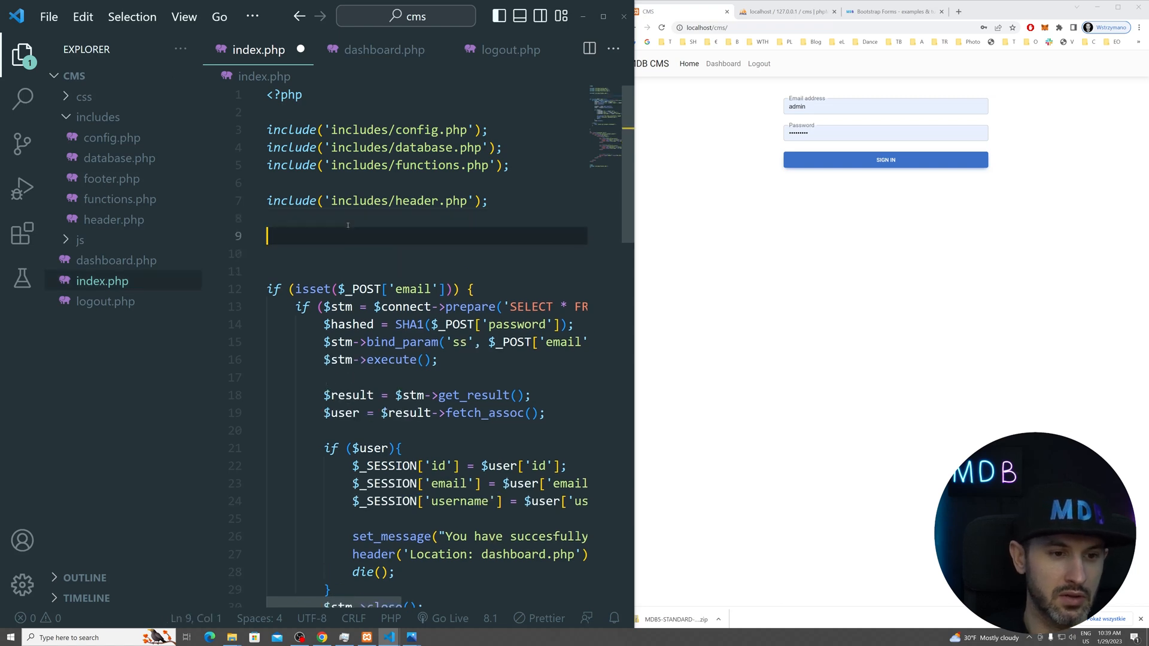
{"action": "type", "text": "if(!isset($_SESSION['id'])){"}
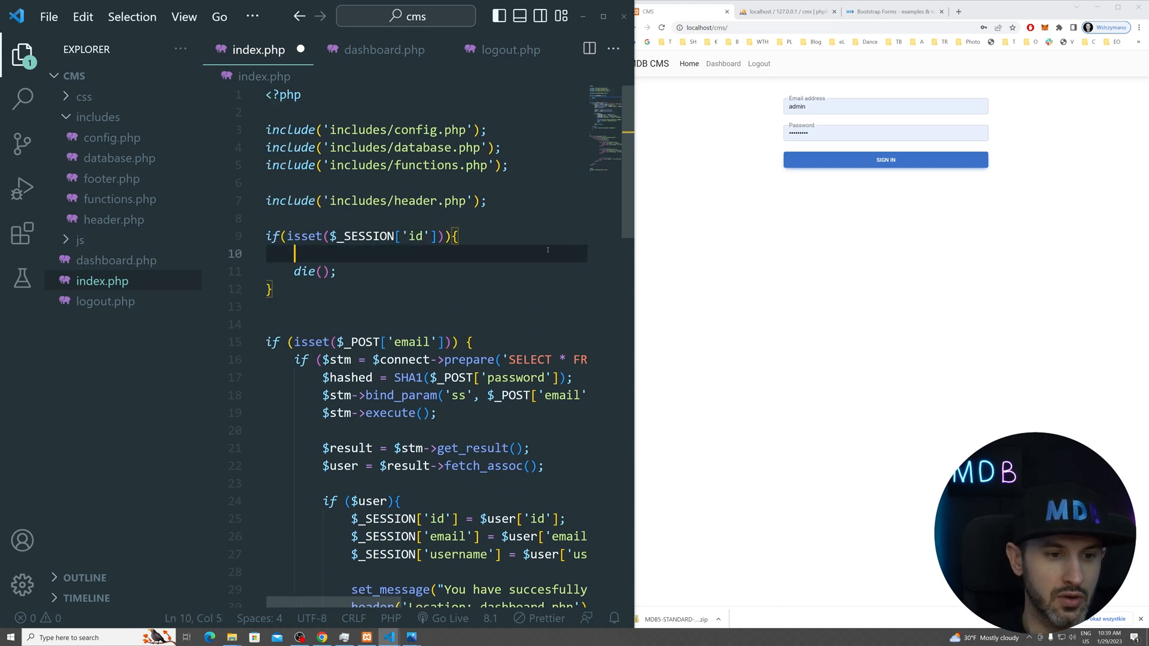
{"action": "type", "text": "header('"}
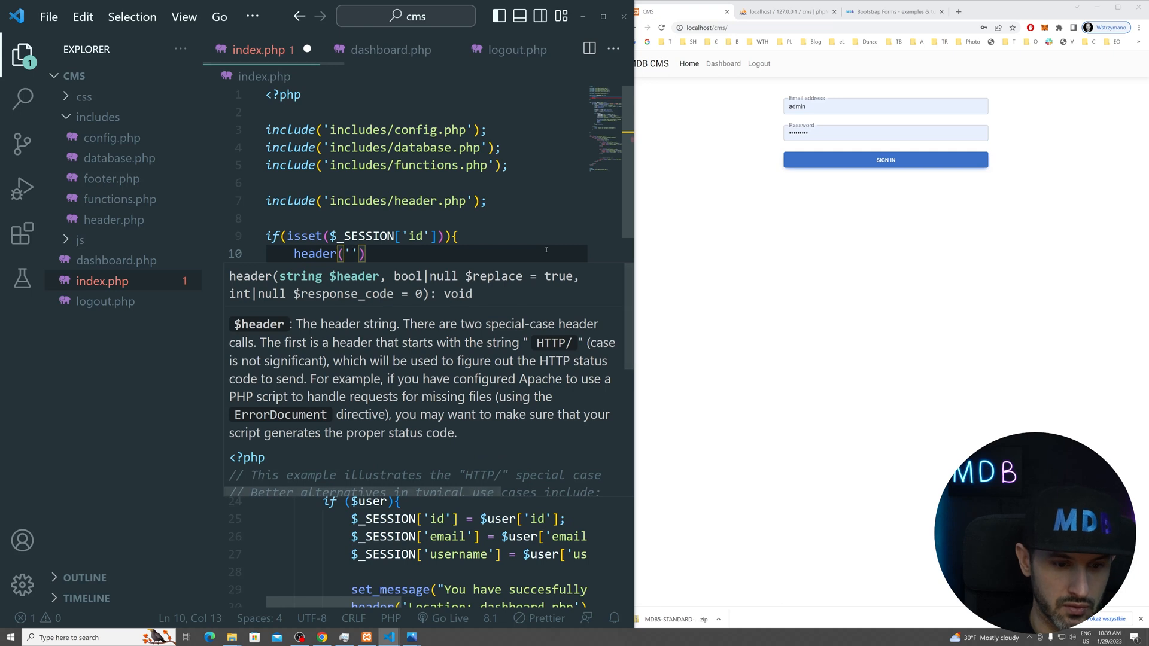
{"action": "type", "text": "Location:L"}
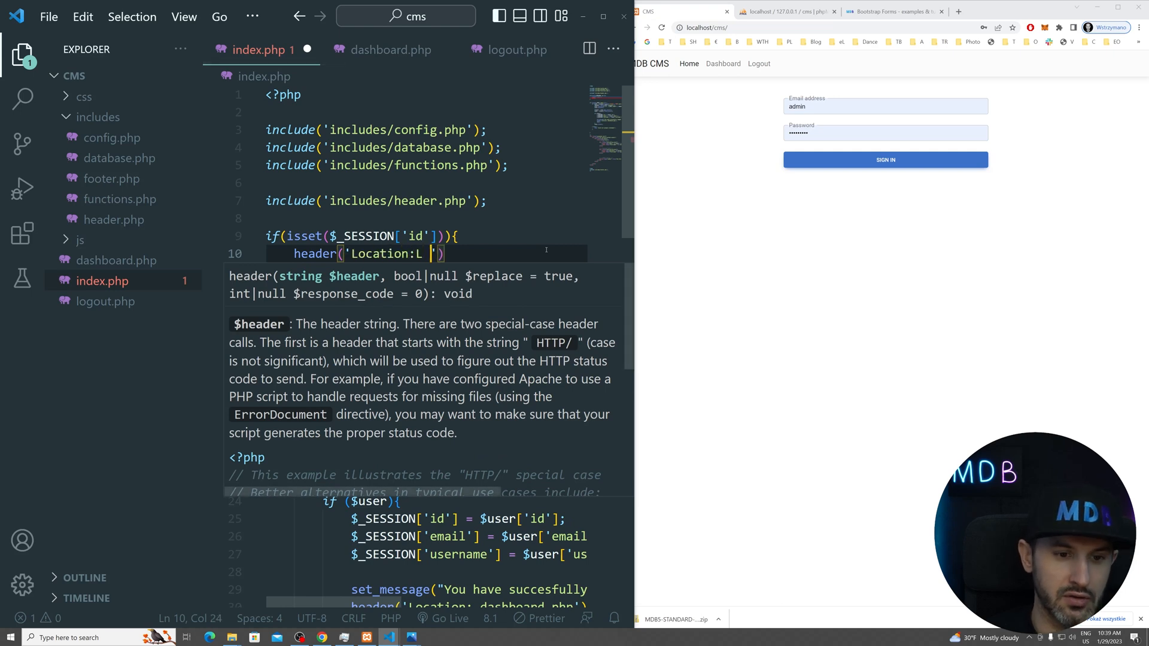
{"action": "type", "text": "dashboard.php"}
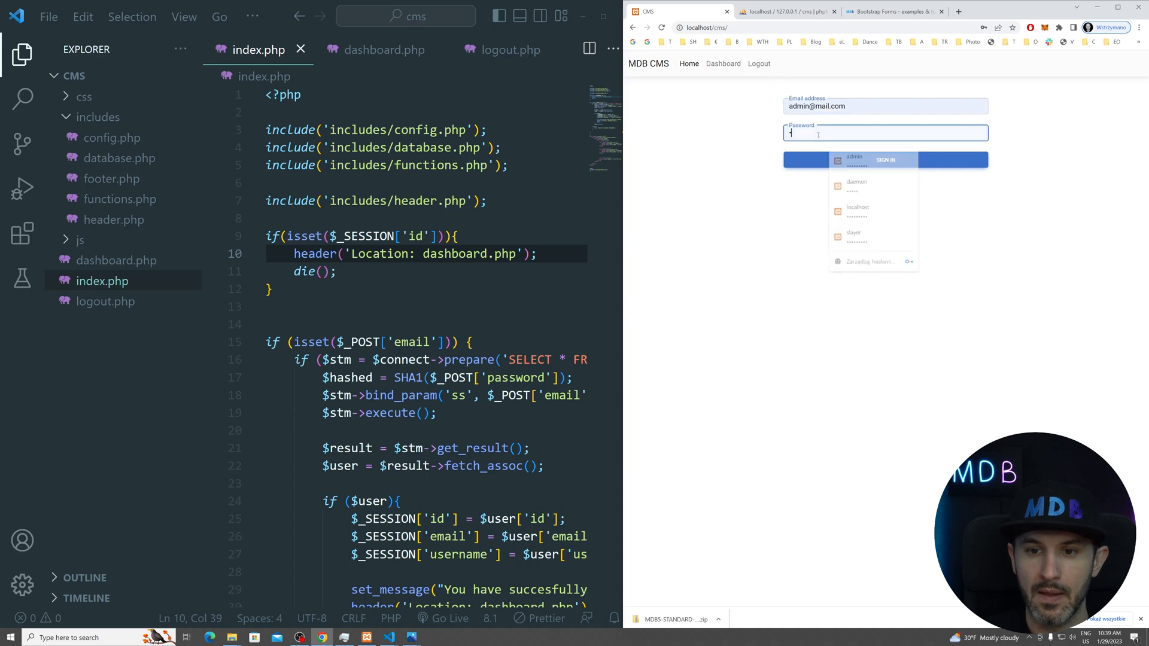
Sign in as admin in Chrome to see the succesfully logged in message on the dashboard
{"action": "left_click", "coordinate": [884, 159]}
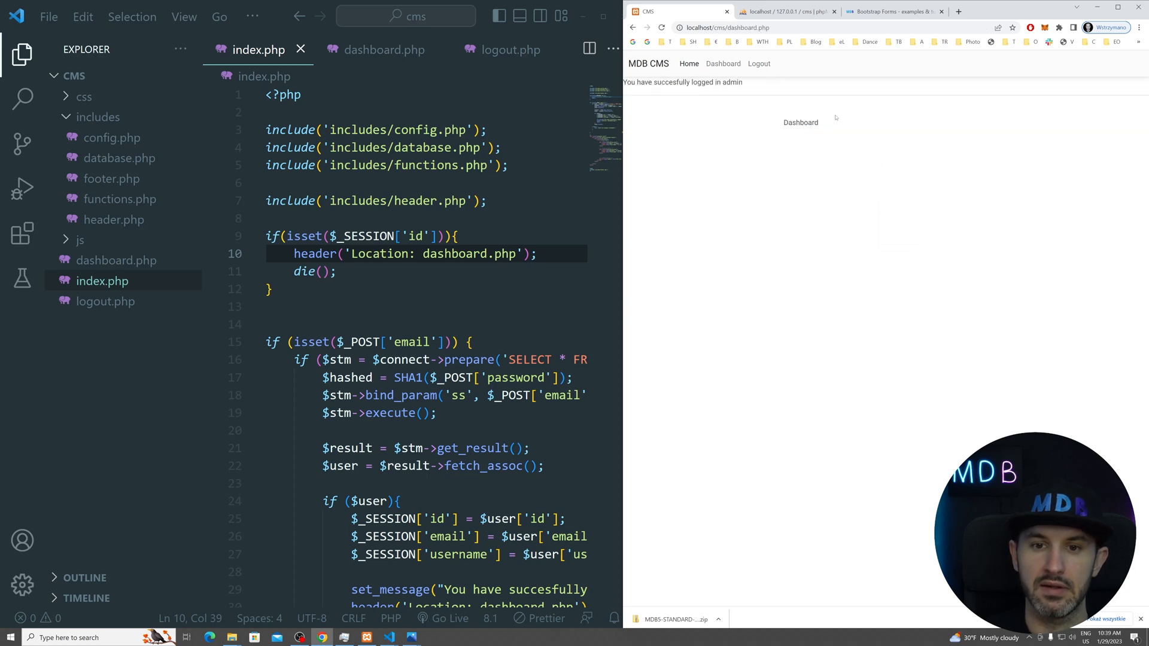
{"action": "left_click", "coordinate": [276, 288]}
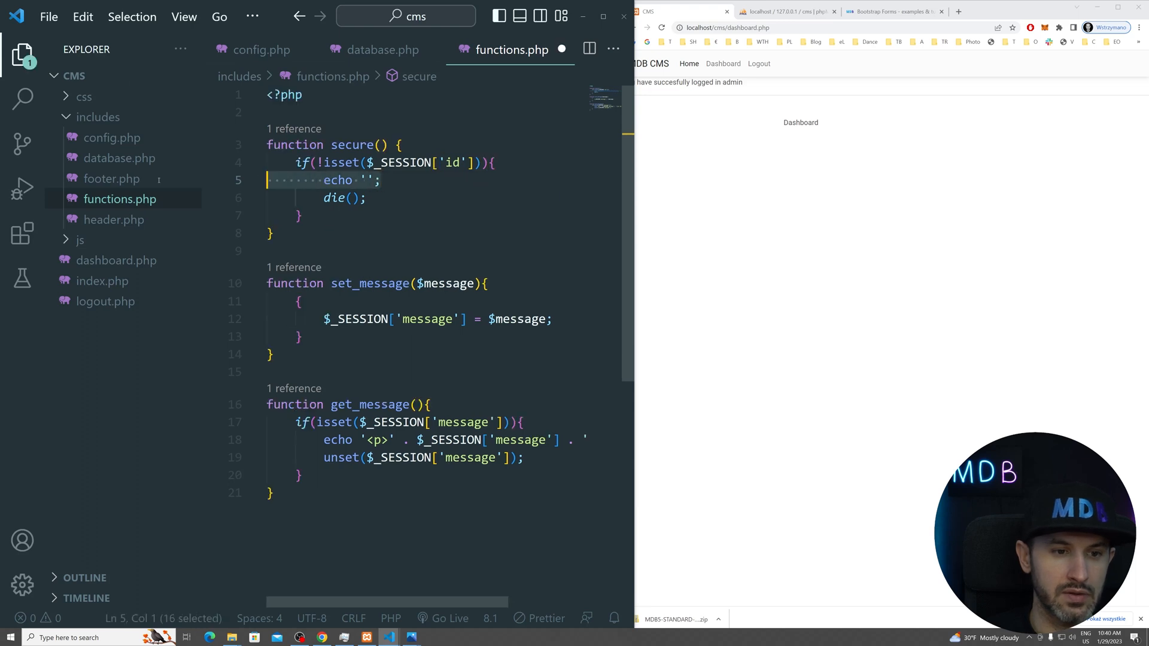
Replace secure()'s echo with set_message("Please login first to view this page.") and test the dashboard
{"action": "type", "text": "set_message((\""}
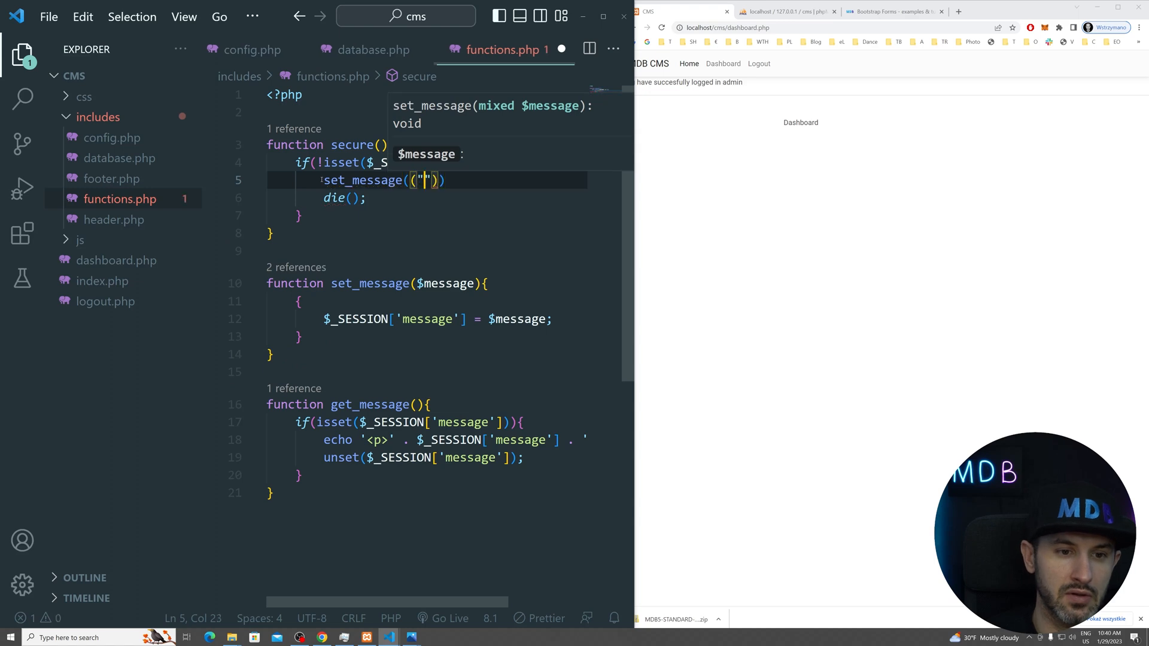
{"action": "type", "text": "Please loginfirst to view this page."}
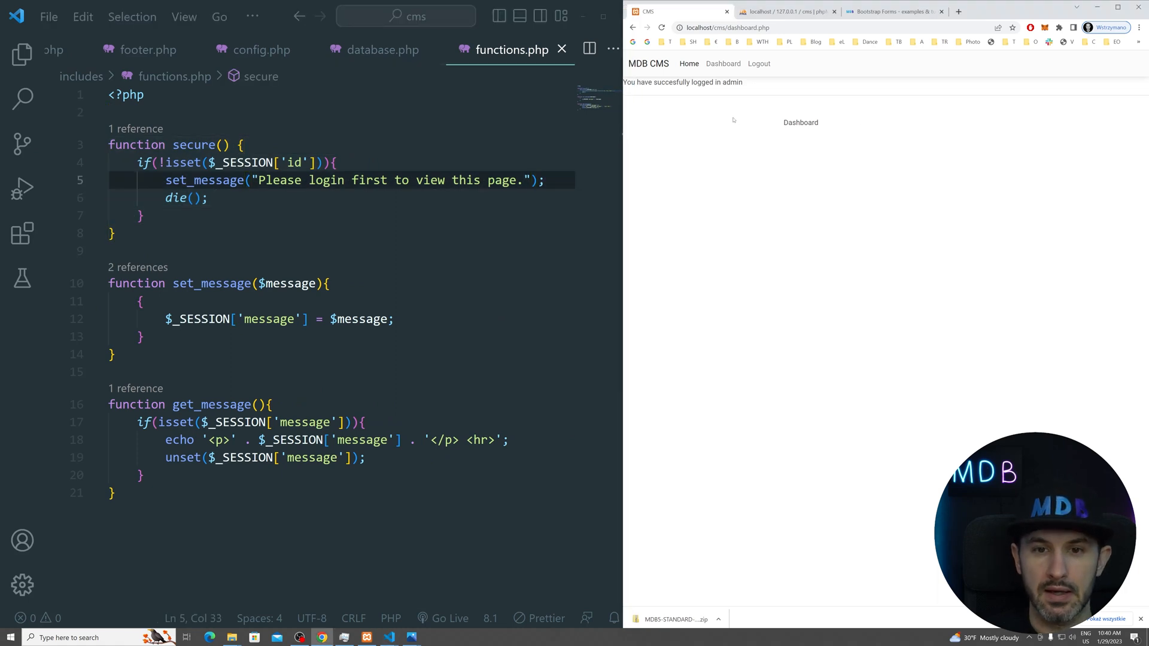
{"action": "left_click", "coordinate": [759, 64]}
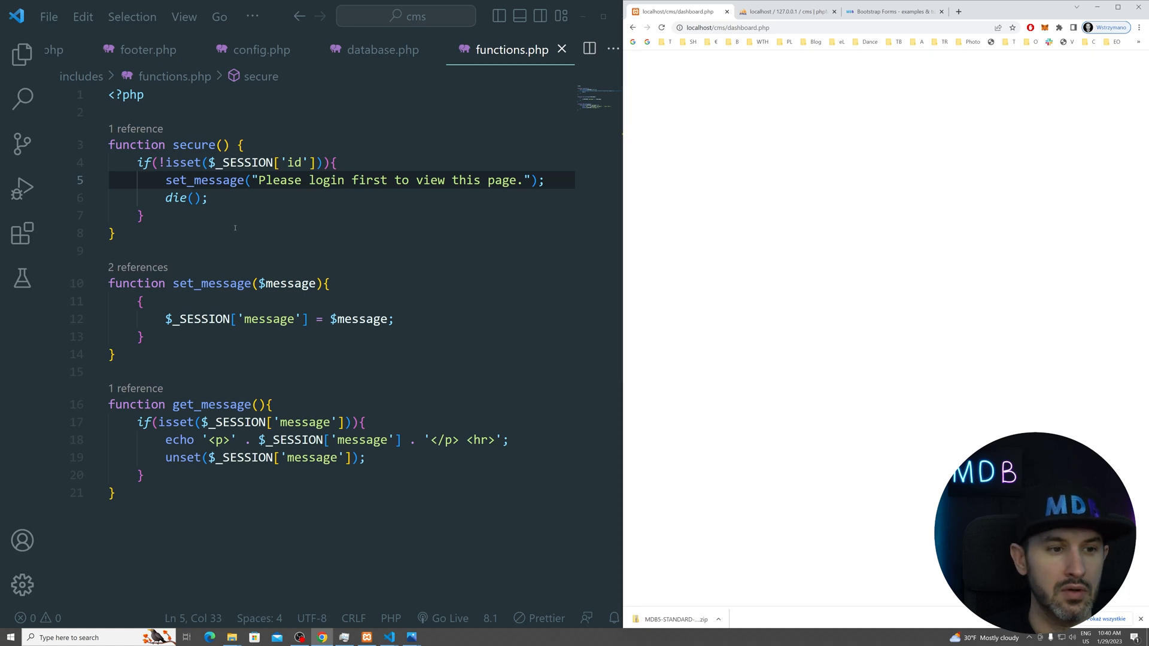
Begin a header('Location...') redirect on the line below the message in secure()
{"action": "left_click", "coordinate": [546, 181]}
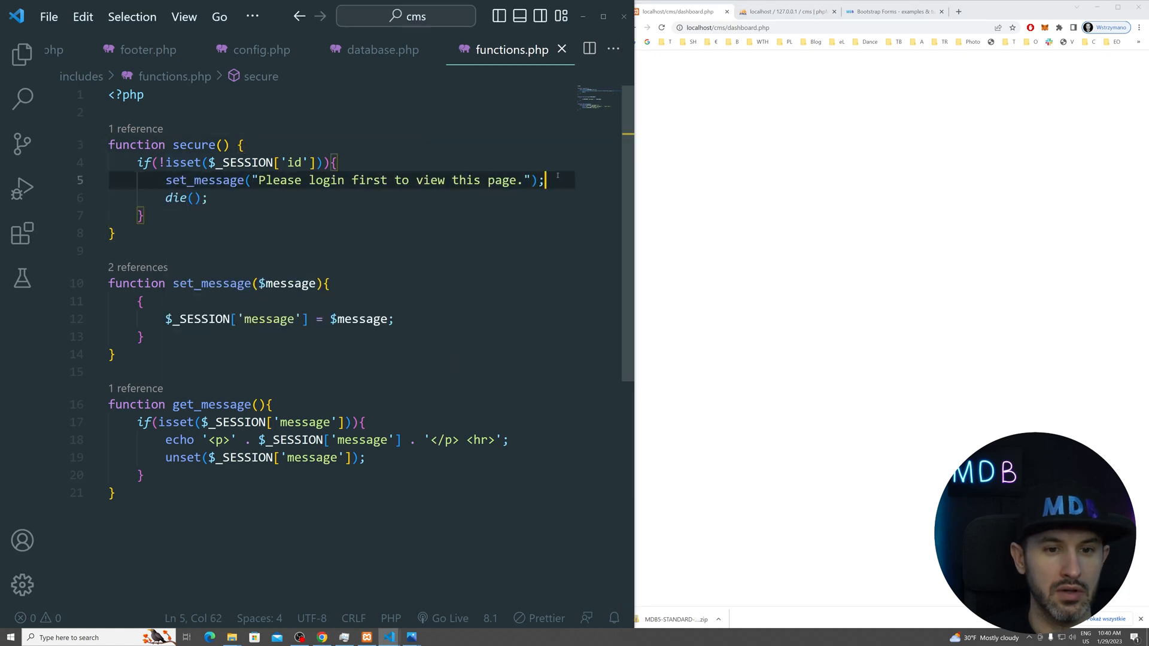
{"action": "key", "text": "Enter"}
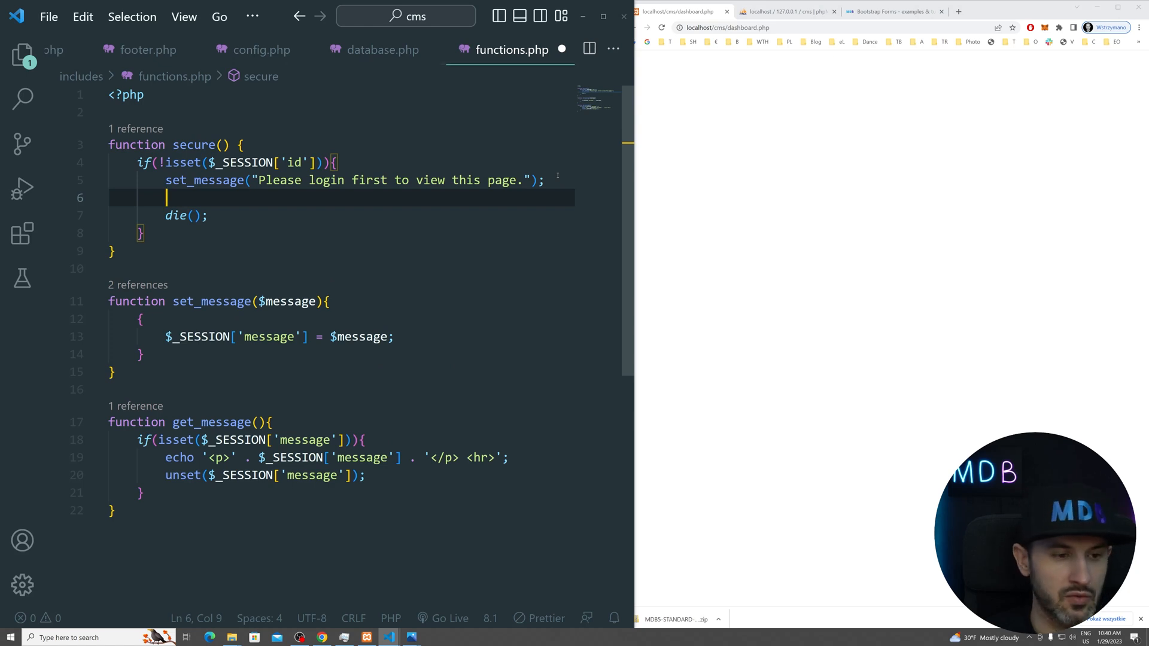
{"action": "type", "text": "header("}
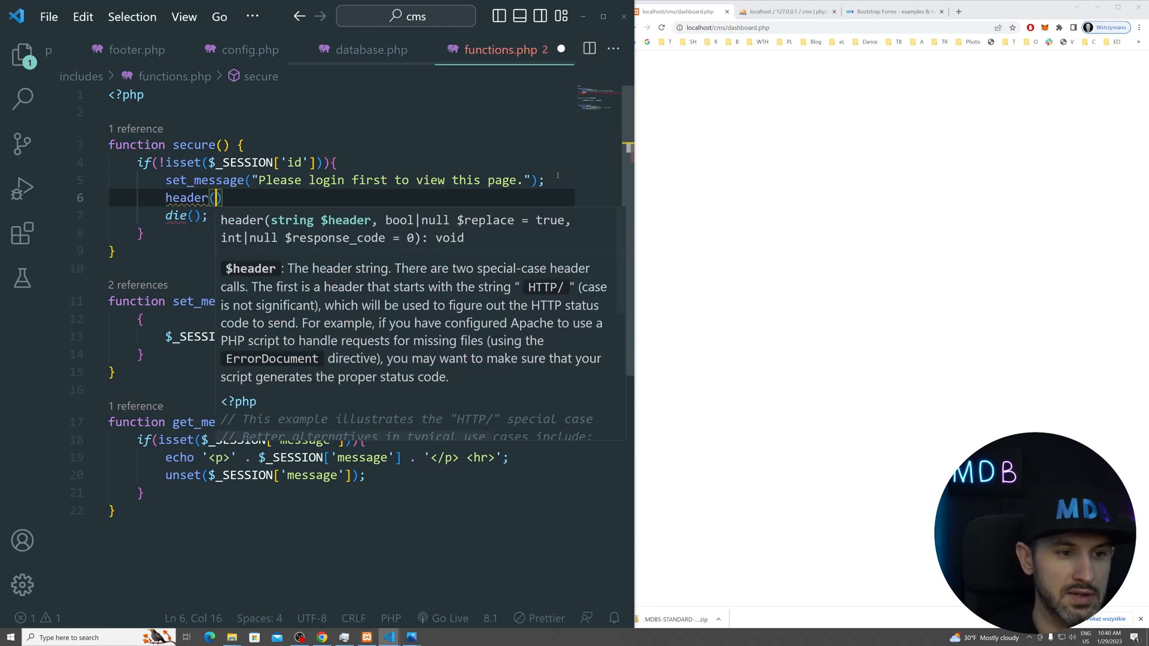
{"action": "type", "text": "'"}
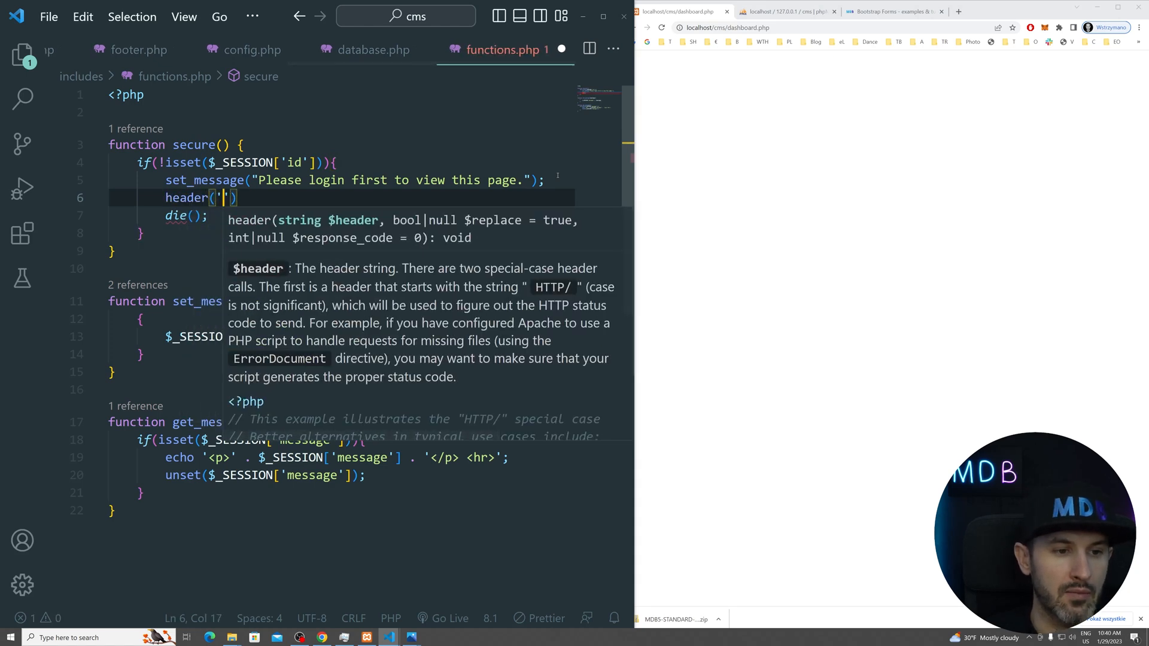
{"action": "type", "text": "Locatio"}
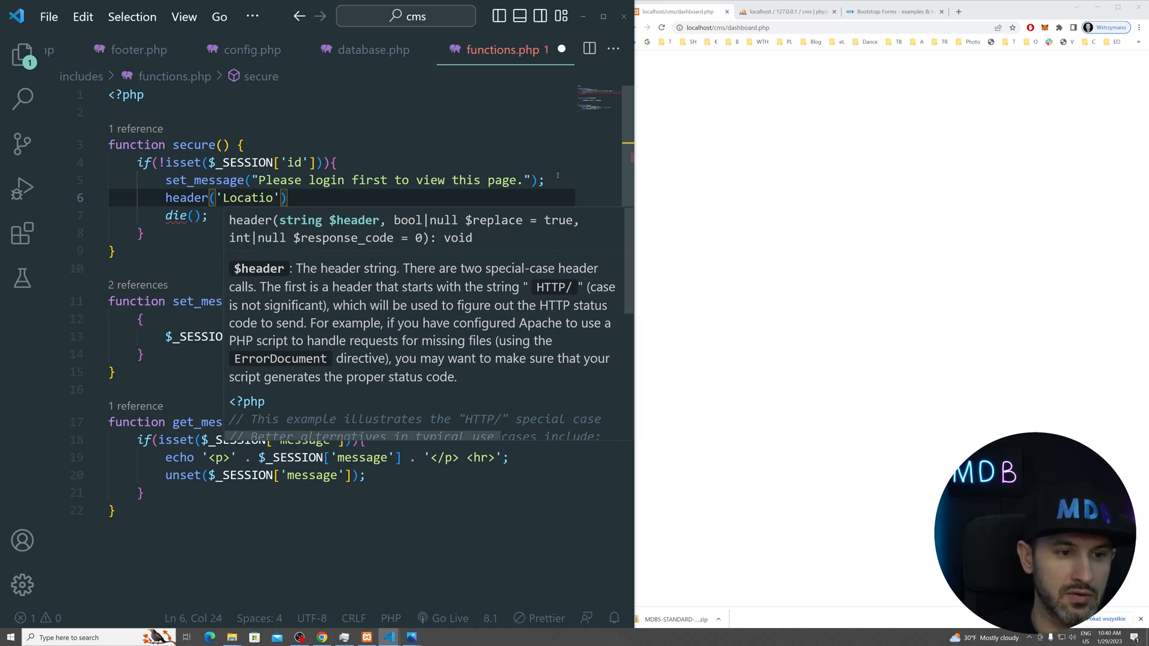